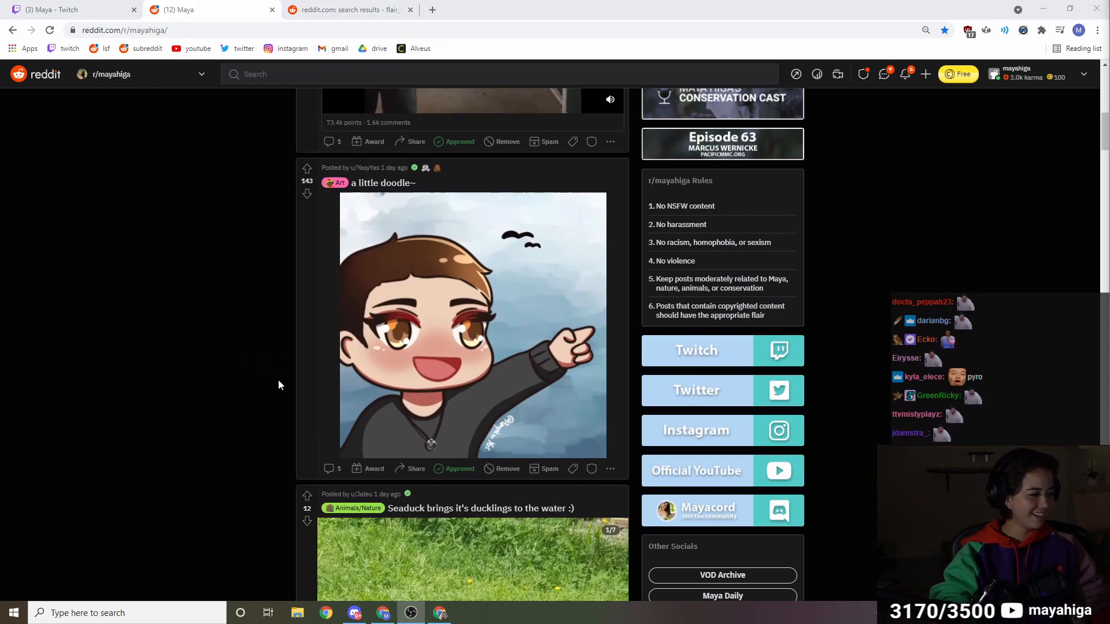
{"action": "mouse_move", "coordinate": [462, 431]}
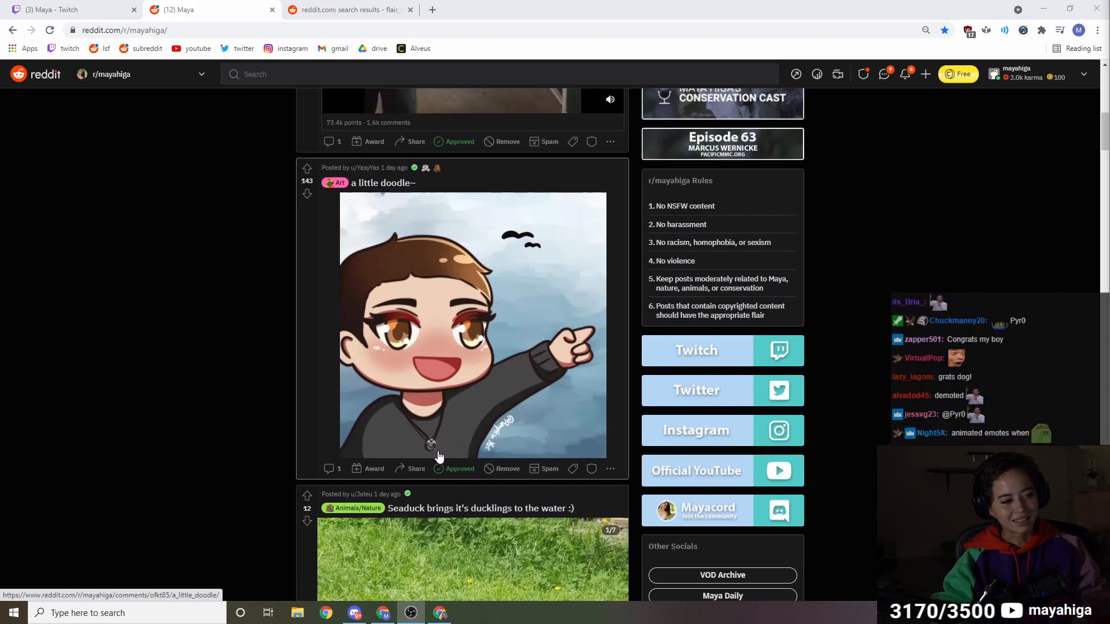
Page through the seaduck ducklings photo gallery in the r/mayahiga feed
{"action": "scroll", "scroll_direction": "down", "scroll_amount": 3}
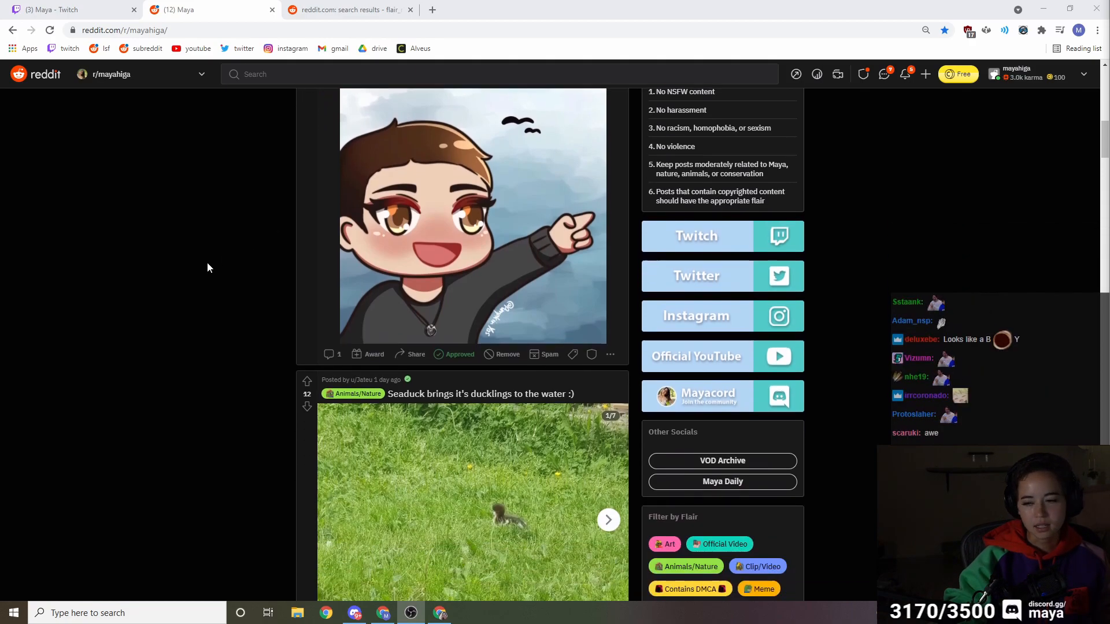
{"action": "scroll", "scroll_direction": "down", "scroll_amount": 3}
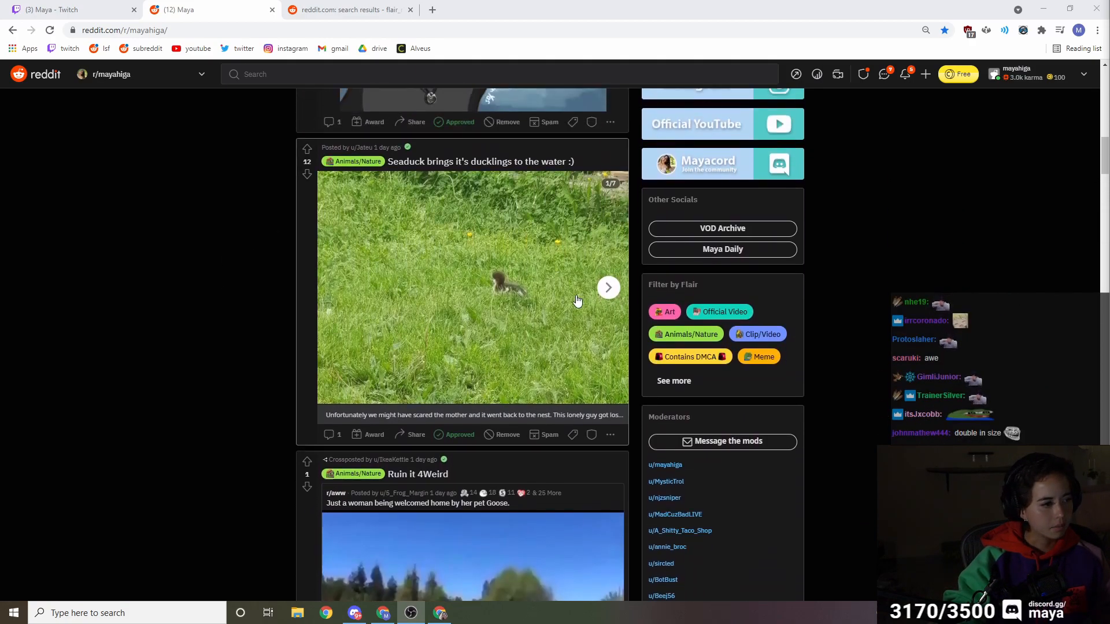
{"action": "left_click", "coordinate": [609, 286]}
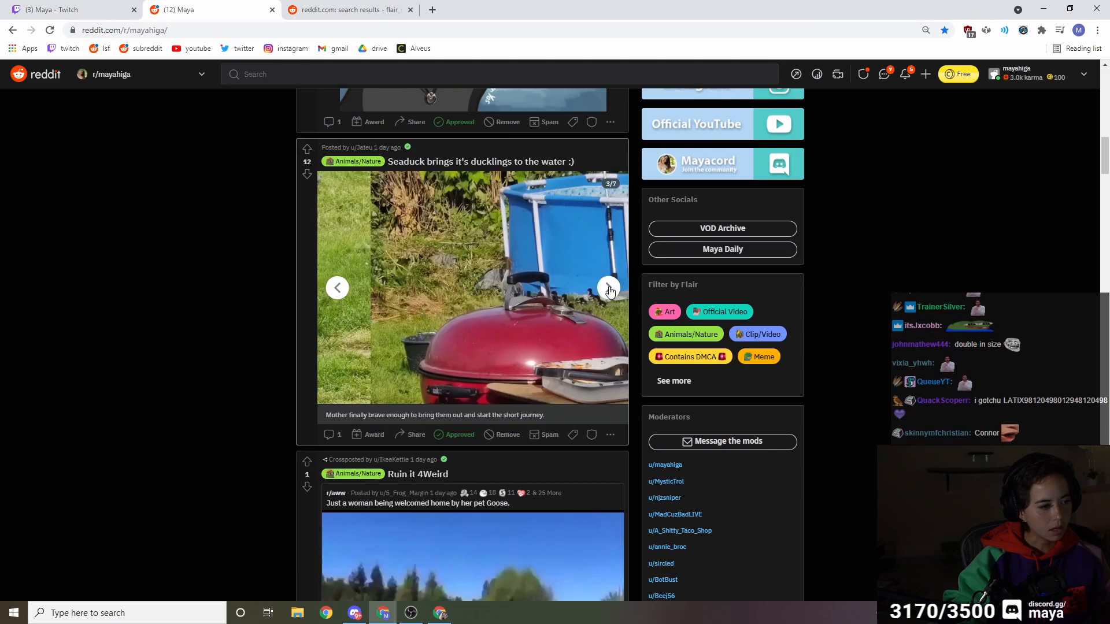
{"action": "left_click", "coordinate": [608, 289]}
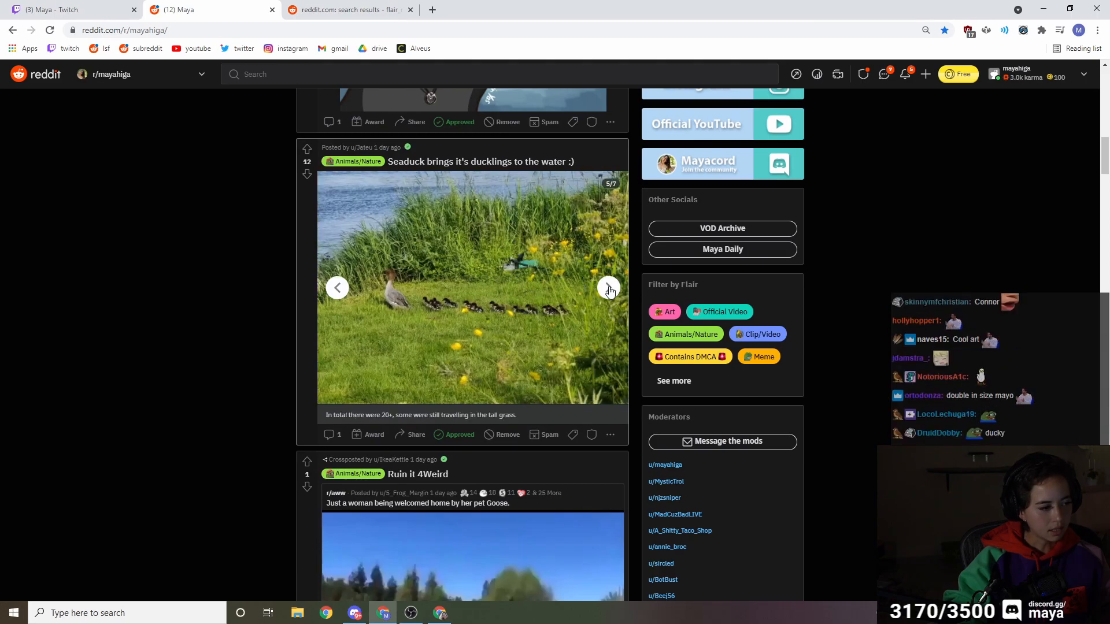
Scroll on to the Short Lofi Beat post and open its soundcloud.com link in a new tab
{"action": "scroll", "scroll_direction": "down", "scroll_amount": 3}
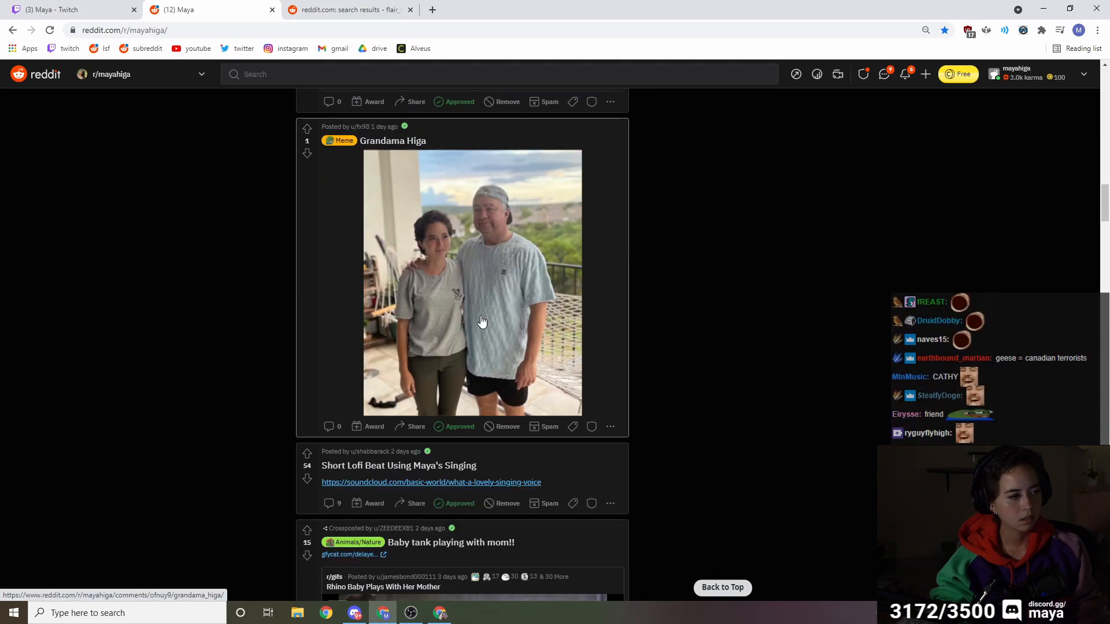
{"action": "scroll", "scroll_direction": "down", "scroll_amount": 3}
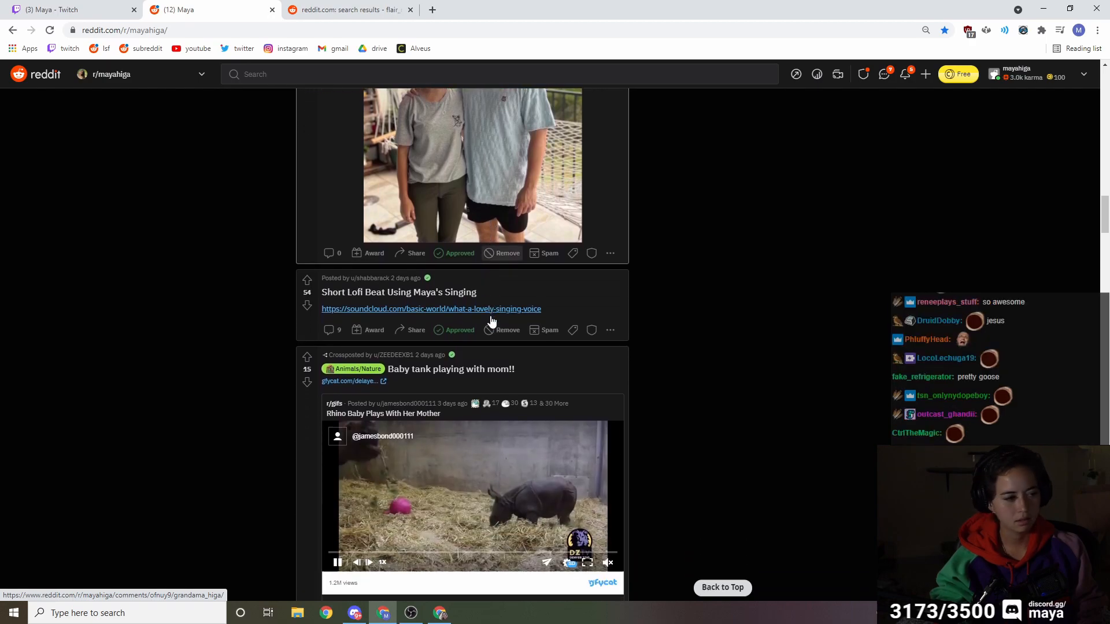
{"action": "scroll", "scroll_direction": "down", "scroll_amount": 3}
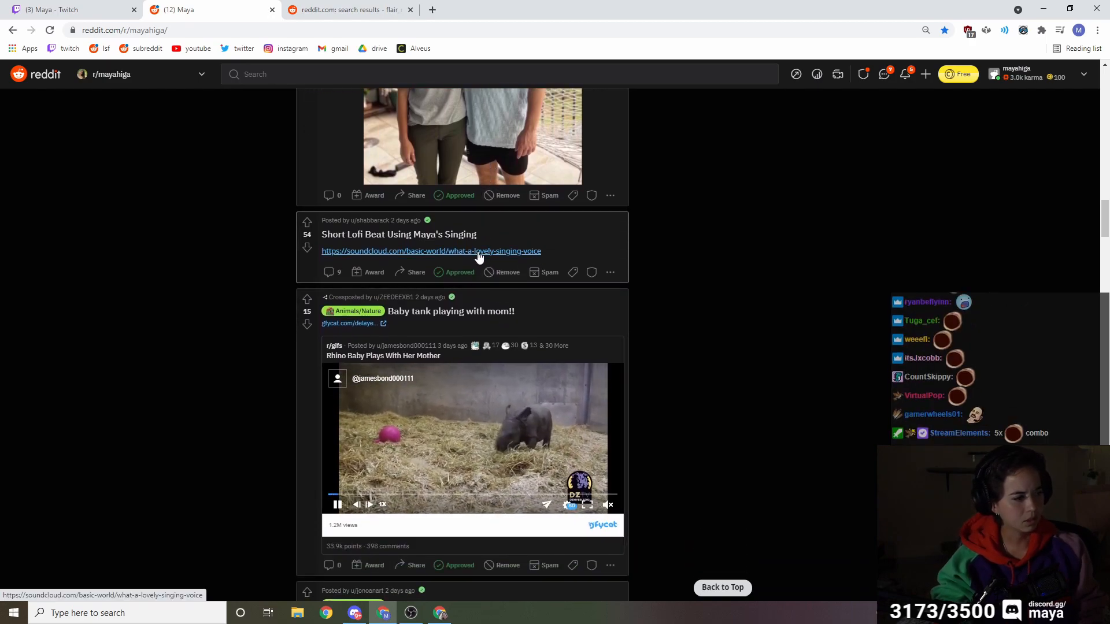
{"action": "left_click", "coordinate": [431, 251]}
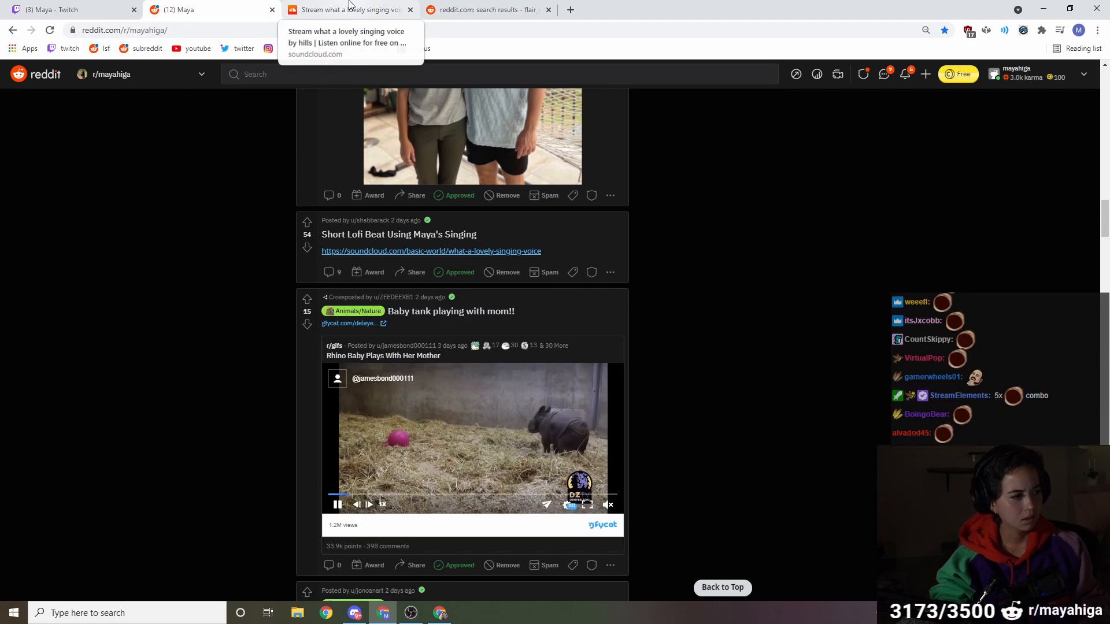
Switch over to the newly opened SoundCloud track tab
{"action": "left_click", "coordinate": [347, 9]}
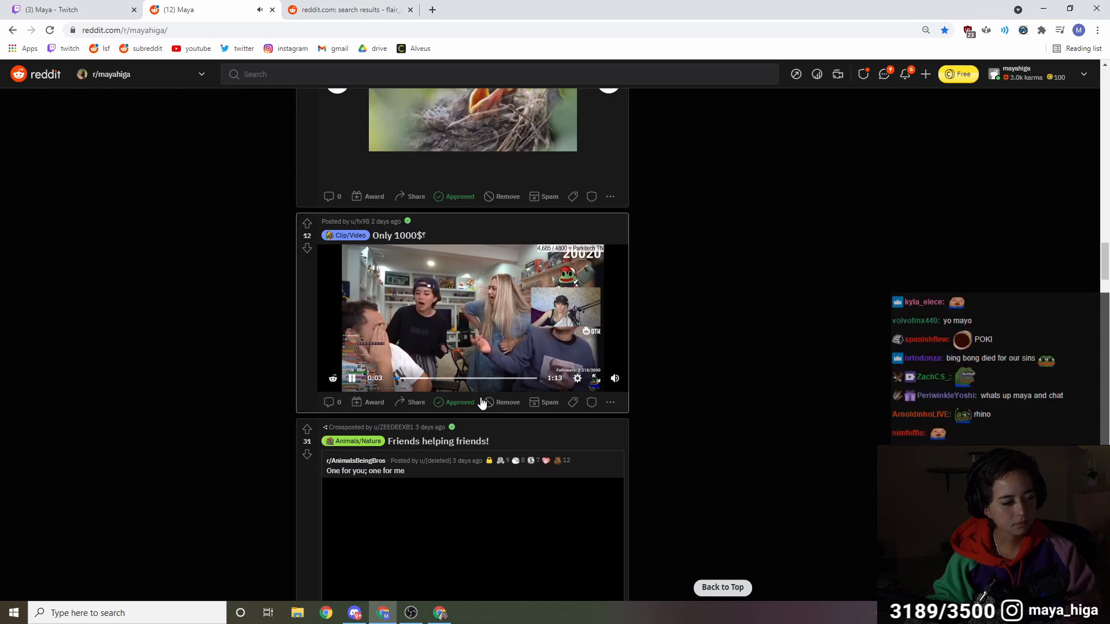
Put the Only 1000$ clip's video player into full screen
{"action": "left_click", "coordinate": [596, 378]}
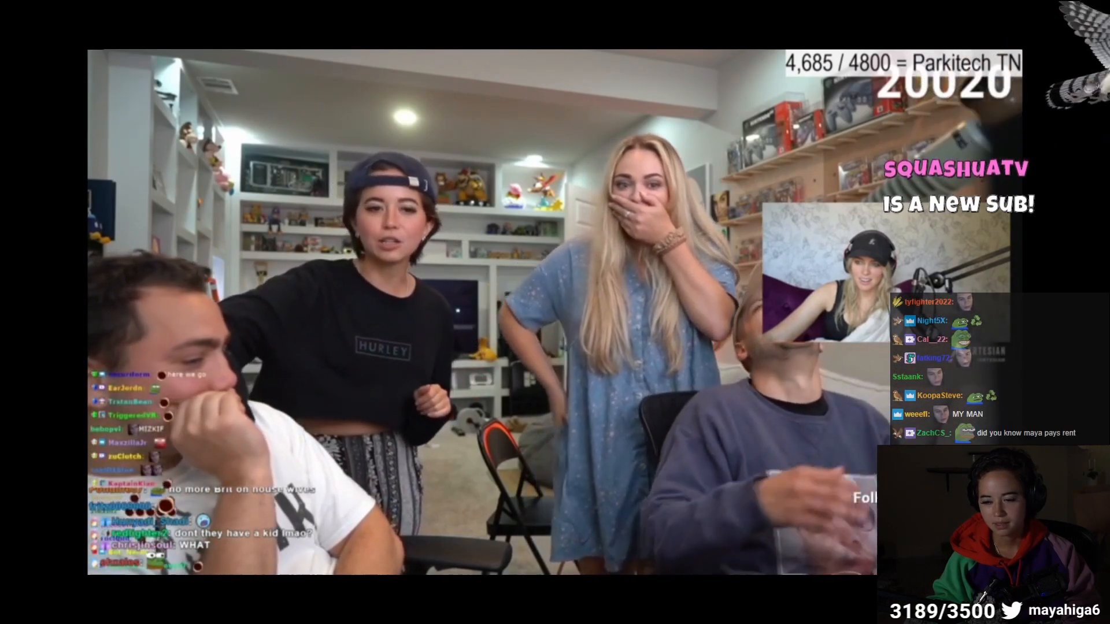
{"action": "mouse_move", "coordinate": [548, 602]}
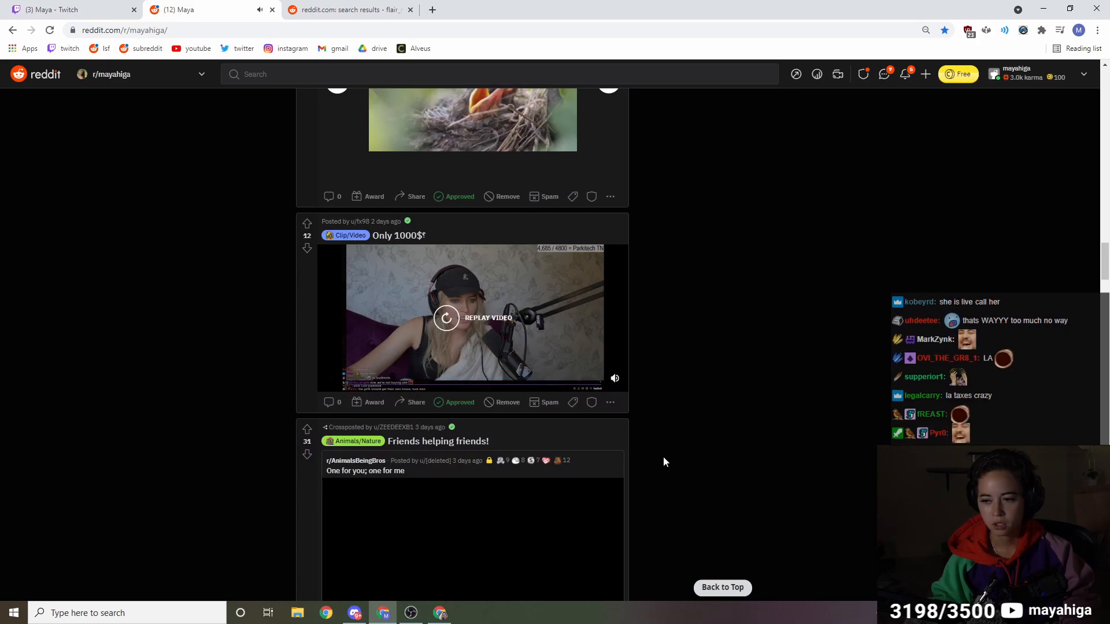
Advance the osteology museum bird skeleton gallery to its last photo (4/4)
{"action": "scroll", "scroll_direction": "down", "scroll_amount": 3}
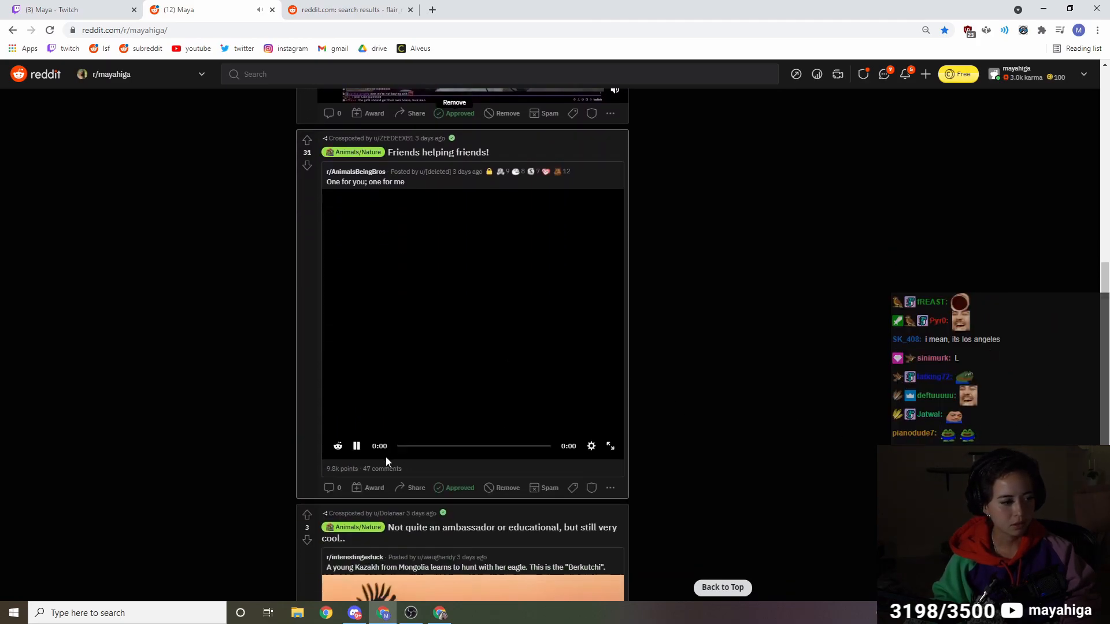
{"action": "scroll", "scroll_direction": "down", "scroll_amount": 3}
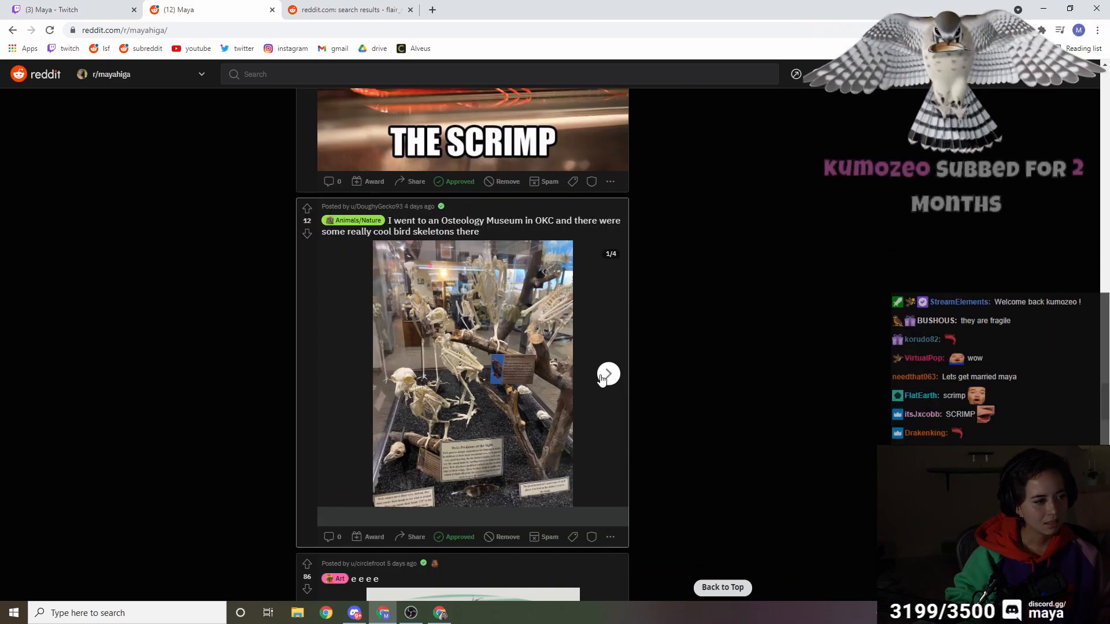
{"action": "left_click", "coordinate": [608, 373]}
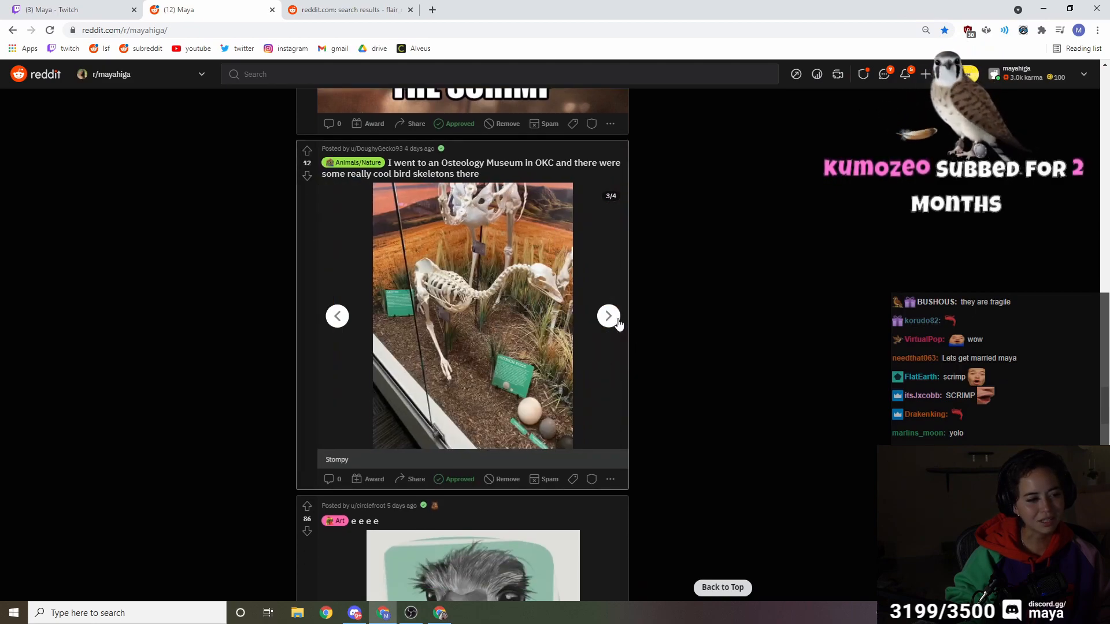
{"action": "left_click", "coordinate": [608, 315]}
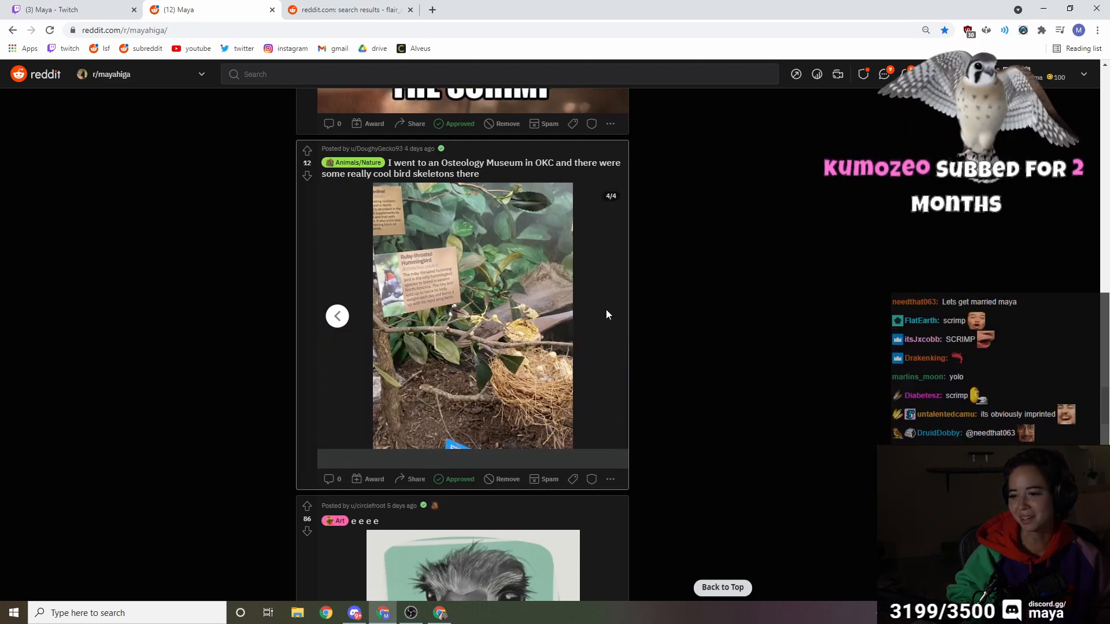
Scroll down to the Chompy gfycat cat video, play it, and continue toward the MAYANS clip
{"action": "scroll", "scroll_direction": "down", "scroll_amount": 3}
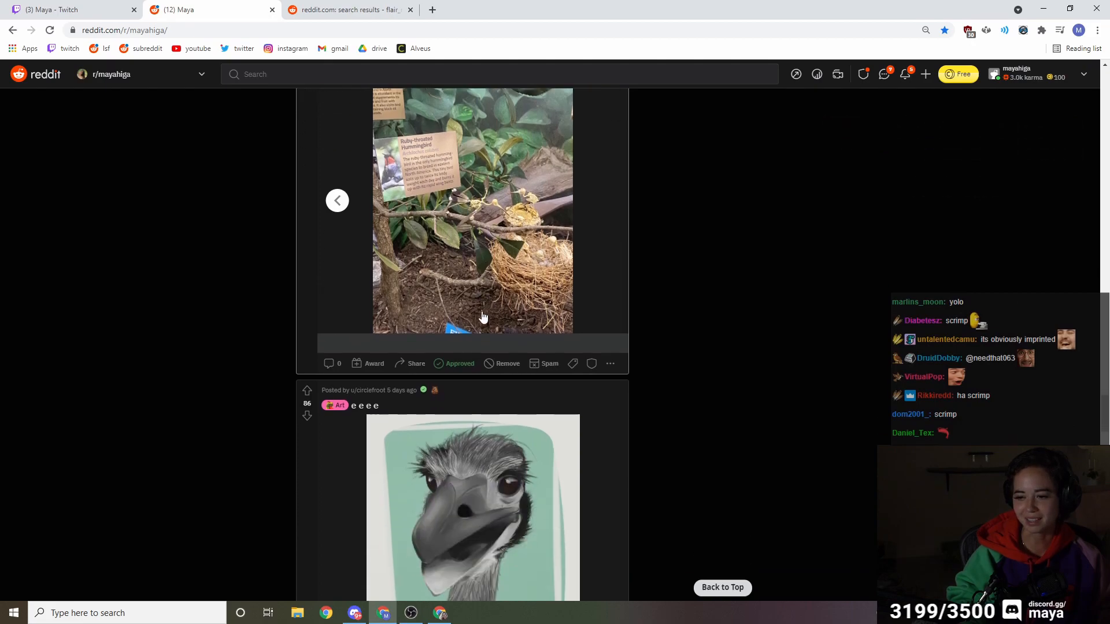
{"action": "scroll", "scroll_direction": "down", "scroll_amount": 3}
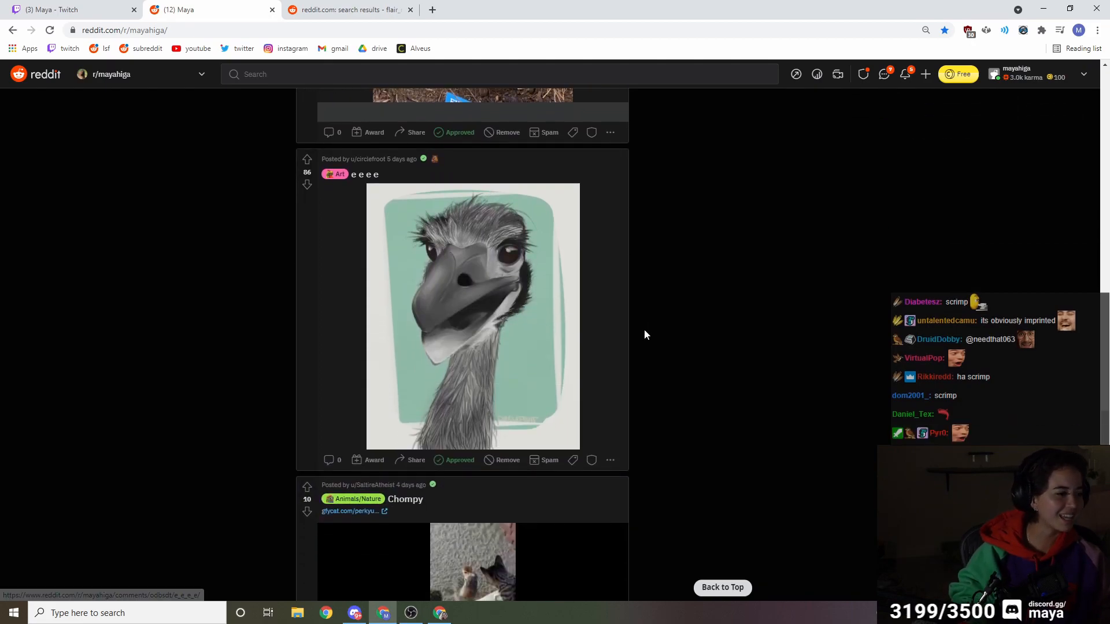
{"action": "scroll", "scroll_direction": "down", "scroll_amount": 3}
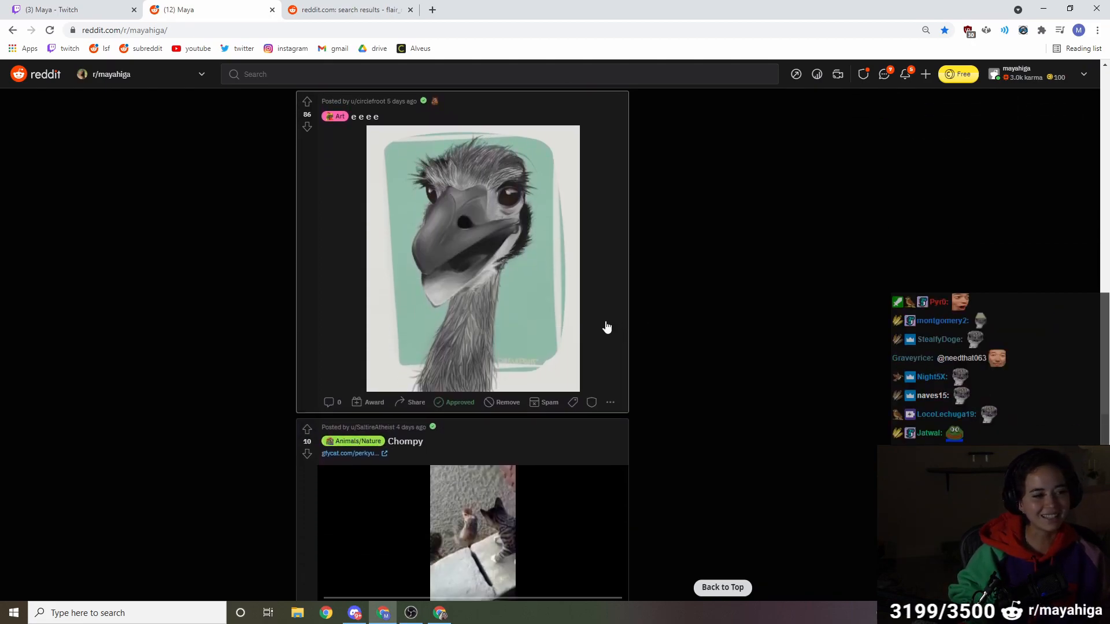
{"action": "scroll", "scroll_direction": "down", "scroll_amount": 3}
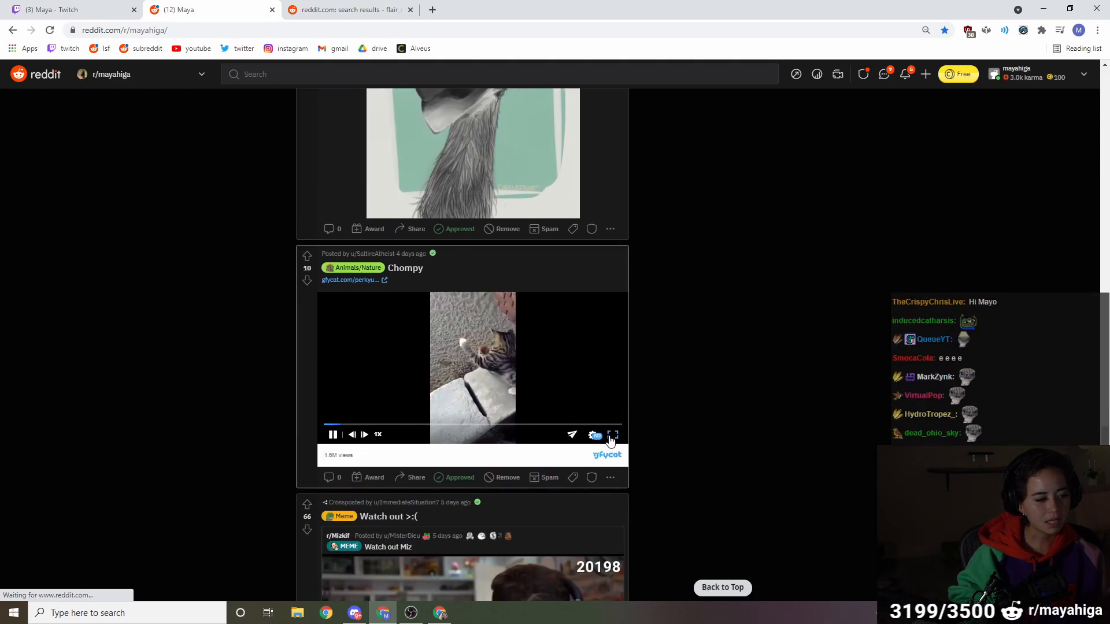
{"action": "left_click", "coordinate": [613, 435]}
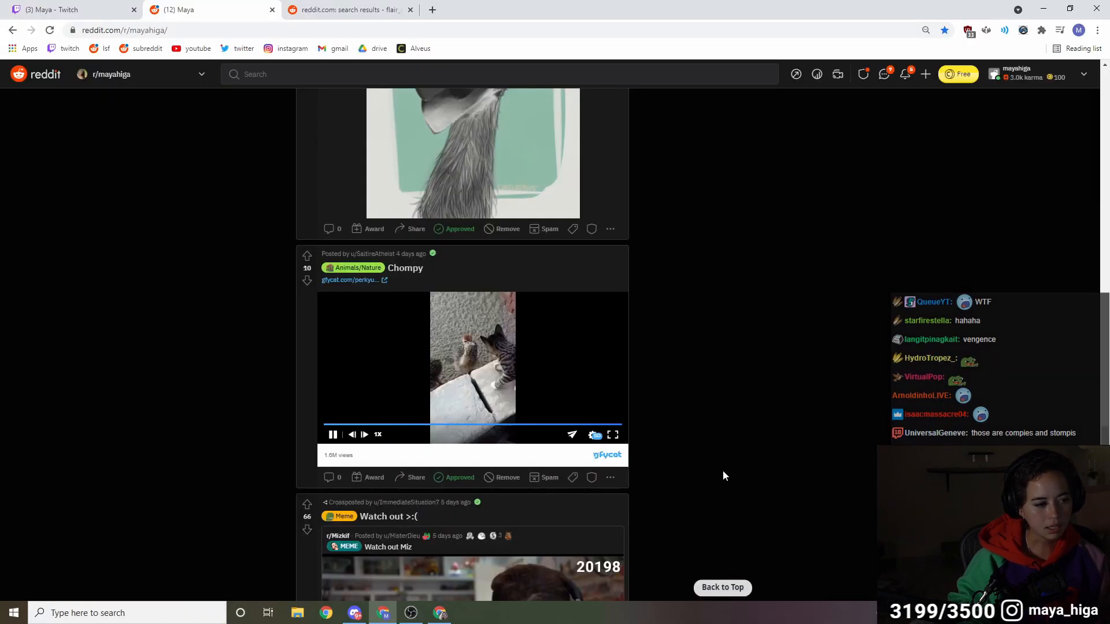
{"action": "scroll", "scroll_direction": "down", "scroll_amount": 3}
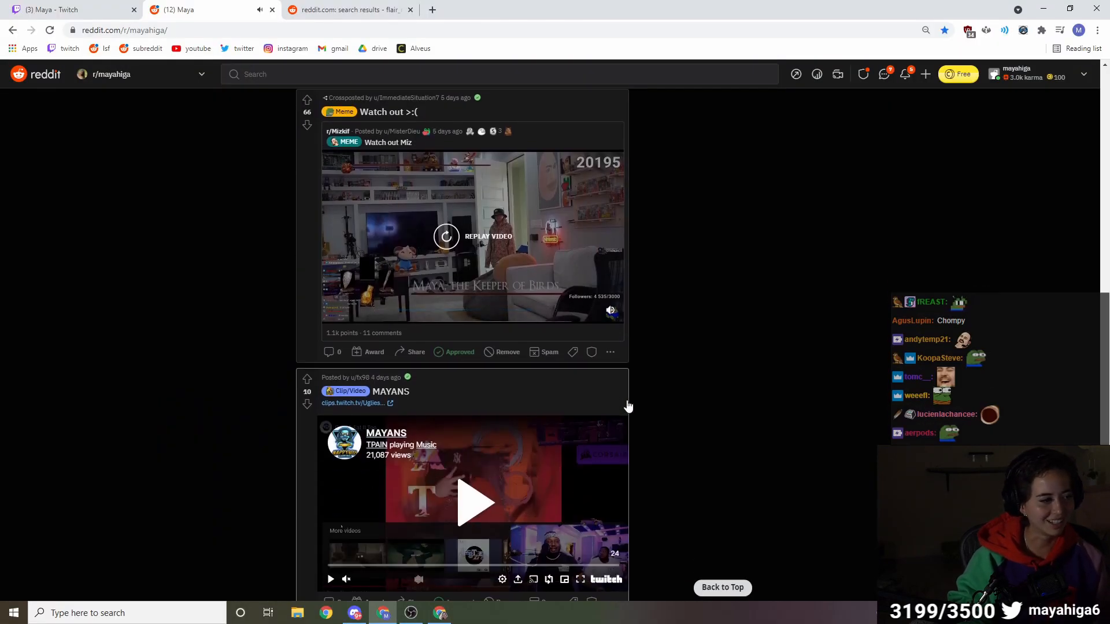
Start the embedded MAYANS Twitch clip playing in the feed
{"action": "scroll", "scroll_direction": "down", "scroll_amount": 3}
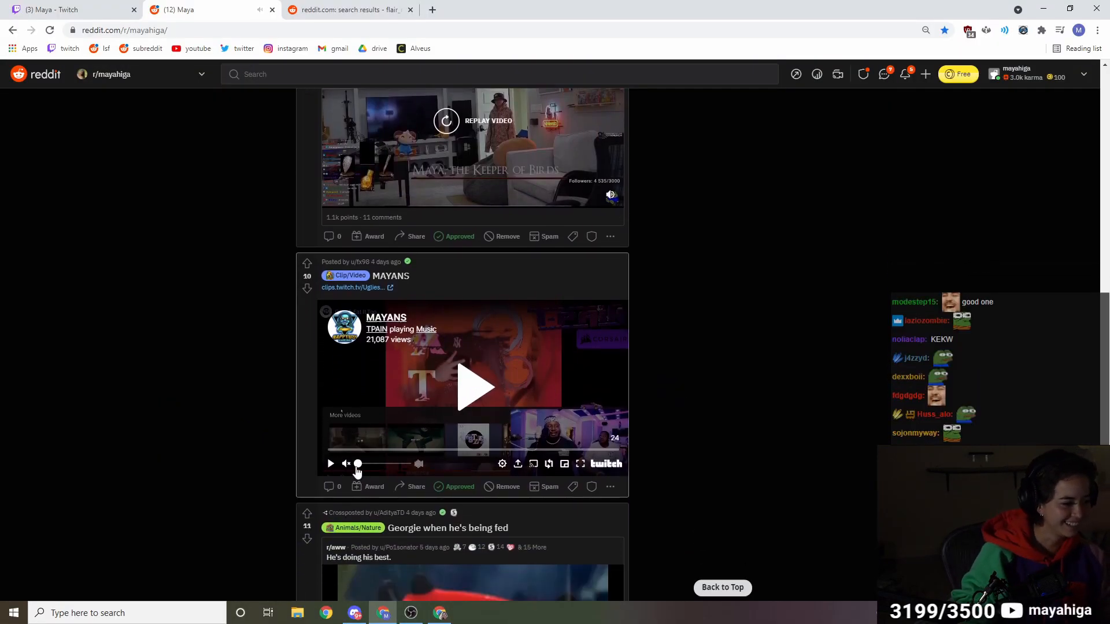
{"action": "left_click", "coordinate": [578, 464]}
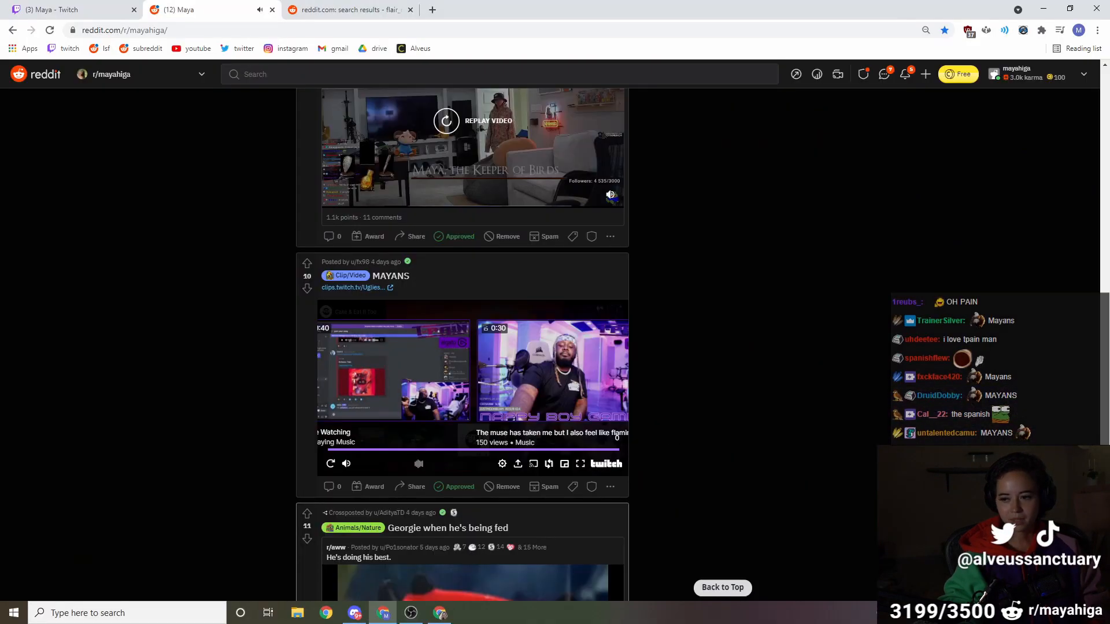
Scroll past the axolotl, emodoodle and goat tower posts and play the Acero's soulmate horse video
{"action": "scroll", "scroll_direction": "down", "scroll_amount": 3}
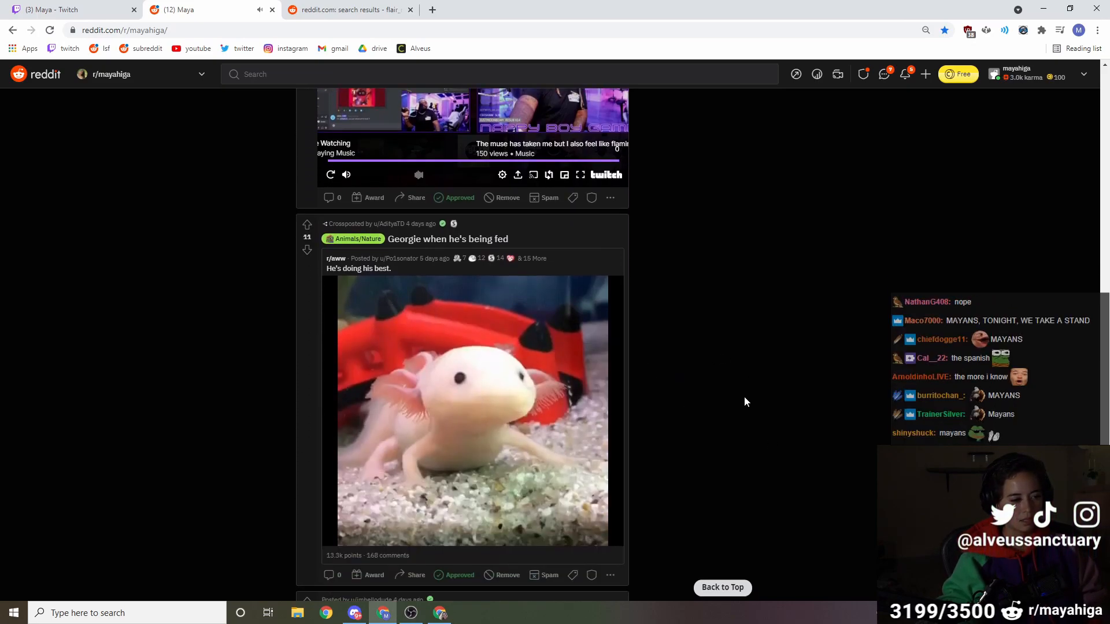
{"action": "scroll", "scroll_direction": "down", "scroll_amount": 3}
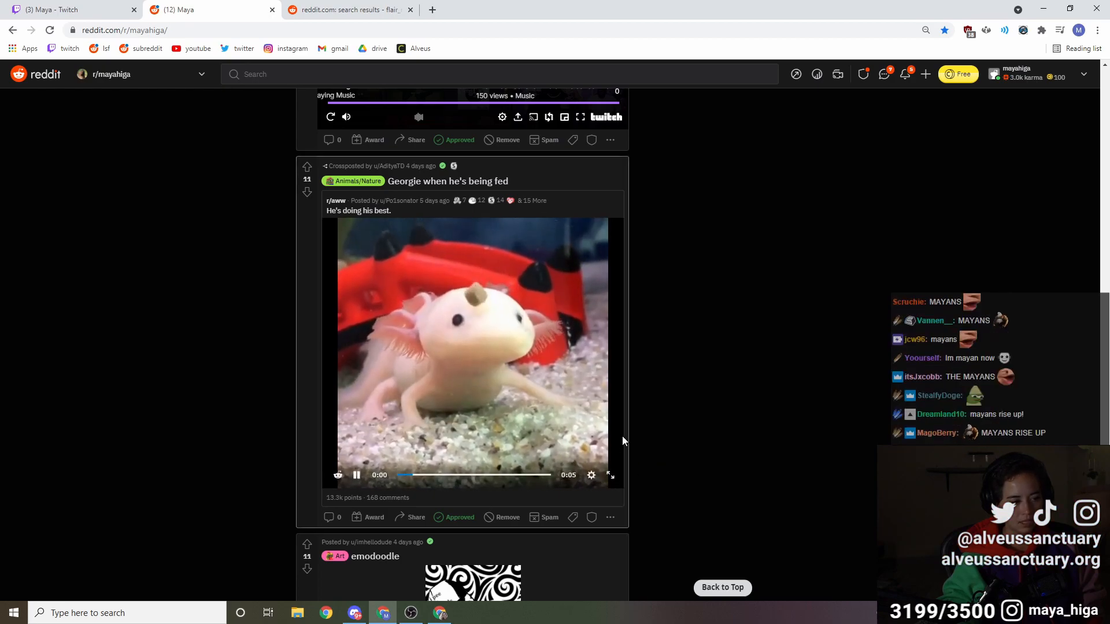
{"action": "scroll", "scroll_direction": "down", "scroll_amount": 3}
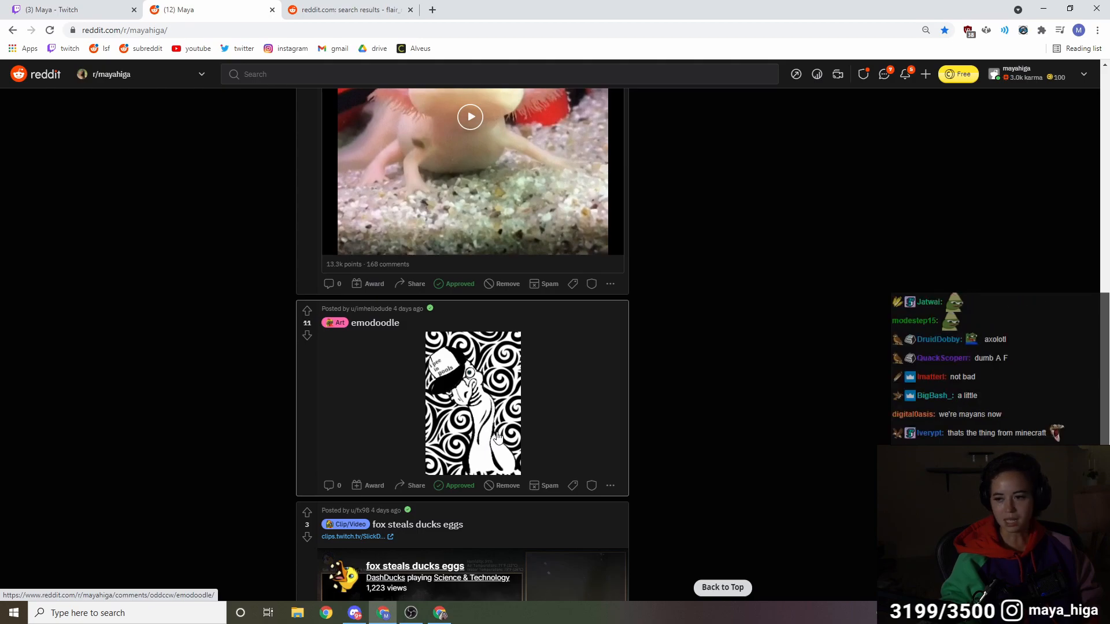
{"action": "scroll", "scroll_direction": "down", "scroll_amount": 3}
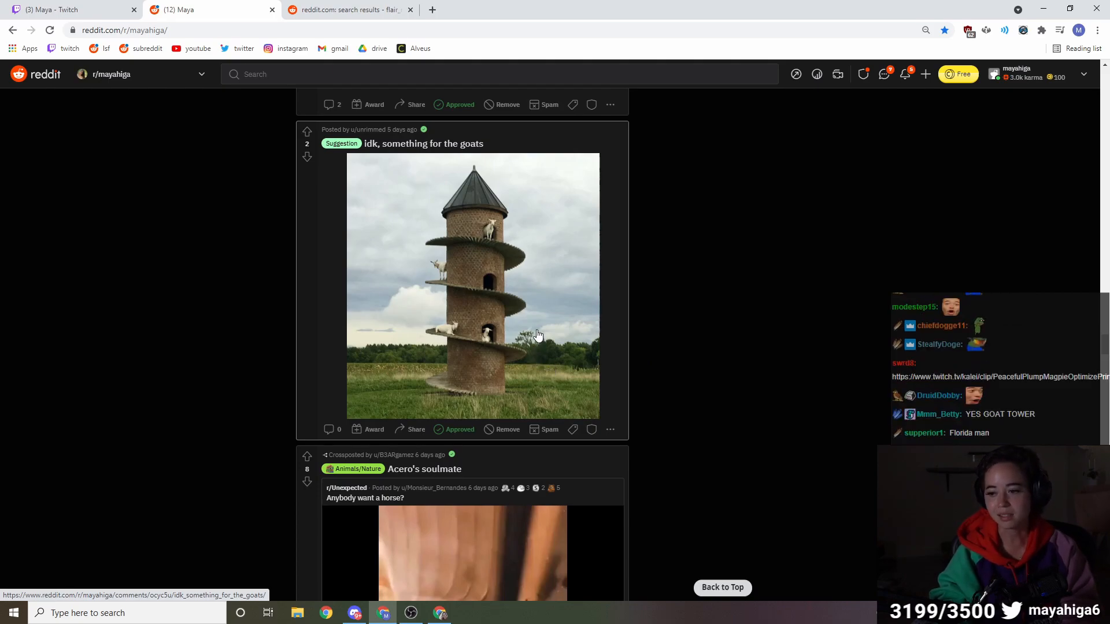
{"action": "scroll", "scroll_direction": "down", "scroll_amount": 3}
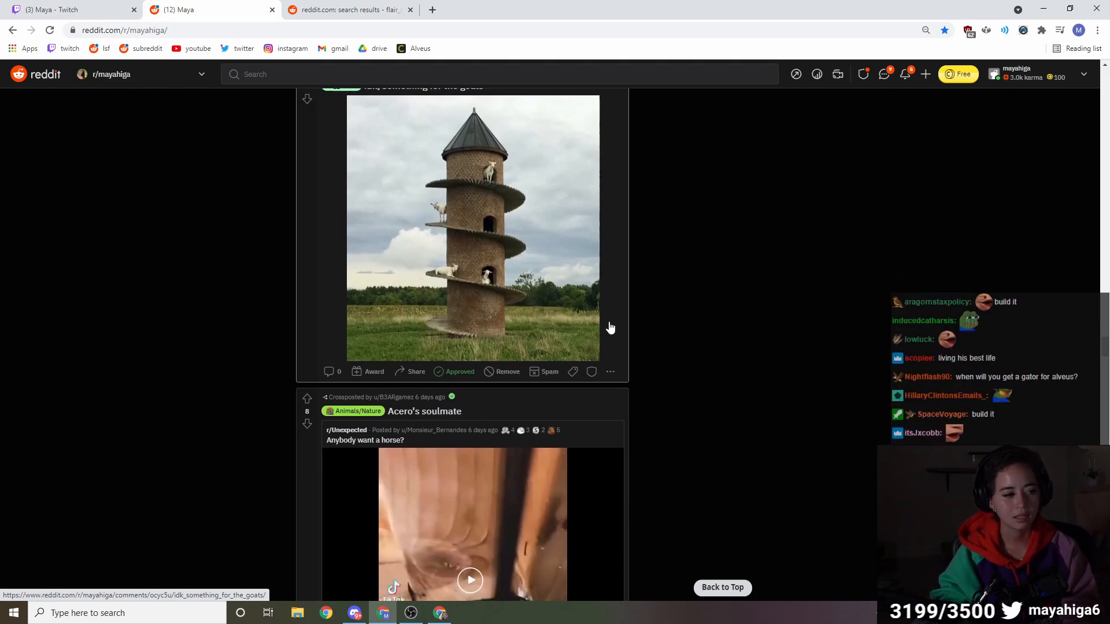
{"action": "scroll", "scroll_direction": "down", "scroll_amount": 3}
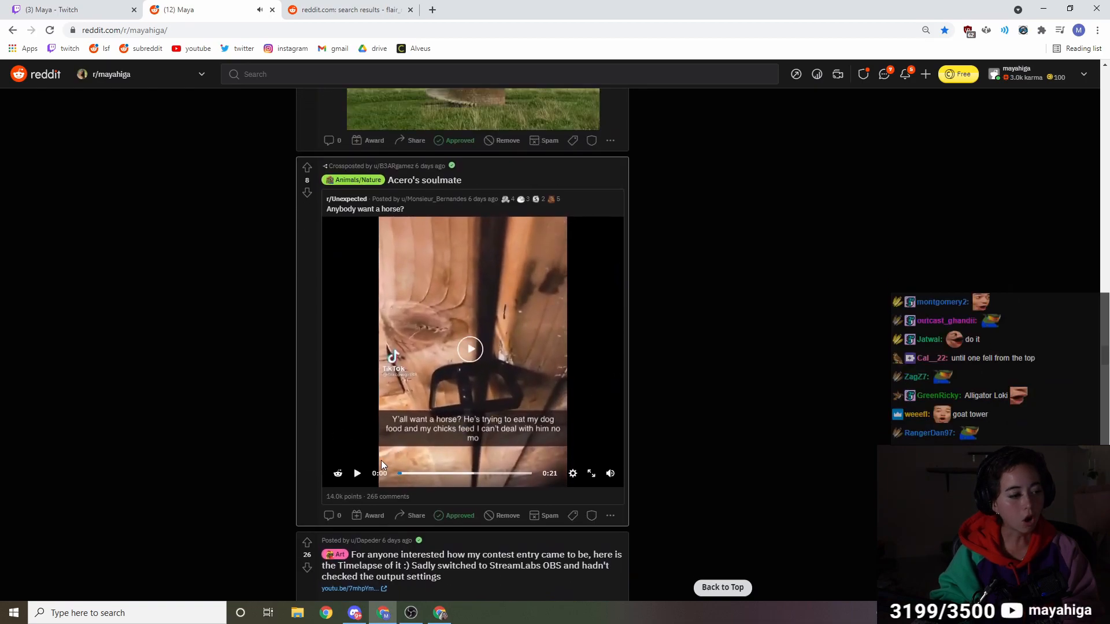
{"action": "left_click", "coordinate": [470, 349]}
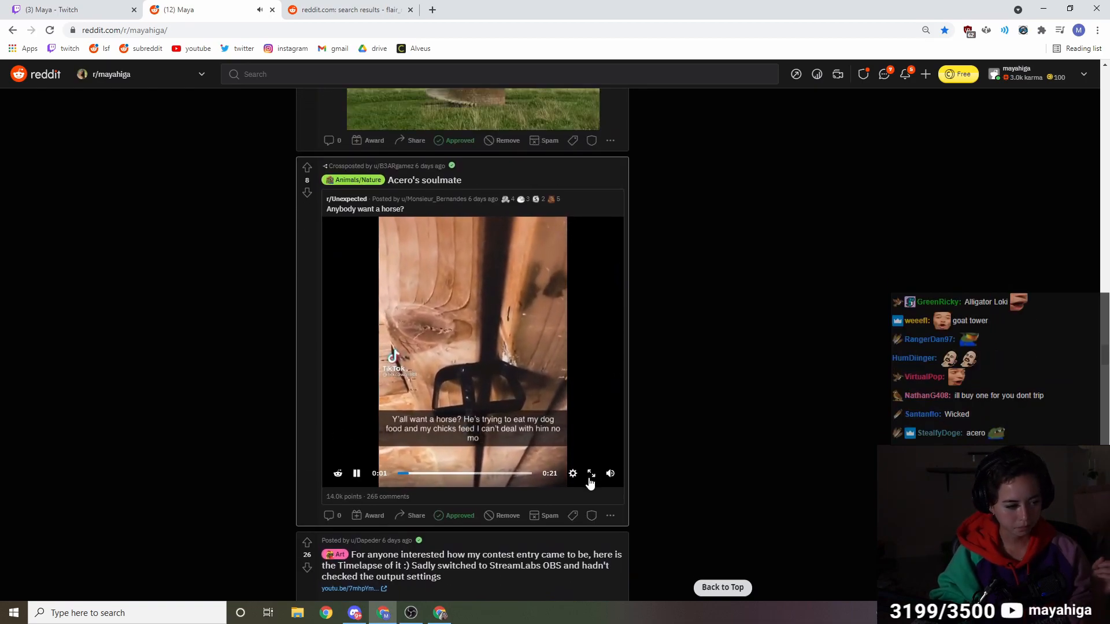
{"action": "left_click", "coordinate": [591, 474]}
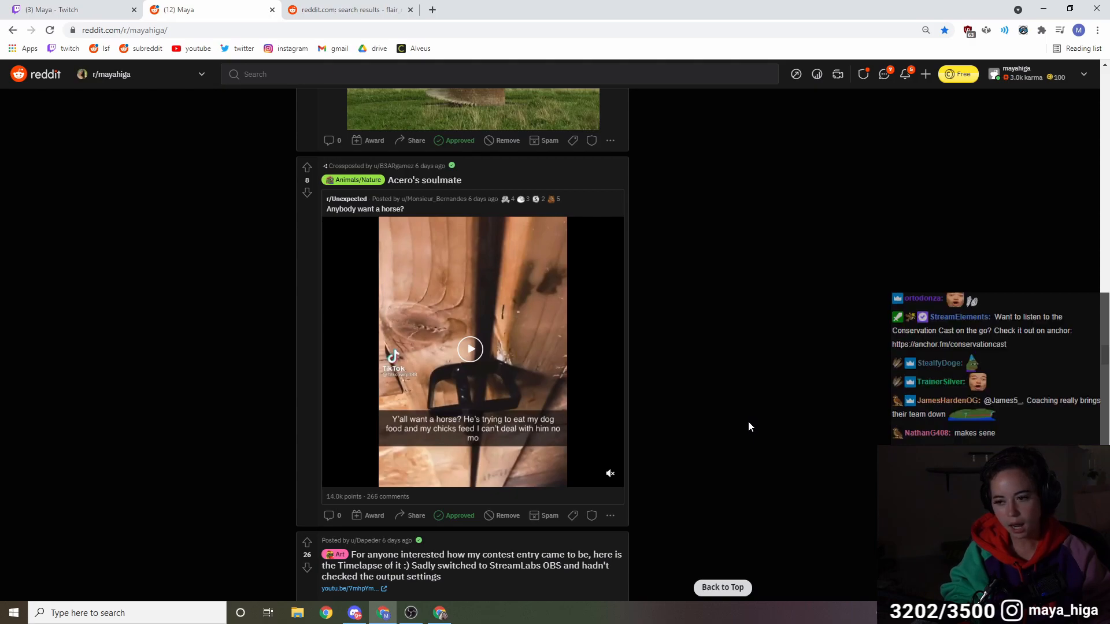
Move down to the Alveus mural contest entry and start its YouTube timelapse embed
{"action": "scroll", "scroll_direction": "down", "scroll_amount": 3}
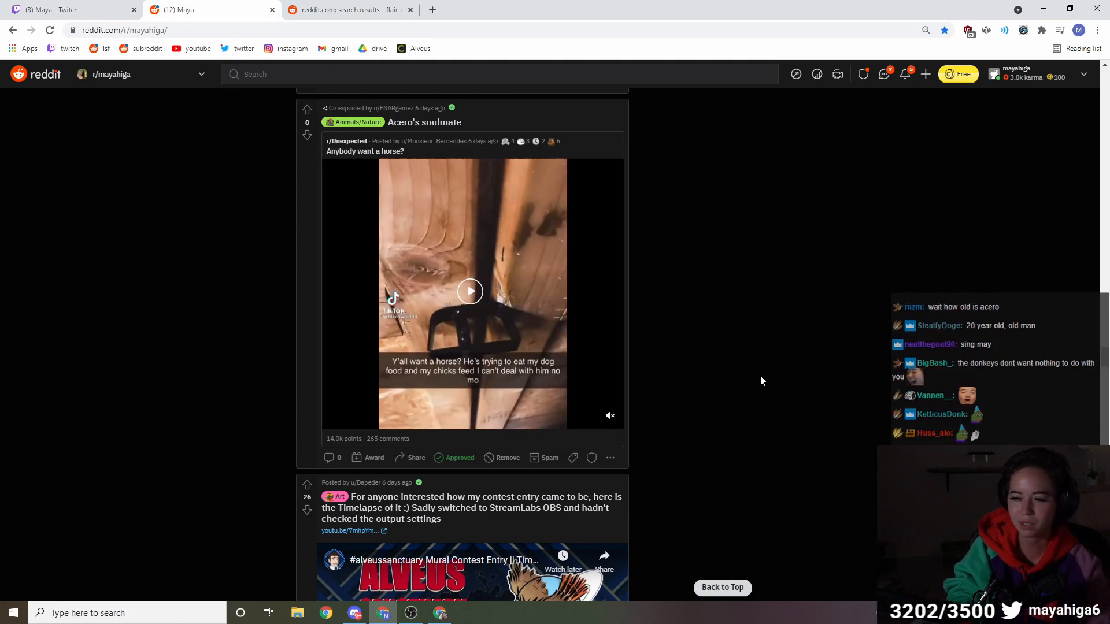
{"action": "mouse_move", "coordinate": [768, 387]}
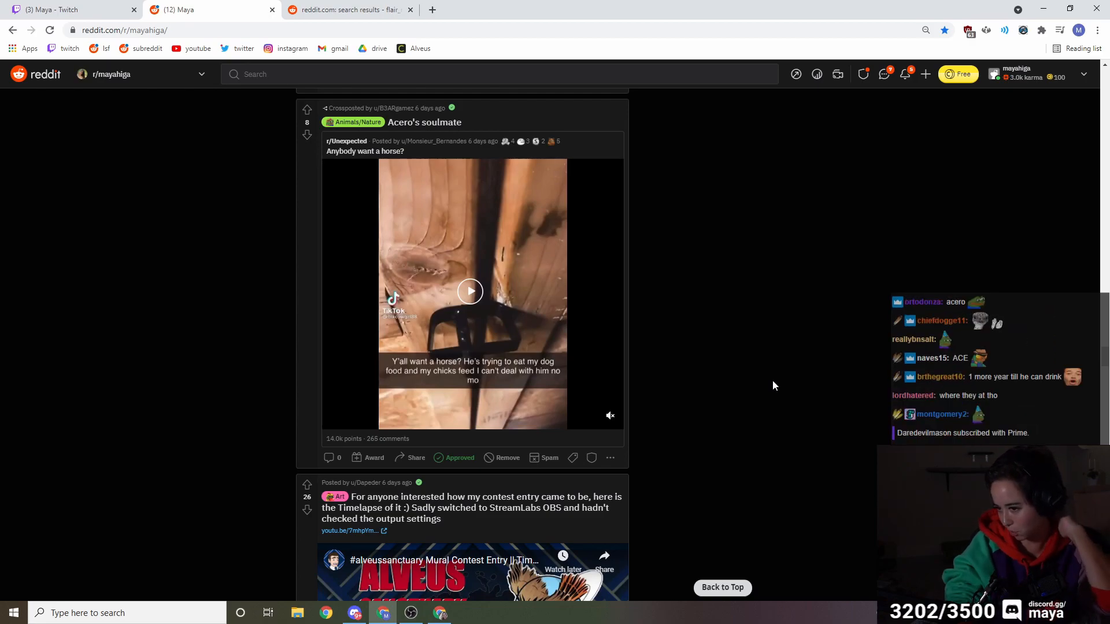
{"action": "scroll", "scroll_direction": "down", "scroll_amount": 3}
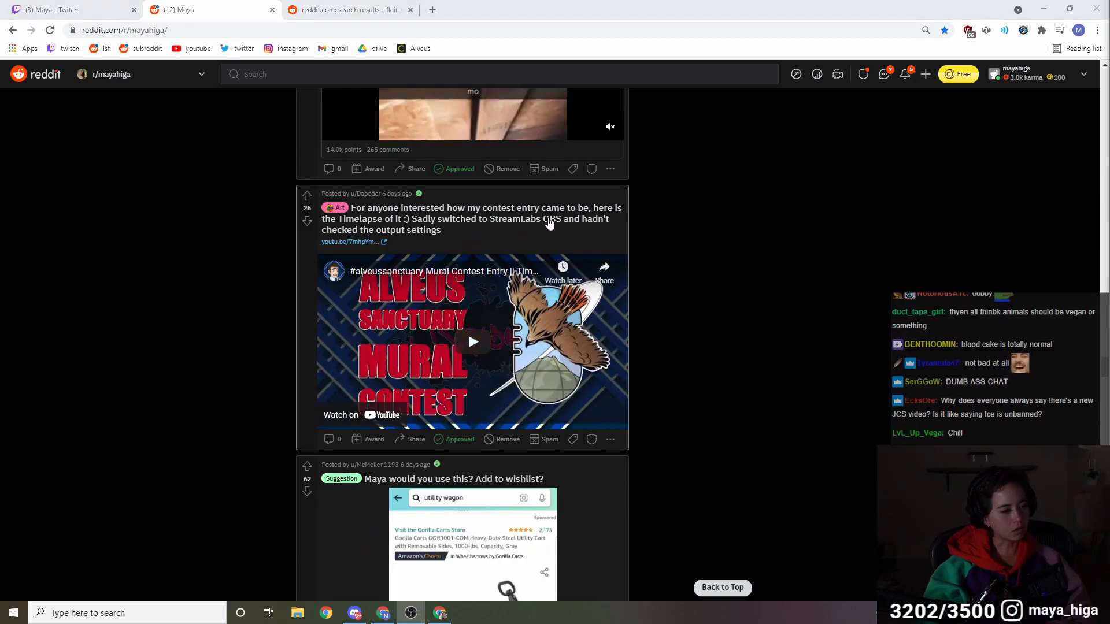
{"action": "left_click", "coordinate": [473, 342]}
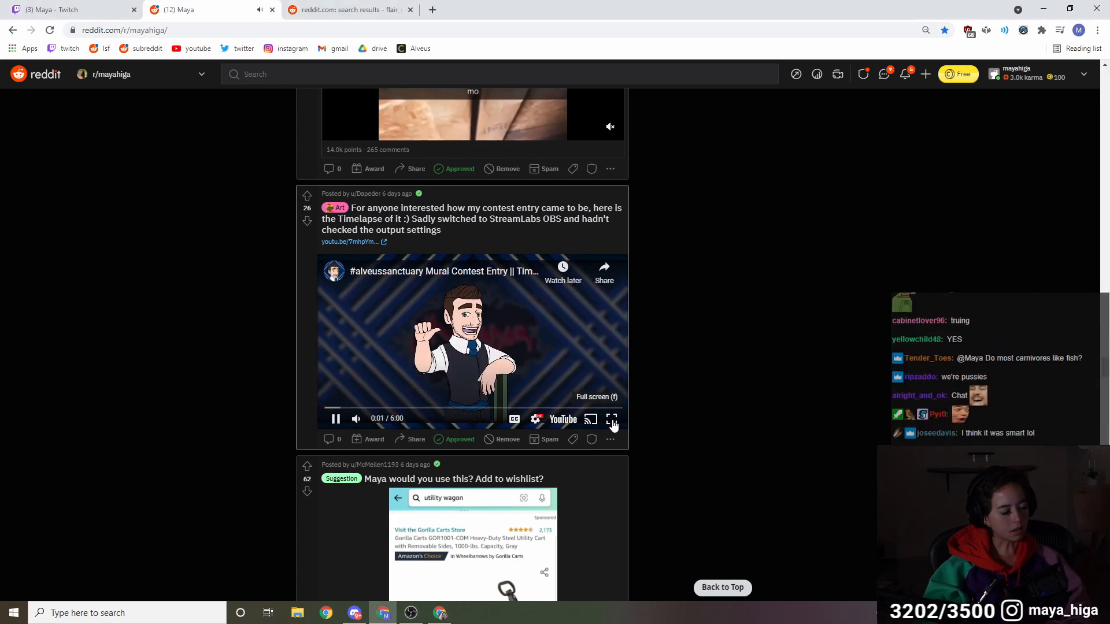
Watch the mural contest timelapse full screen and skip ahead on its progress bar
{"action": "left_click", "coordinate": [613, 420]}
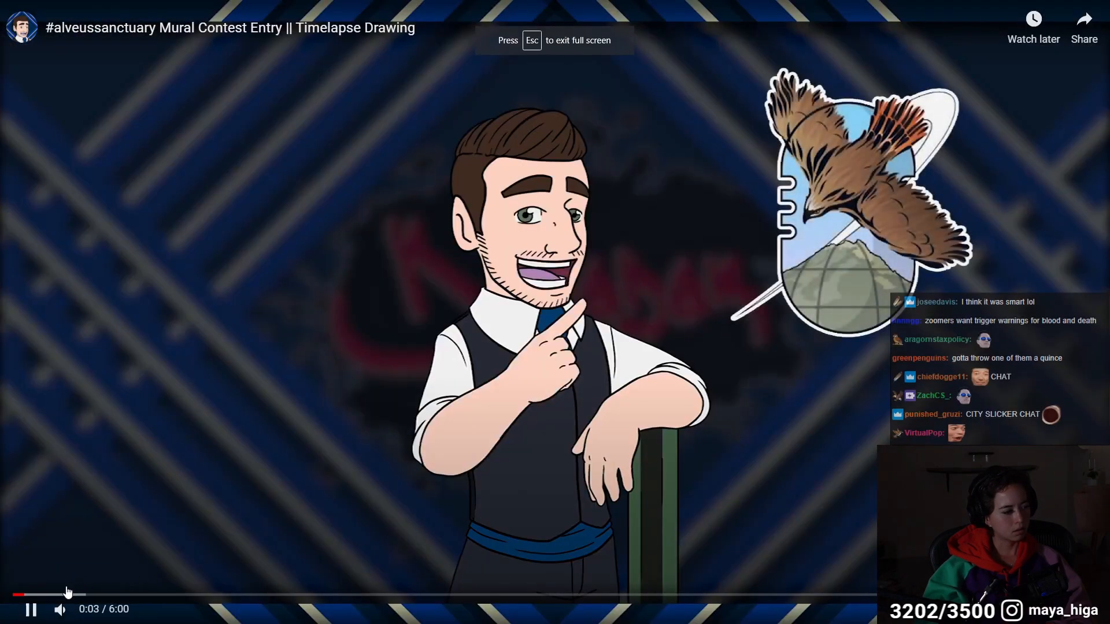
{"action": "mouse_move", "coordinate": [203, 599]}
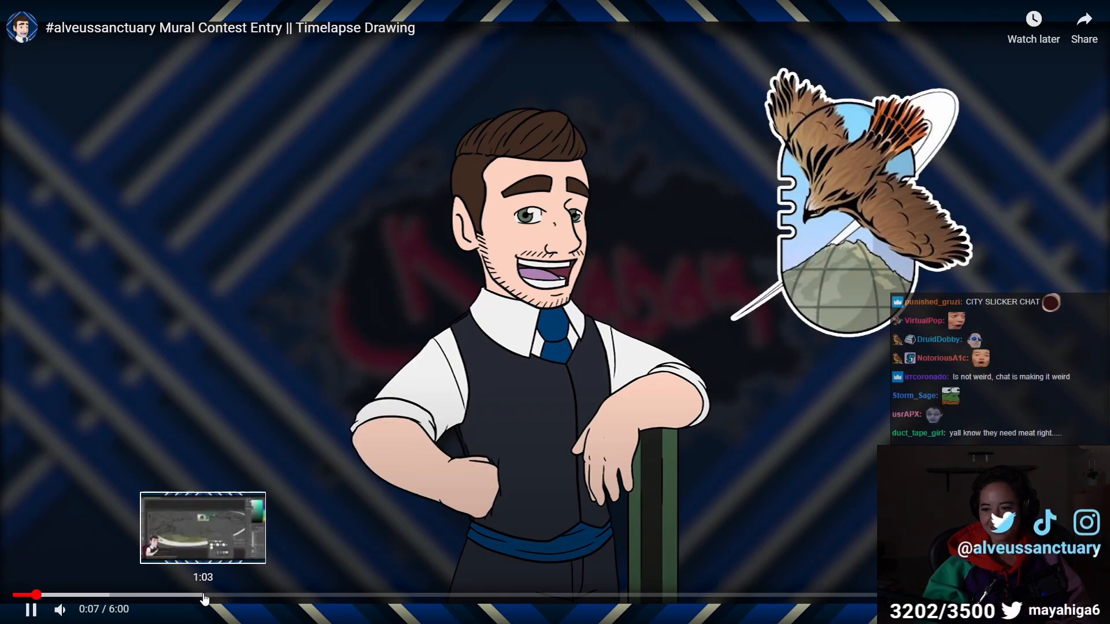
{"action": "left_click", "coordinate": [203, 598]}
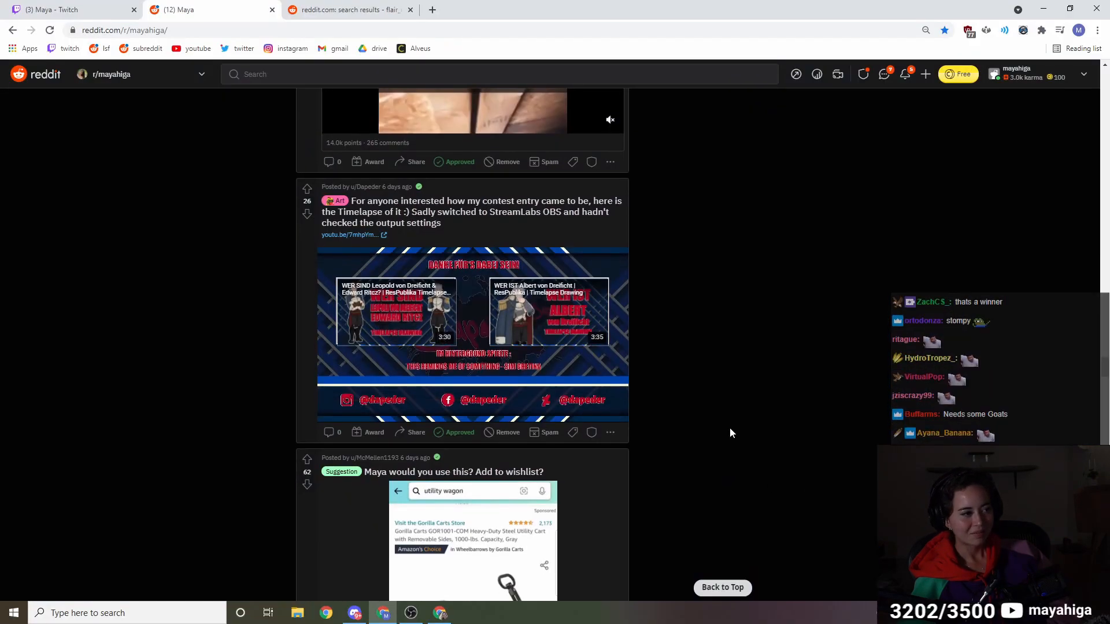
Scroll past the utility wagon wishlist suggestion down to the peregrine falcon post
{"action": "scroll", "scroll_direction": "down", "scroll_amount": 3}
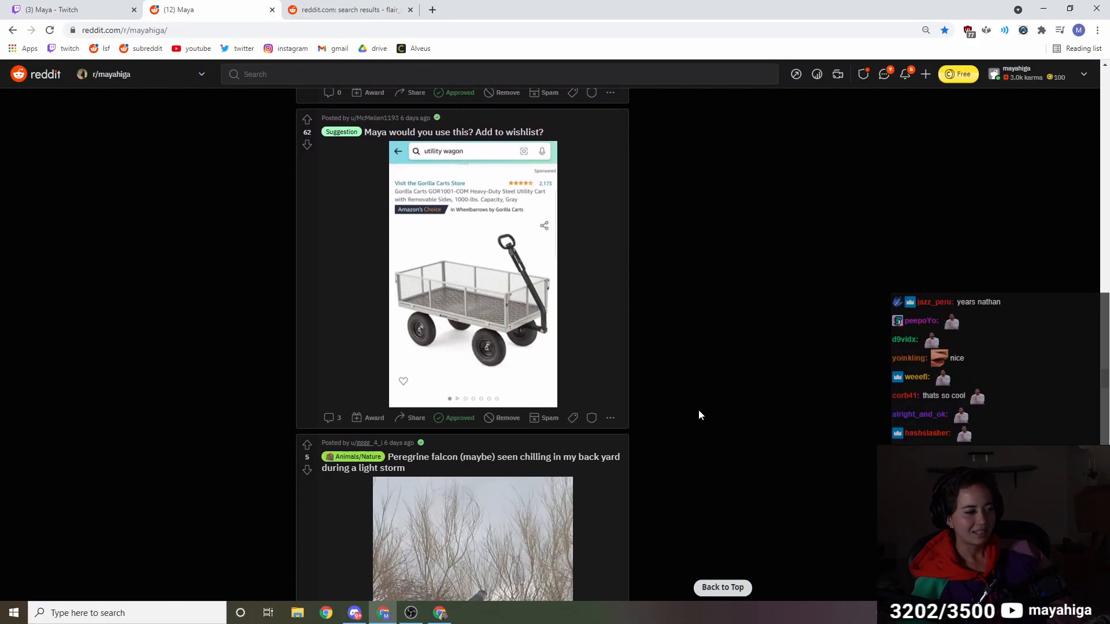
{"action": "mouse_move", "coordinate": [510, 277]}
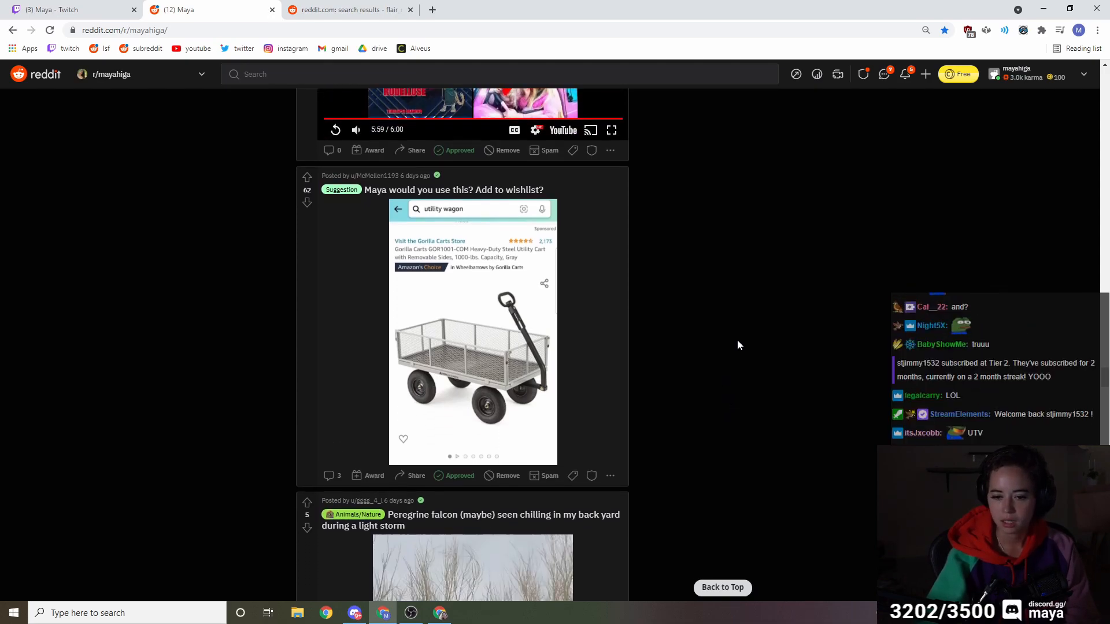
{"action": "scroll", "scroll_direction": "down", "scroll_amount": 3}
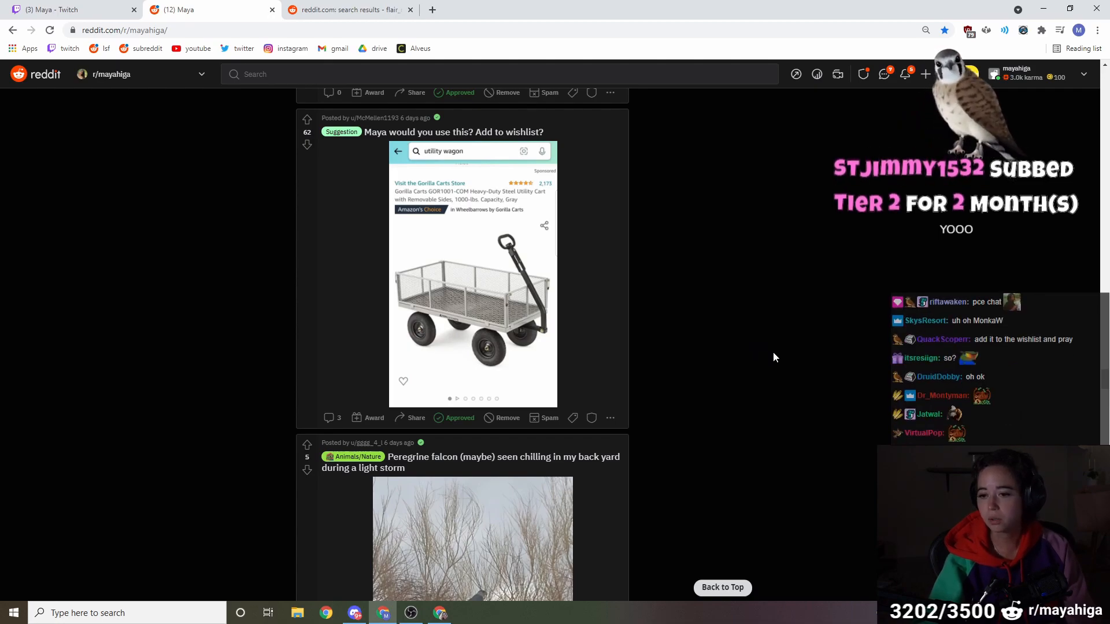
{"action": "scroll", "scroll_direction": "down", "scroll_amount": 3}
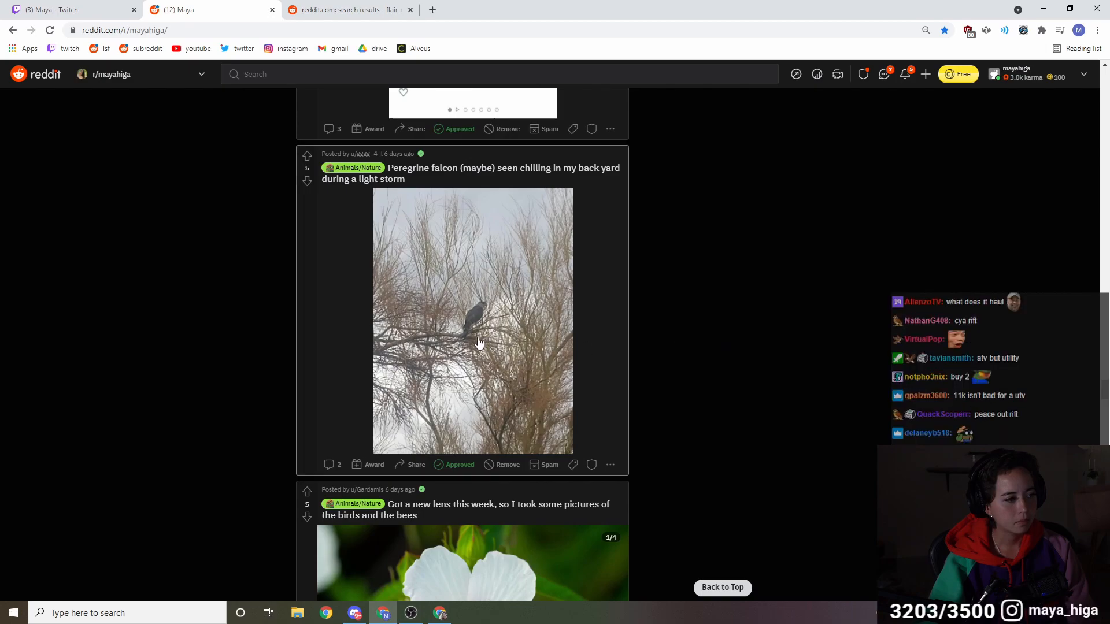
Open the peregrine falcon post and its full-size jpg image in a new tab
{"action": "left_click", "coordinate": [479, 341]}
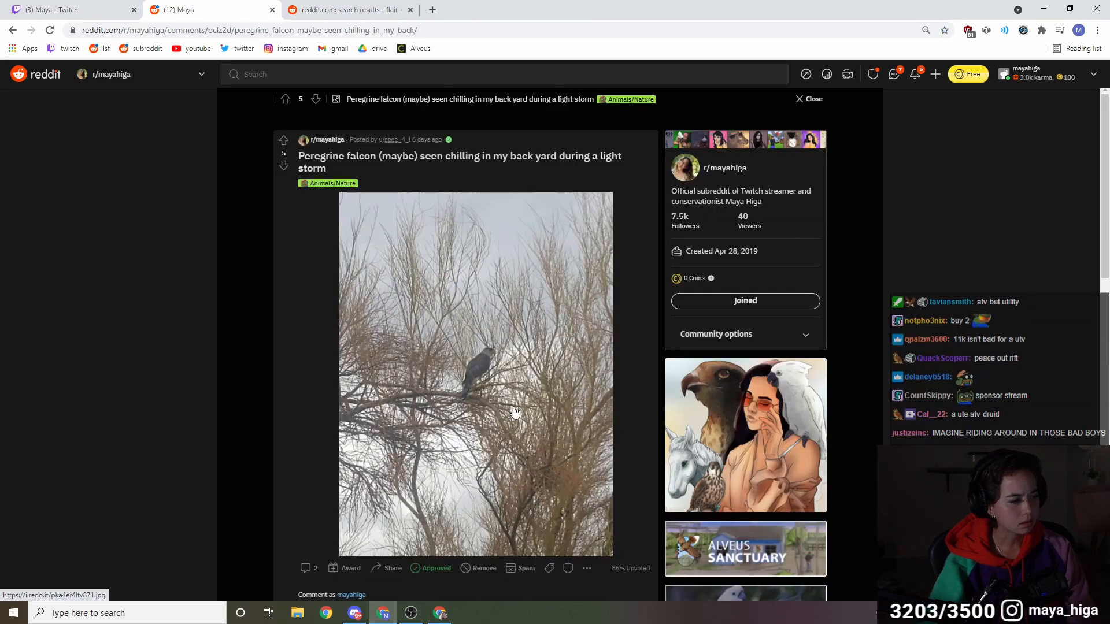
{"action": "left_click", "coordinate": [513, 412]}
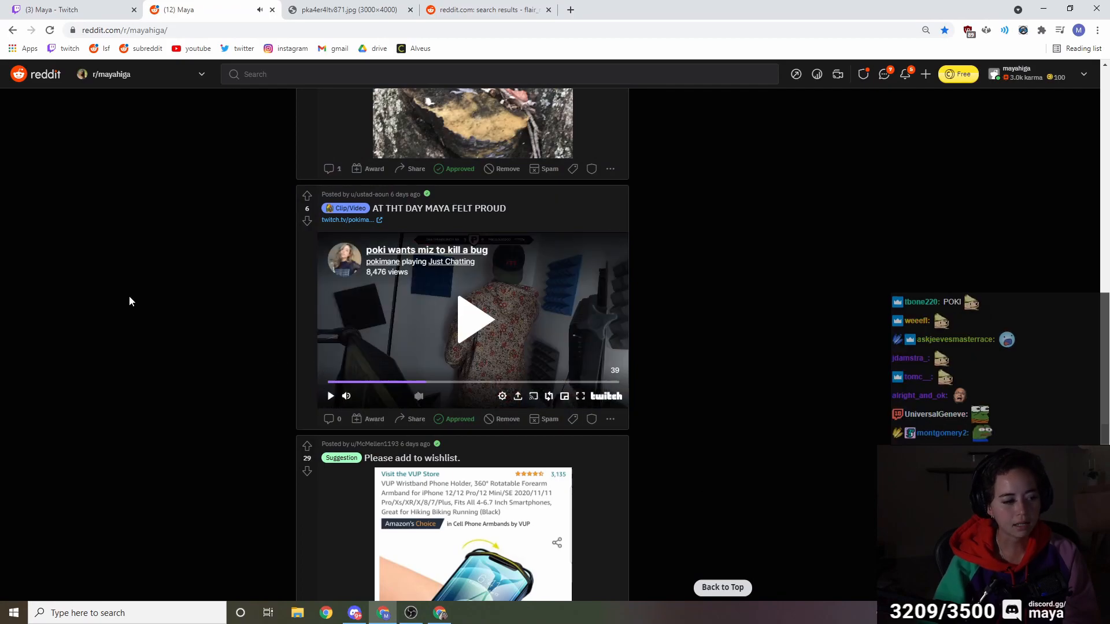
Scroll to the phone armband 'Please add to wishlist.' post and open a blank Chrome tab
{"action": "scroll", "scroll_direction": "down", "scroll_amount": 3}
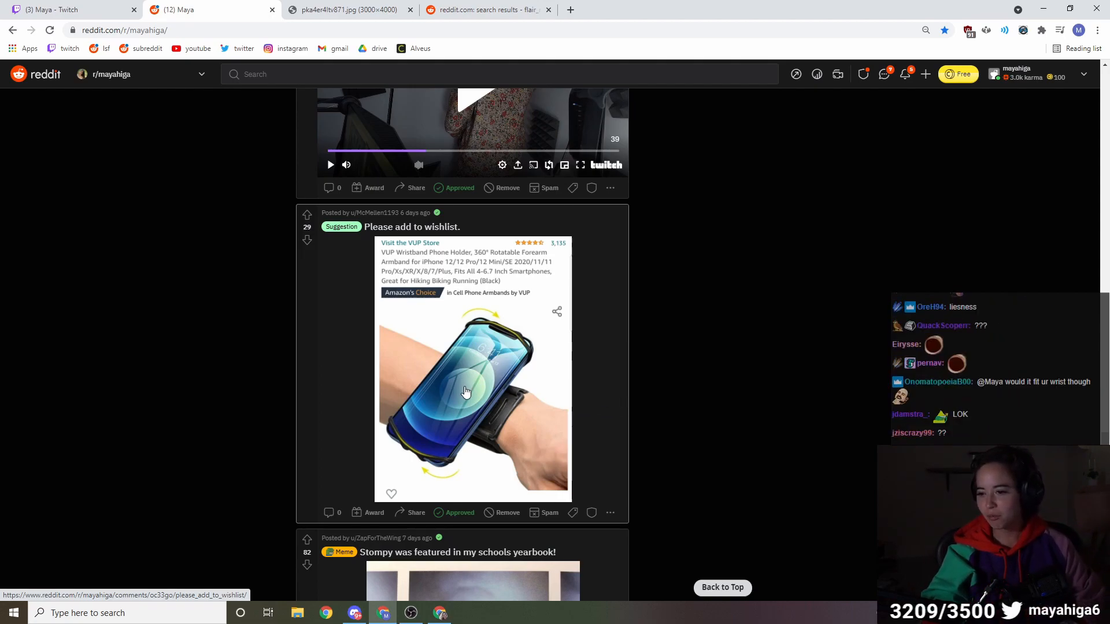
{"action": "mouse_move", "coordinate": [461, 385]}
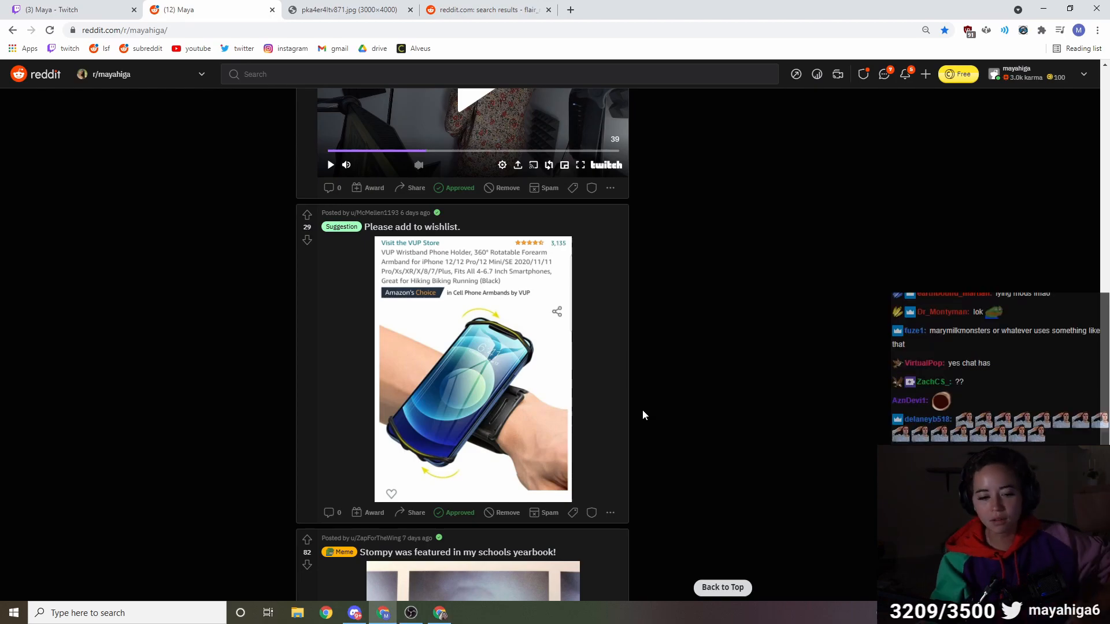
{"action": "left_click", "coordinate": [577, 10]}
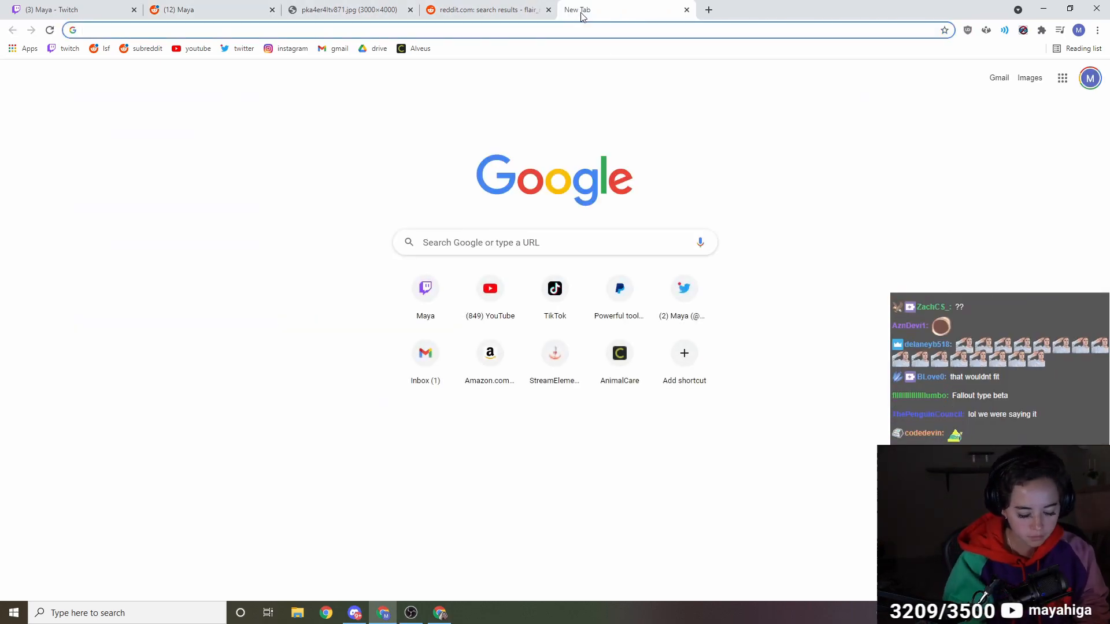
Search Google for 'jogging phone holder', view the image results, then close that tab to return to Reddit
{"action": "type", "text": "jogging phone holder"}
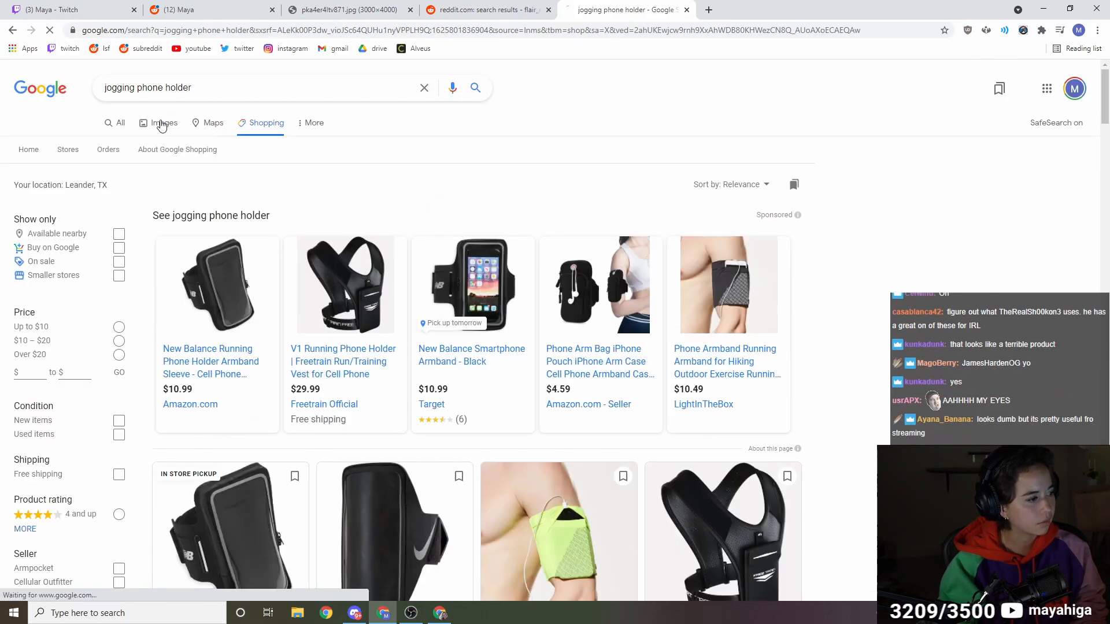
{"action": "left_click", "coordinate": [163, 123]}
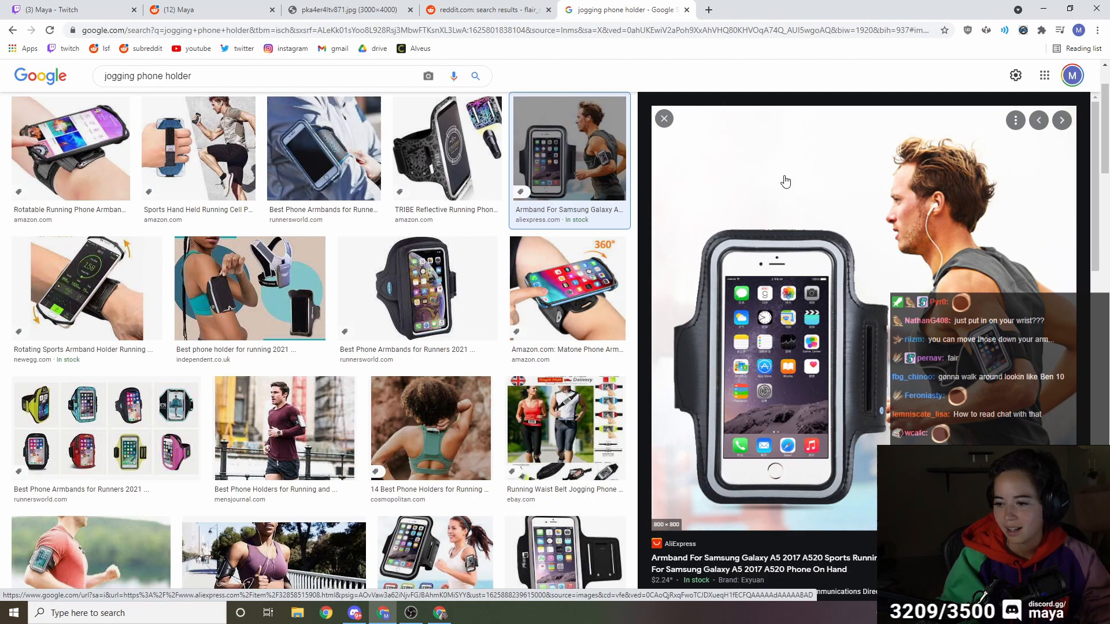
{"action": "left_click", "coordinate": [498, 9]}
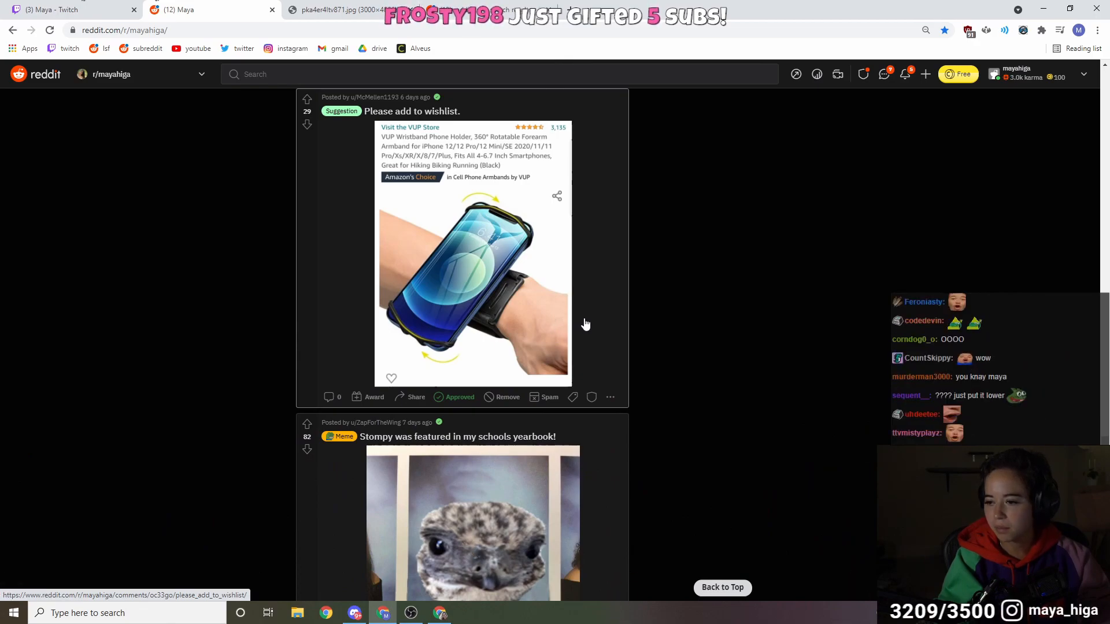
Scroll down the r/mayahiga feed and play the embedded Twitch clip 'How could you Maya'
{"action": "scroll", "scroll_direction": "down", "scroll_amount": 3}
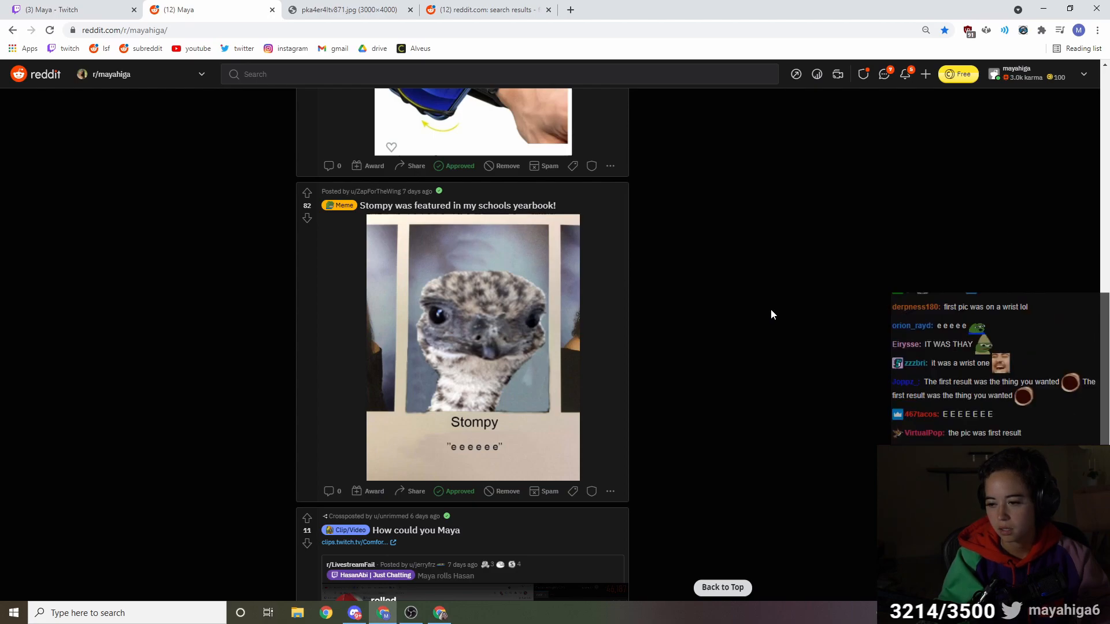
{"action": "scroll", "scroll_direction": "down", "scroll_amount": 3}
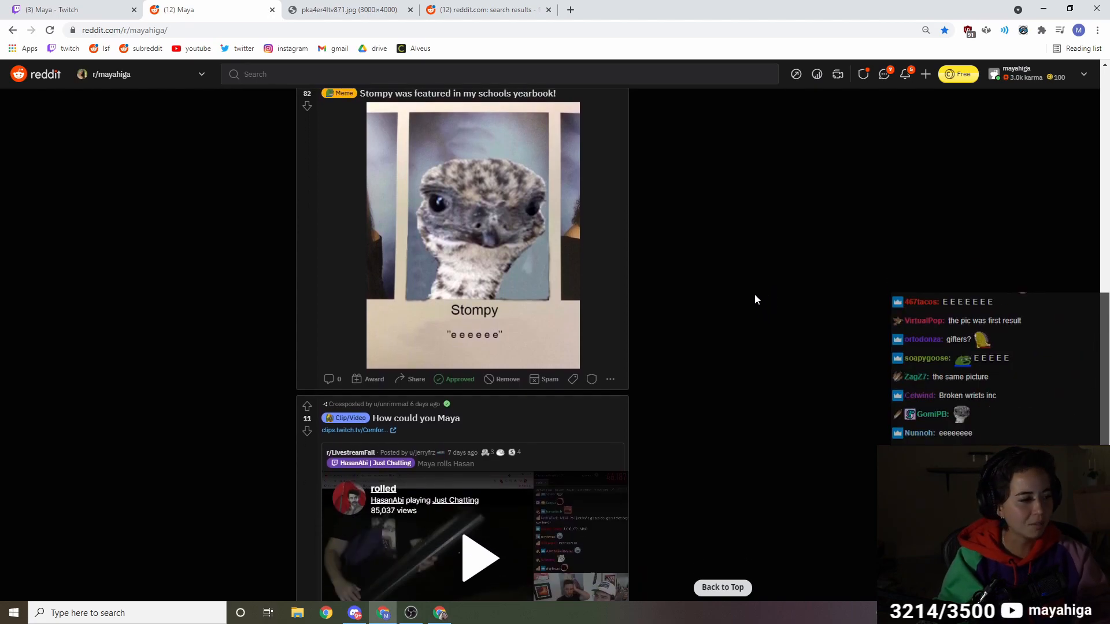
{"action": "scroll", "scroll_direction": "down", "scroll_amount": 3}
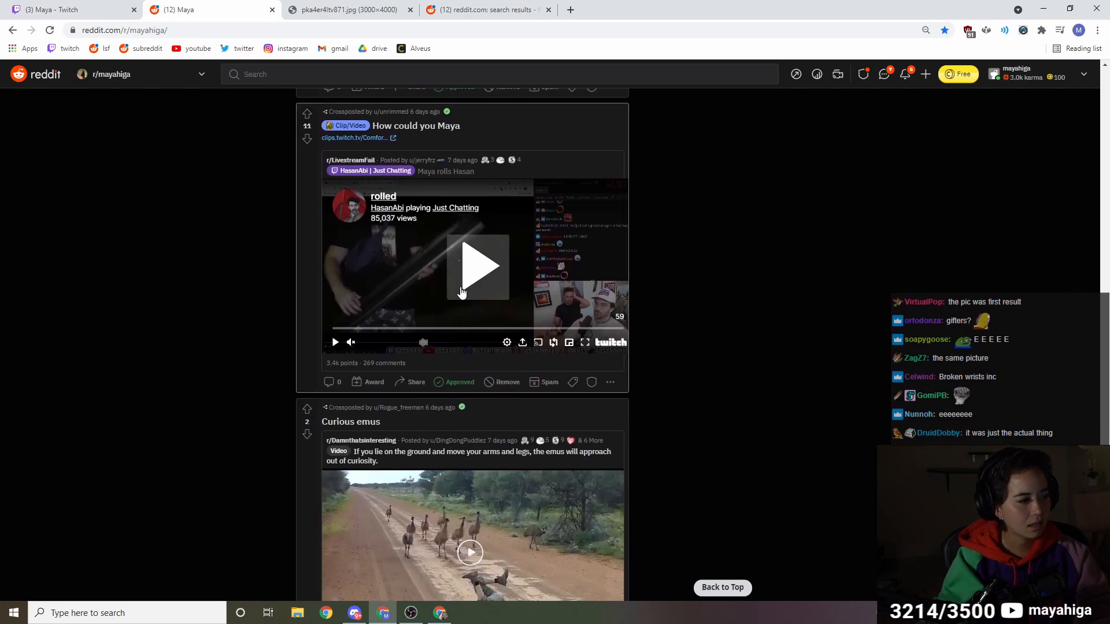
{"action": "left_click", "coordinate": [477, 266]}
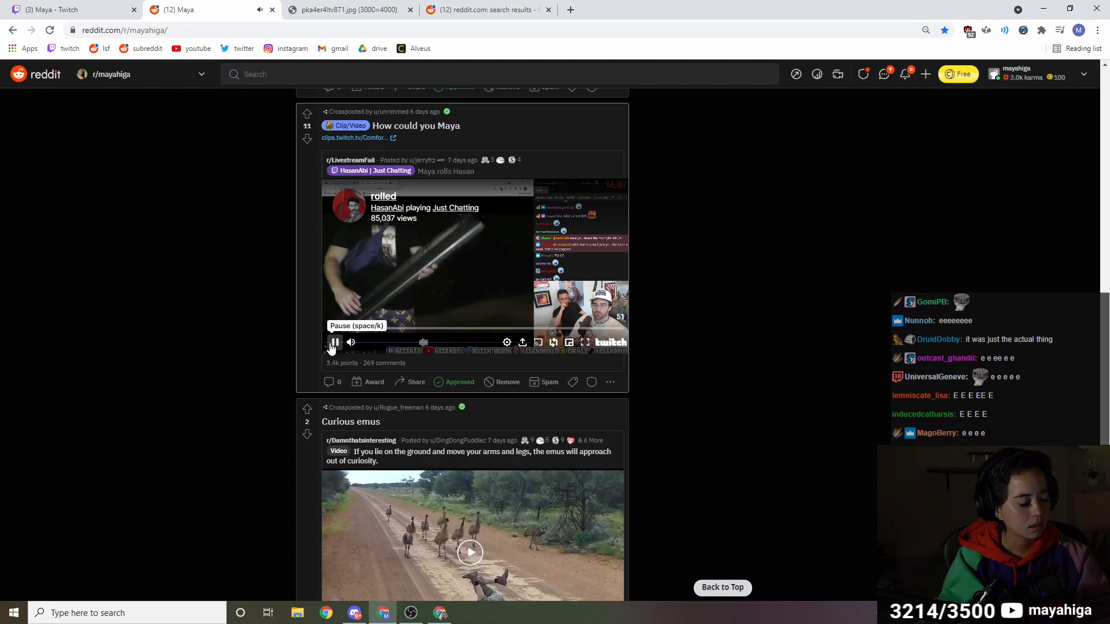
Continue down the feed past the Curious emus video to the tiger video post
{"action": "scroll", "scroll_direction": "down", "scroll_amount": 3}
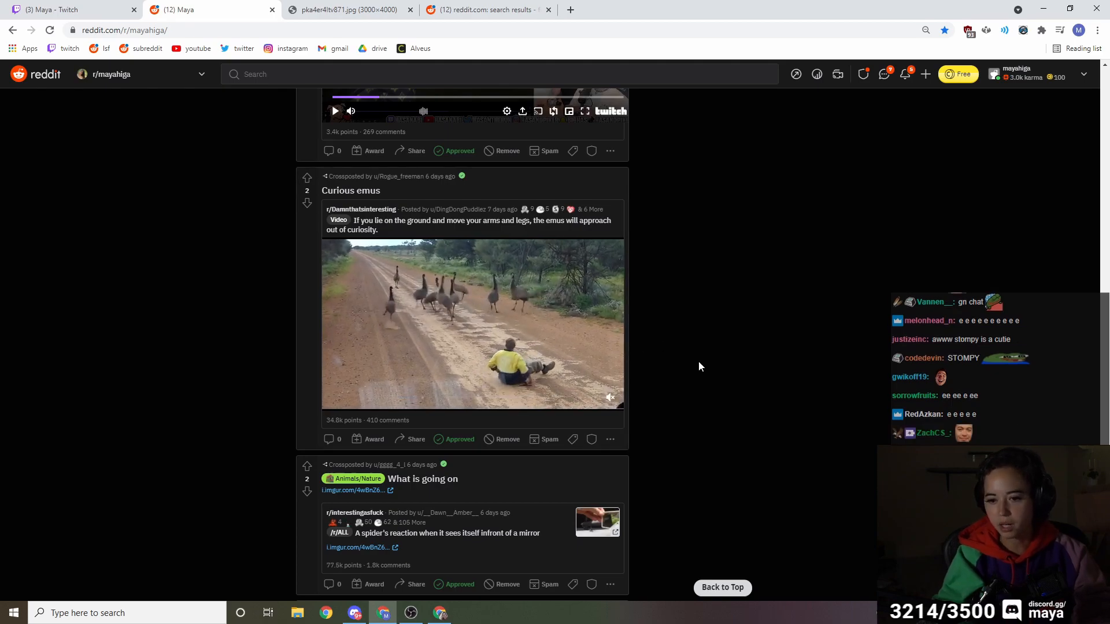
{"action": "mouse_move", "coordinate": [692, 402]}
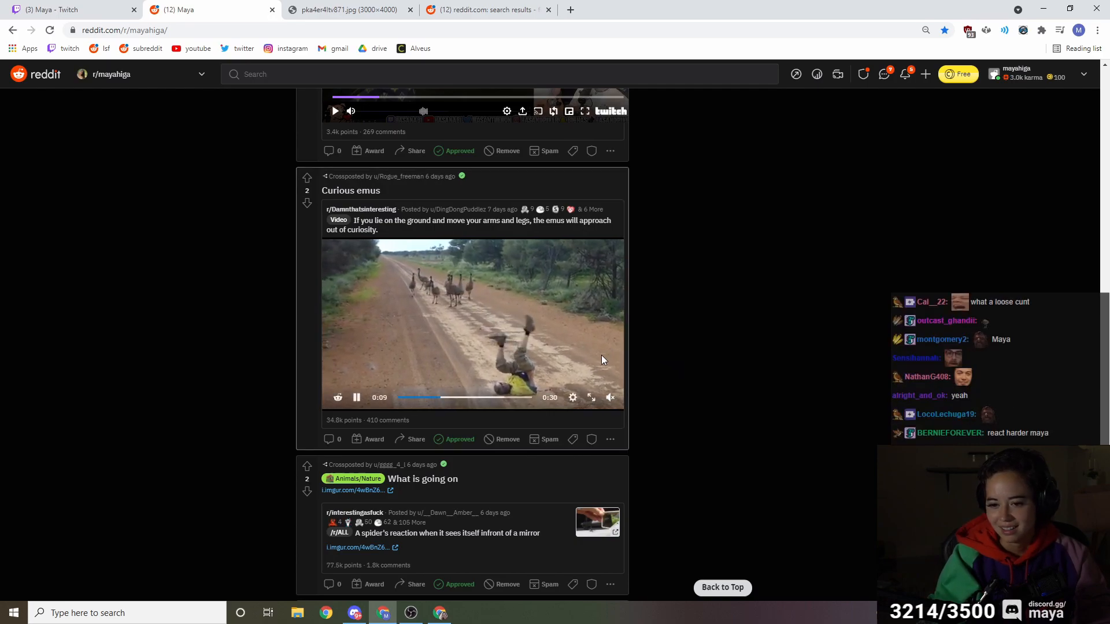
{"action": "mouse_move", "coordinate": [664, 353]}
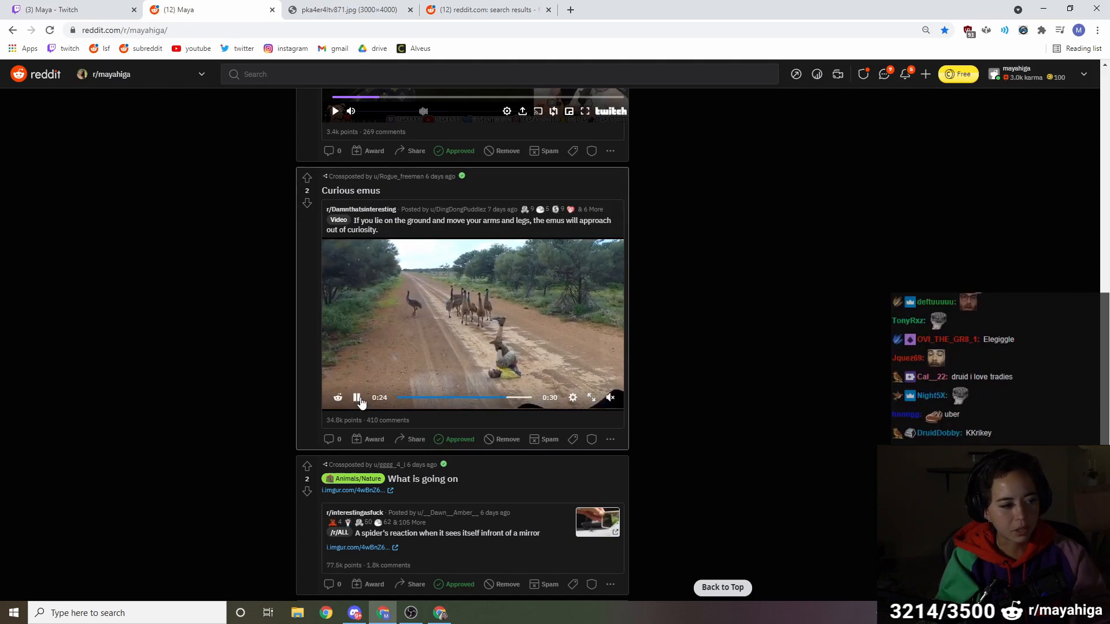
{"action": "scroll", "scroll_direction": "down", "scroll_amount": 3}
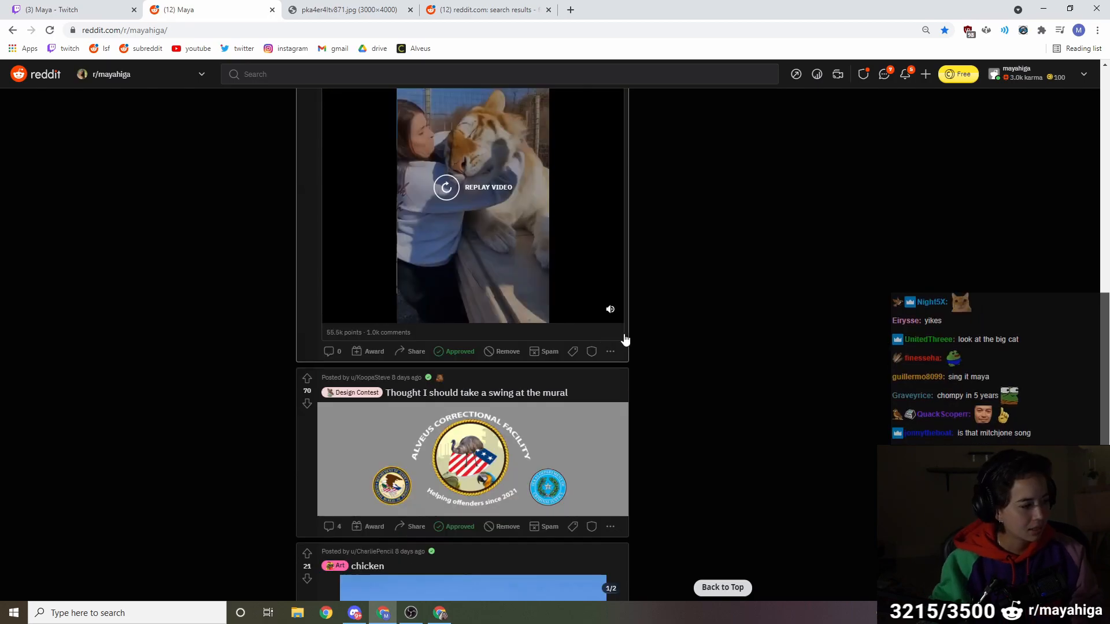
Flip the chicken art post to its second image and open the post in a new tab
{"action": "scroll", "scroll_direction": "down", "scroll_amount": 3}
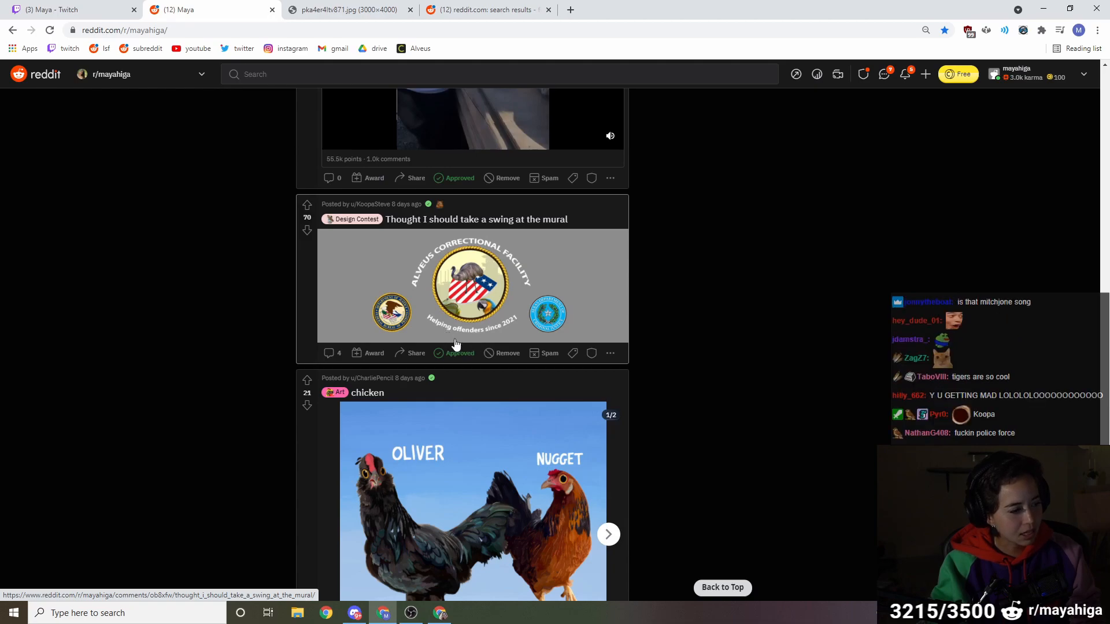
{"action": "scroll", "scroll_direction": "down", "scroll_amount": 3}
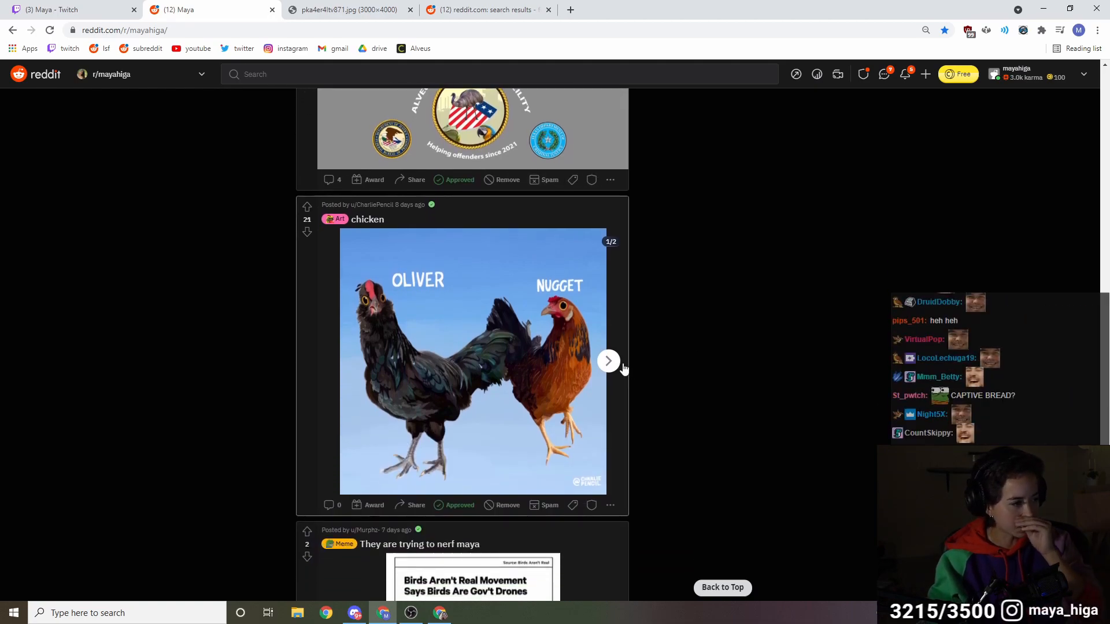
{"action": "left_click", "coordinate": [608, 360]}
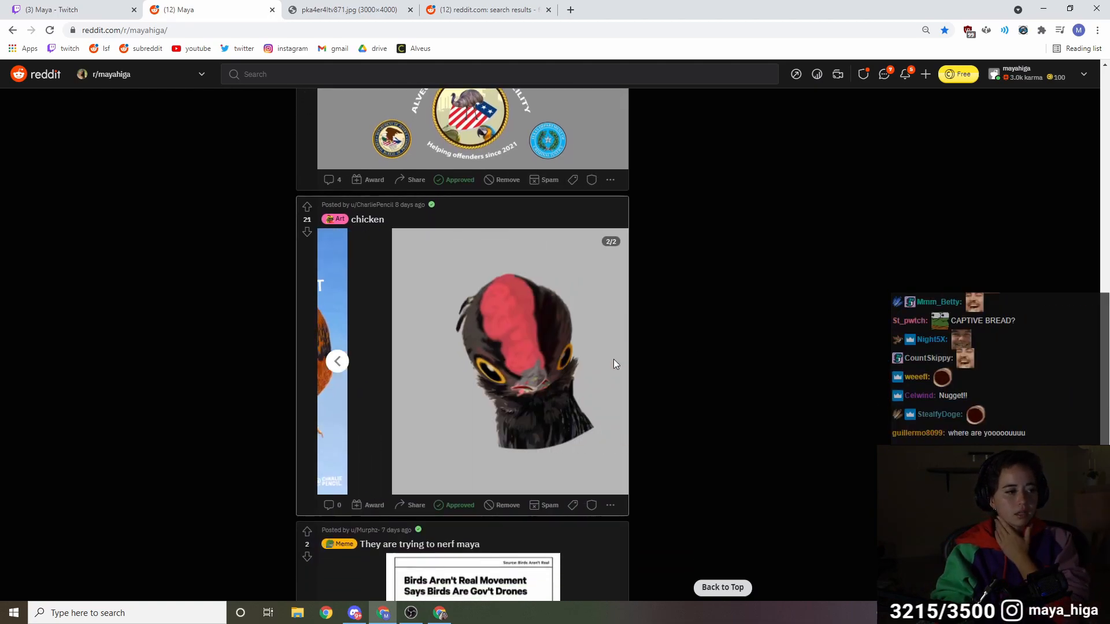
{"action": "left_click", "coordinate": [338, 360]}
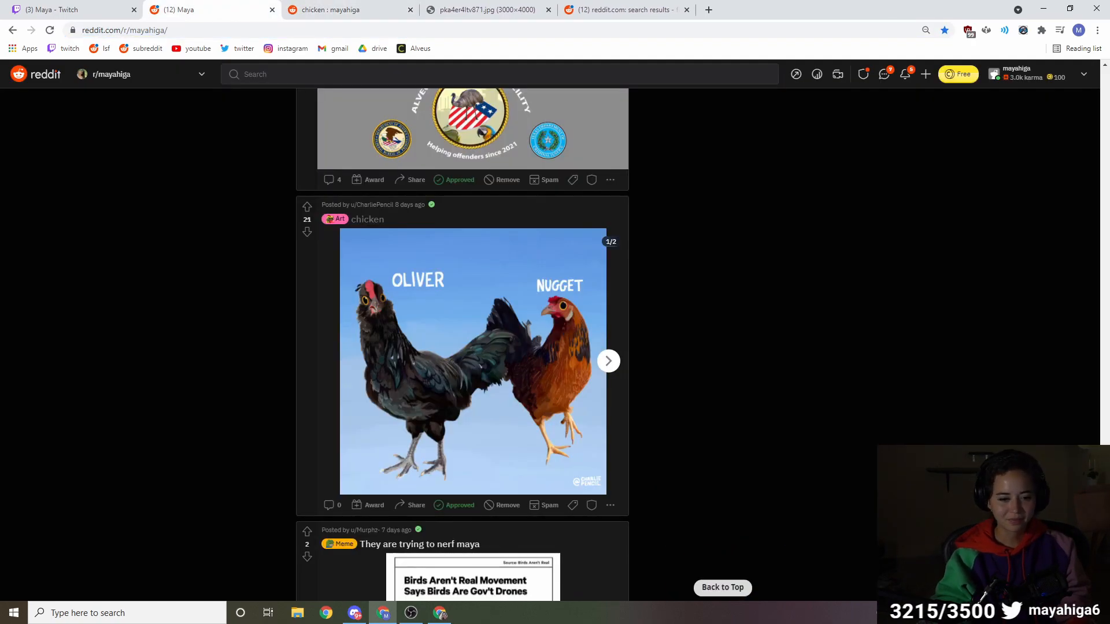
Scroll to the contest gallery and view all four Alveus banner designs, images 2/4 through 4/4
{"action": "scroll", "scroll_direction": "down", "scroll_amount": 3}
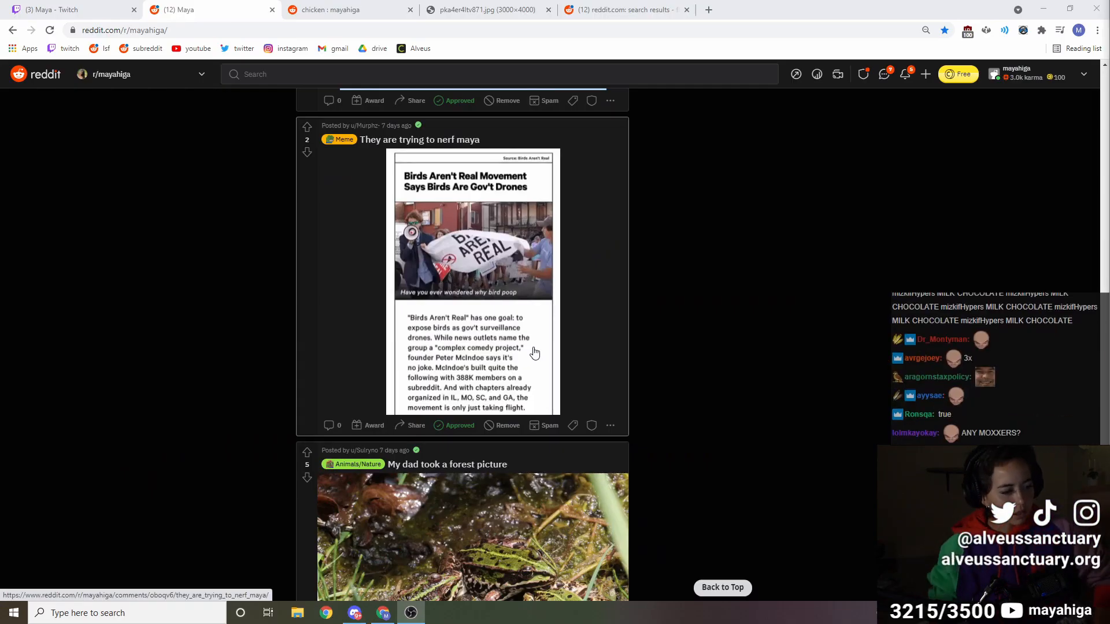
{"action": "scroll", "scroll_direction": "down", "scroll_amount": 3}
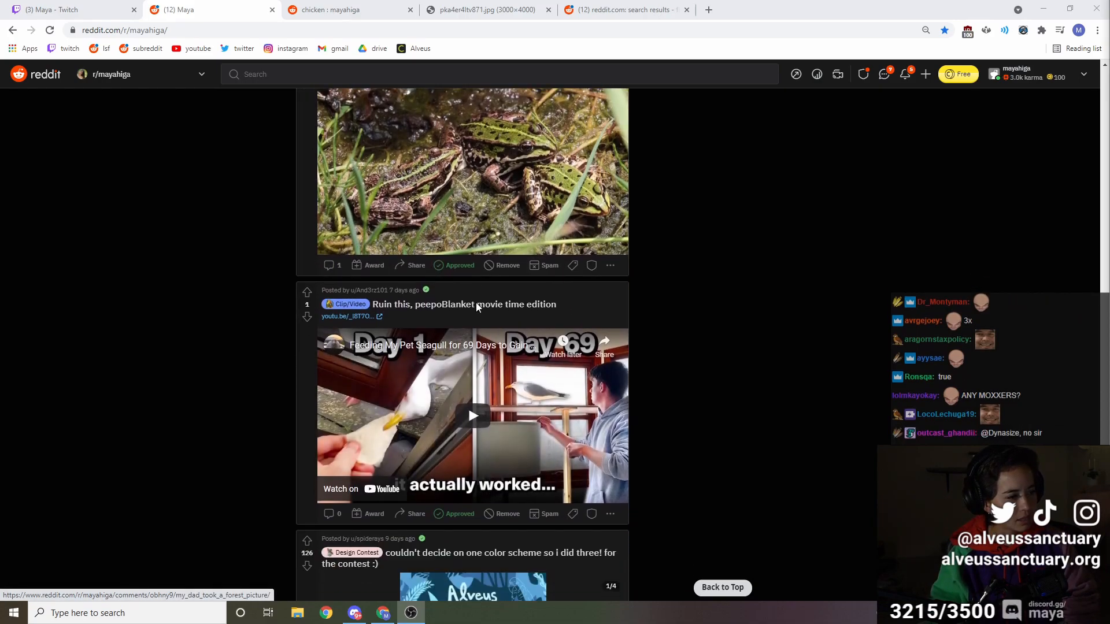
{"action": "scroll", "scroll_direction": "down", "scroll_amount": 3}
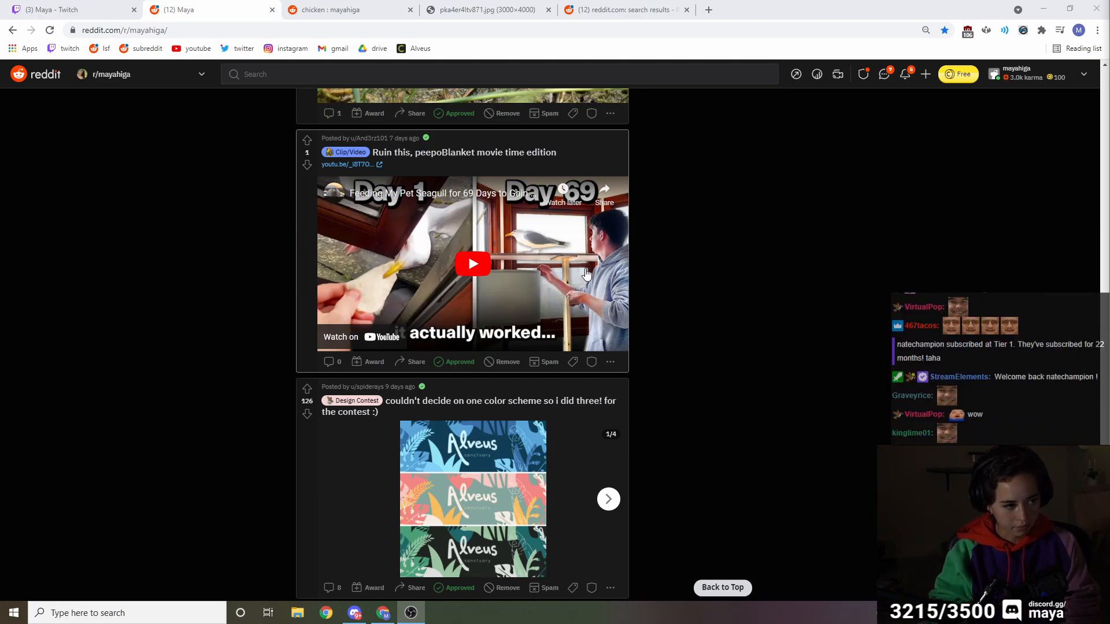
{"action": "scroll", "scroll_direction": "down", "scroll_amount": 3}
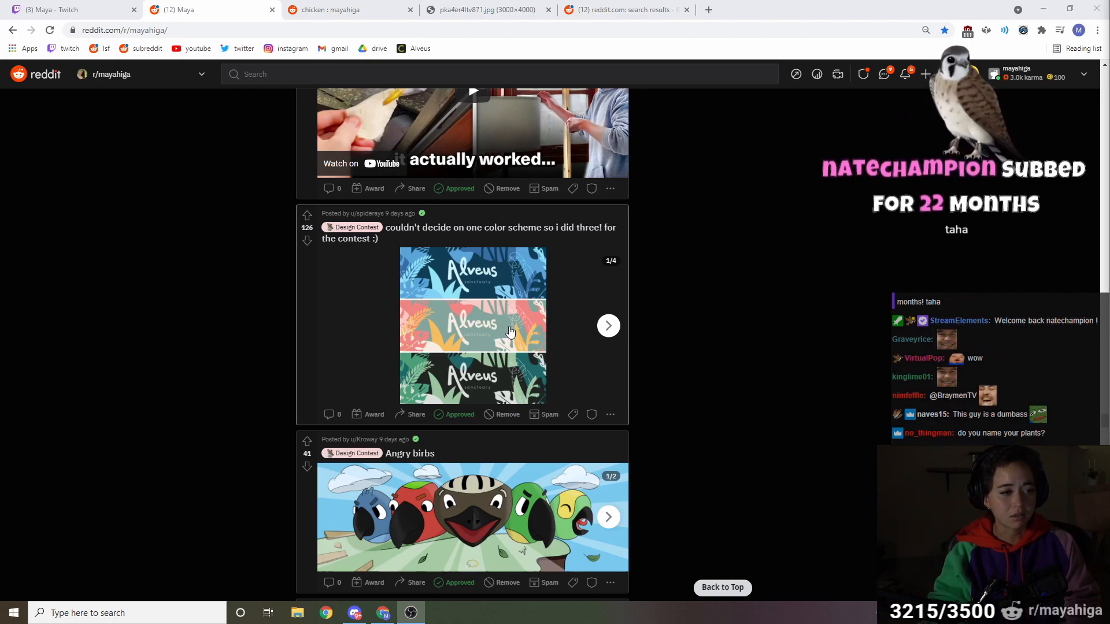
{"action": "left_click", "coordinate": [609, 326]}
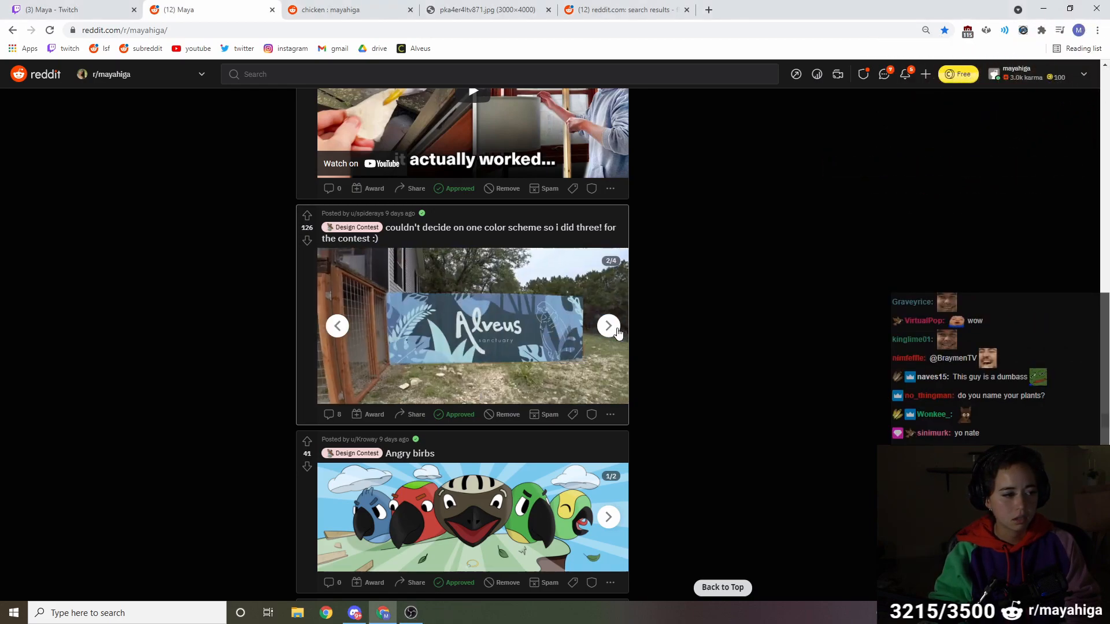
{"action": "left_click", "coordinate": [608, 326]}
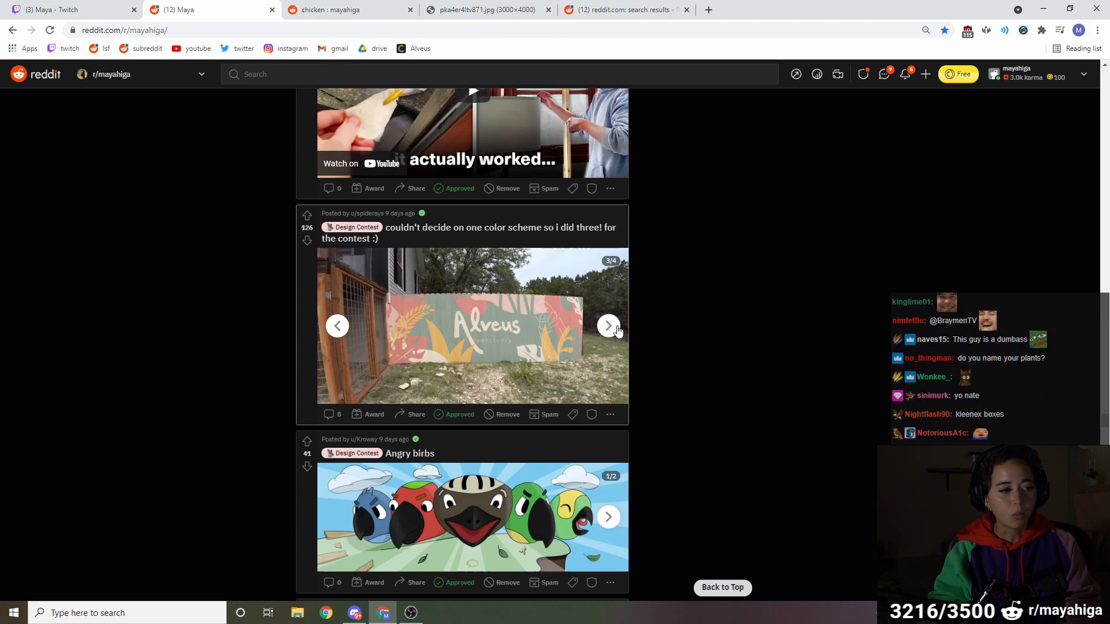
{"action": "left_click", "coordinate": [608, 326]}
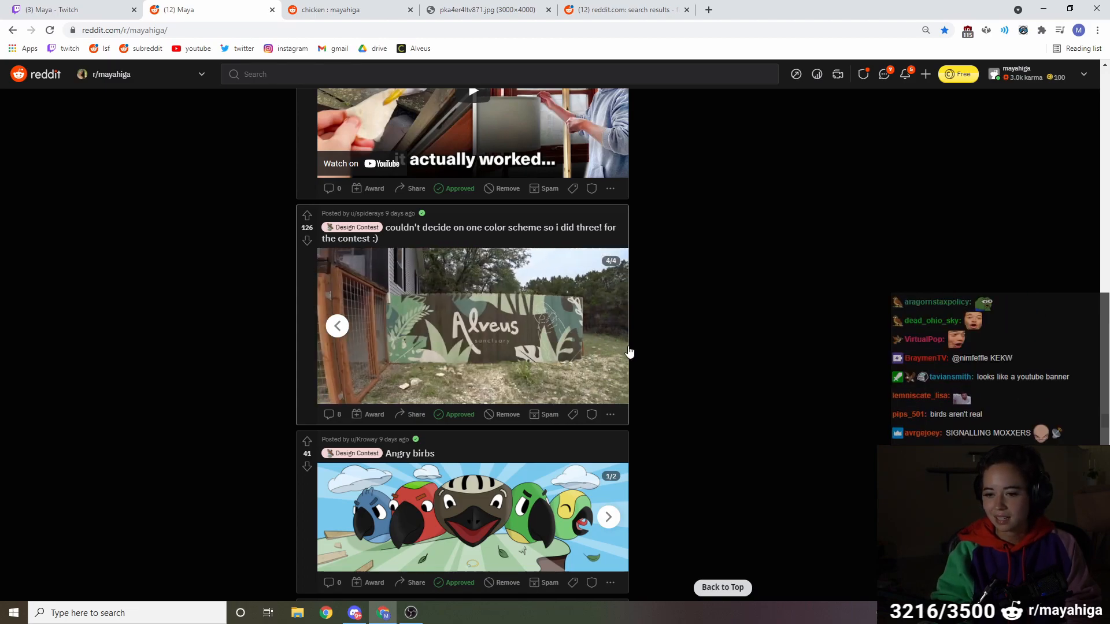
{"action": "scroll", "scroll_direction": "down", "scroll_amount": 3}
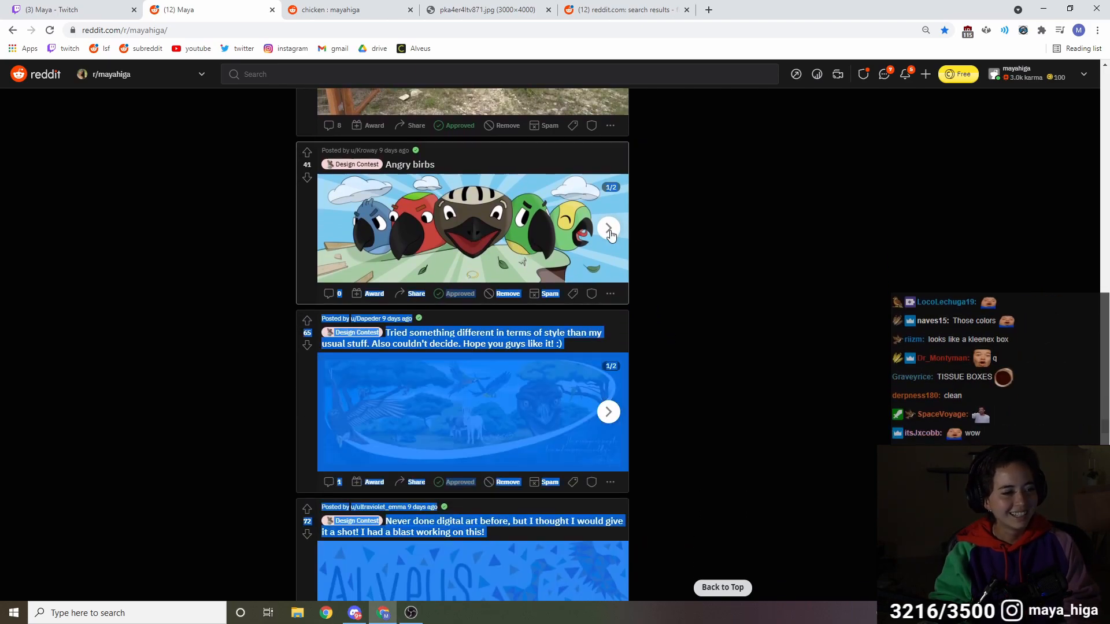
Flip the Angry birbs contest post to its second image, the mural on the enclosure wall
{"action": "left_click", "coordinate": [608, 227]}
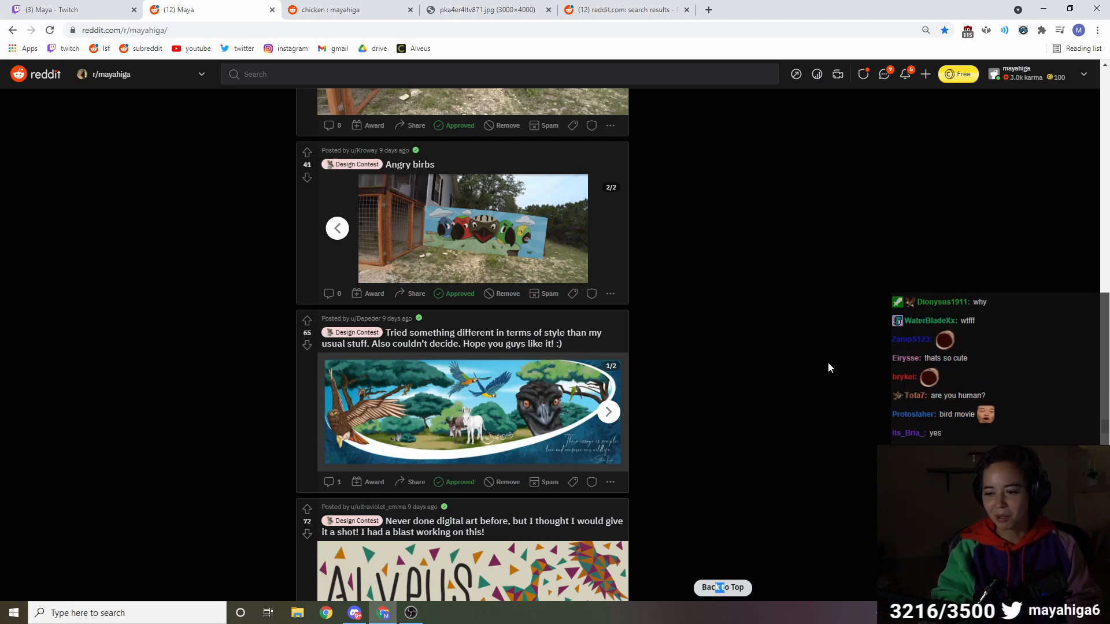
{"action": "mouse_move", "coordinate": [843, 361]}
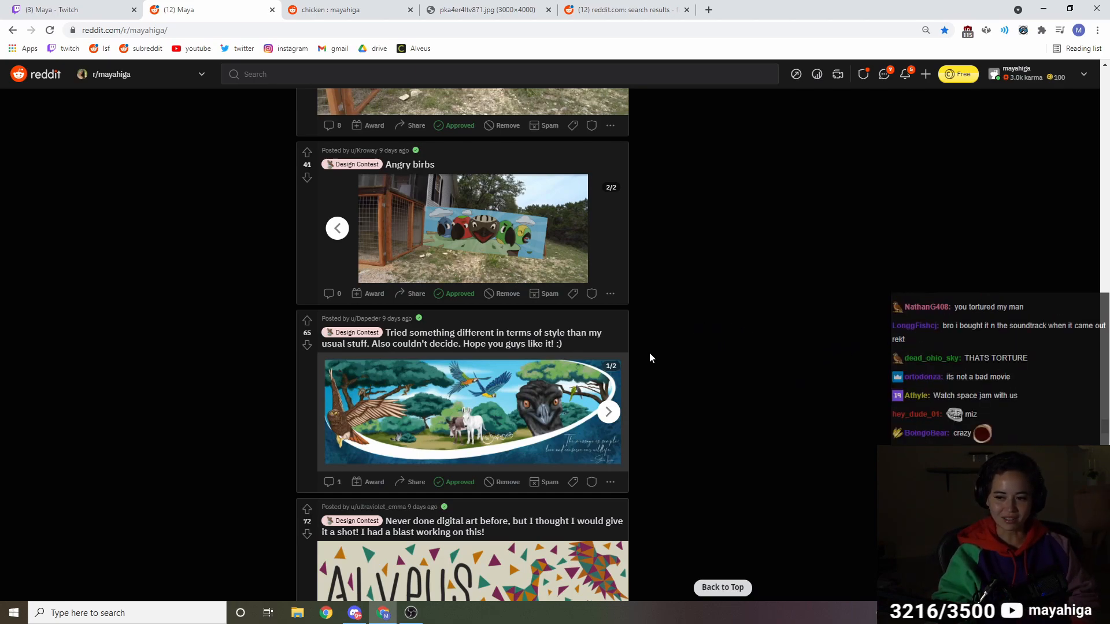
{"action": "scroll", "scroll_direction": "down", "scroll_amount": 3}
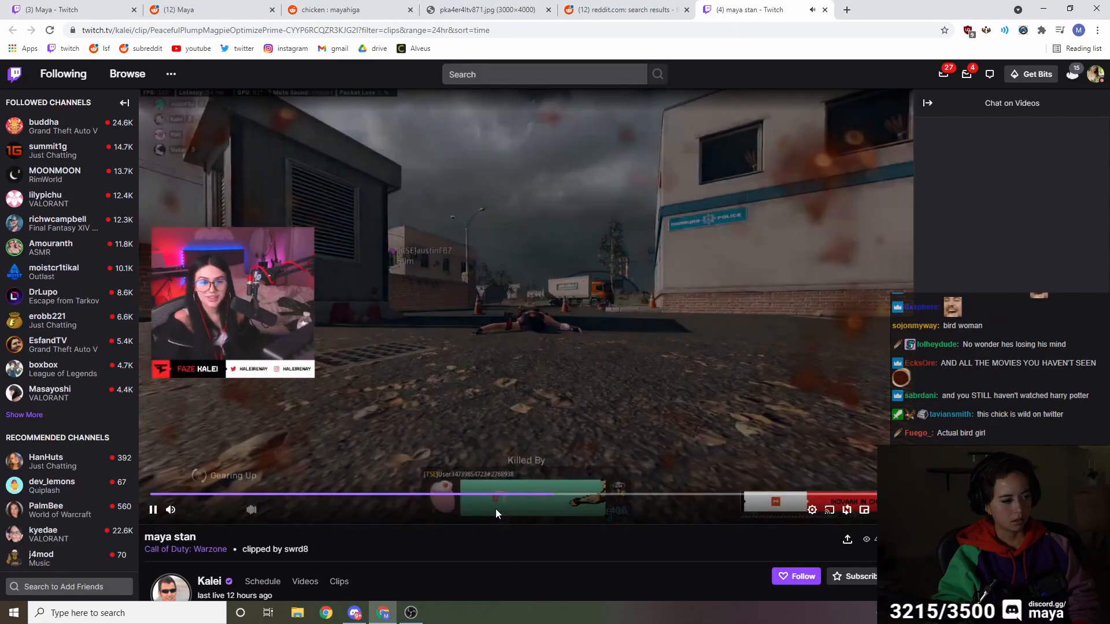
Jump the maya stan Warzone clip back near its start, then switch back to the Reddit tab
{"action": "left_click", "coordinate": [497, 501]}
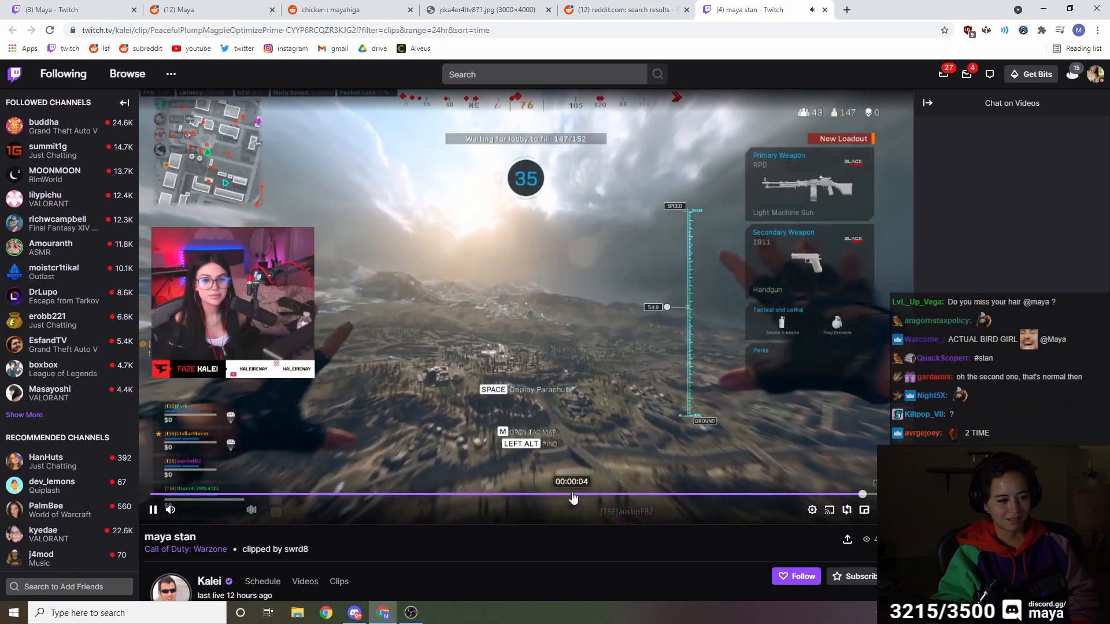
{"action": "left_click", "coordinate": [631, 9]}
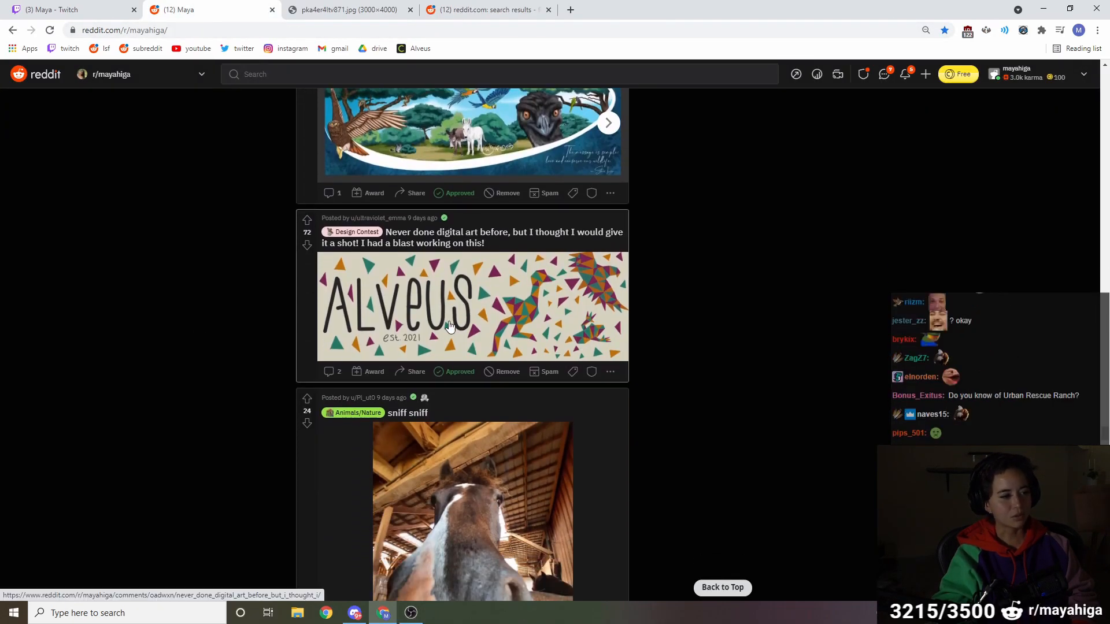
Play the Maya OMEGALUL clip and scroll past the hummingbird design and rudy update to the 3D printing animals post
{"action": "scroll", "scroll_direction": "down", "scroll_amount": 3}
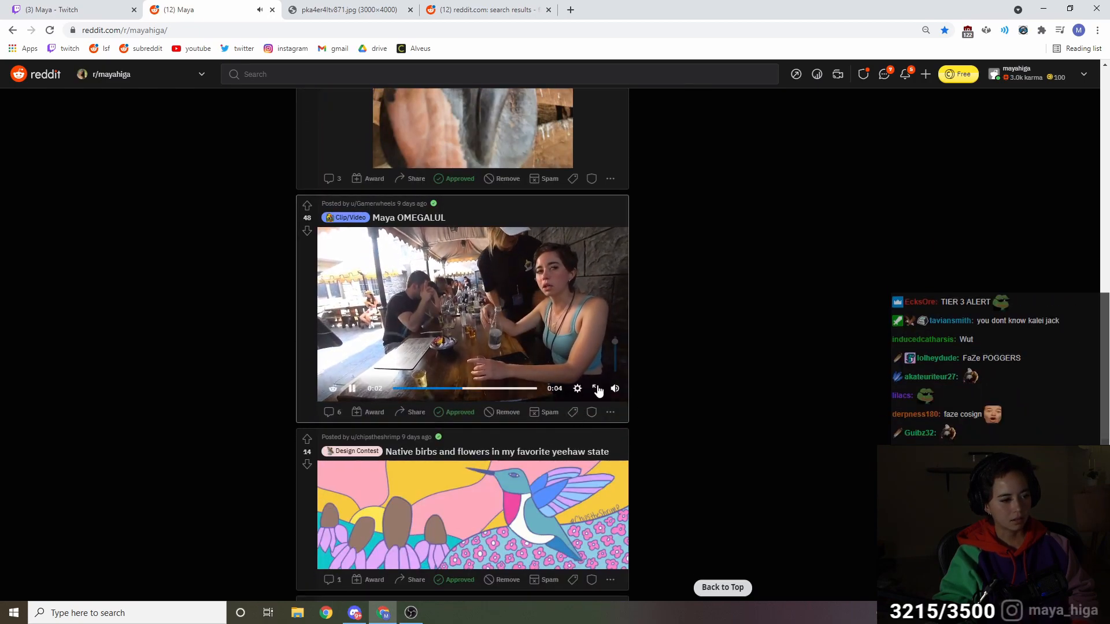
{"action": "left_click", "coordinate": [595, 388]}
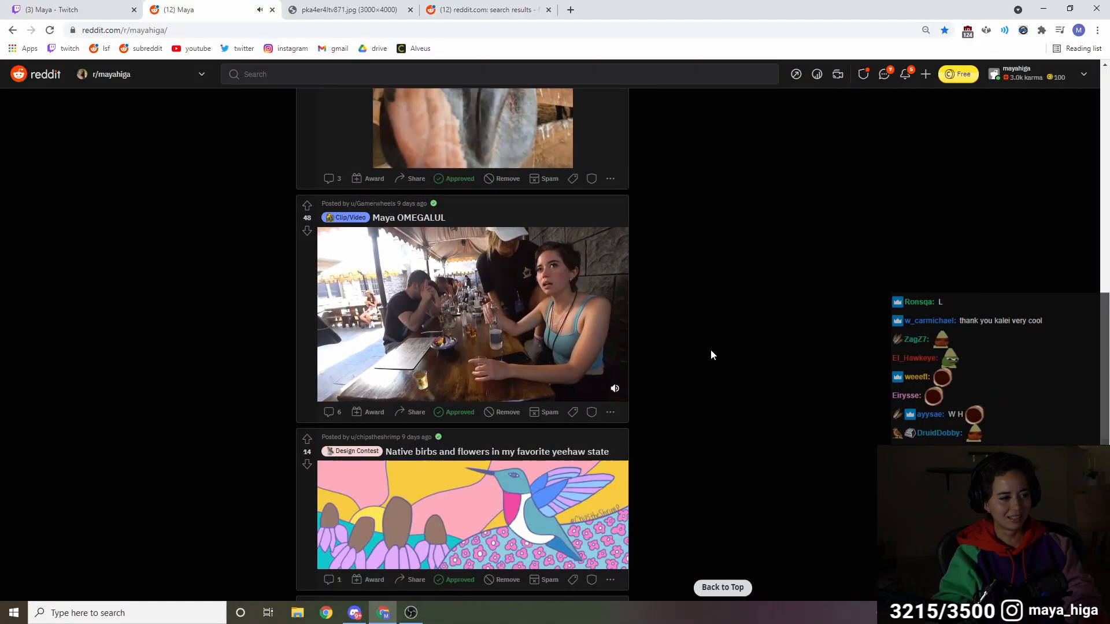
{"action": "scroll", "scroll_direction": "down", "scroll_amount": 3}
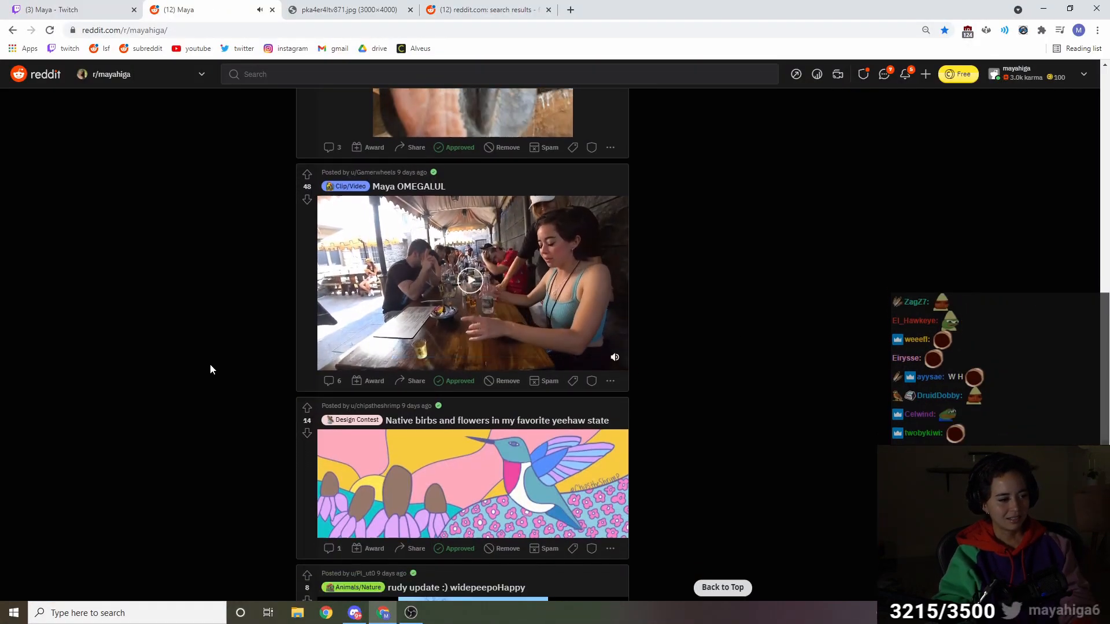
{"action": "scroll", "scroll_direction": "down", "scroll_amount": 3}
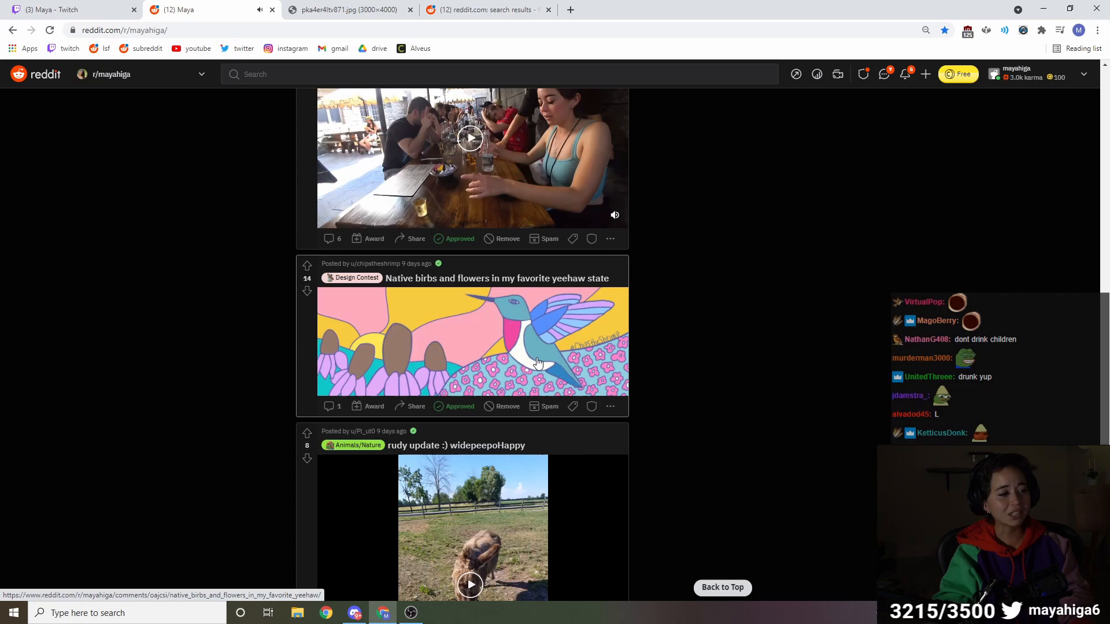
{"action": "scroll", "scroll_direction": "down", "scroll_amount": 3}
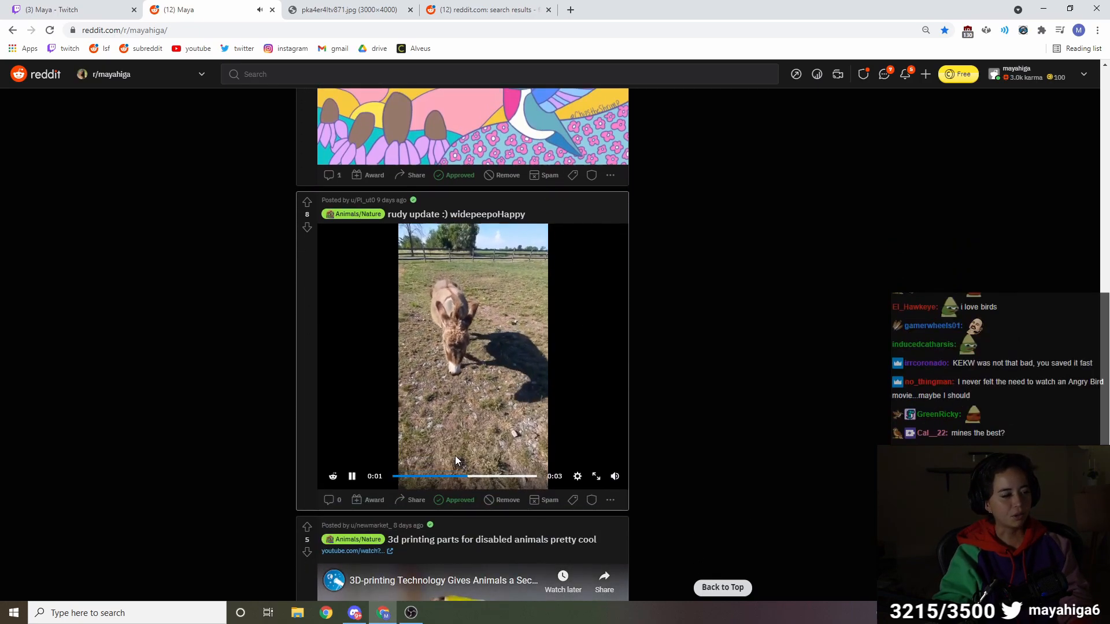
{"action": "scroll", "scroll_direction": "down", "scroll_amount": 3}
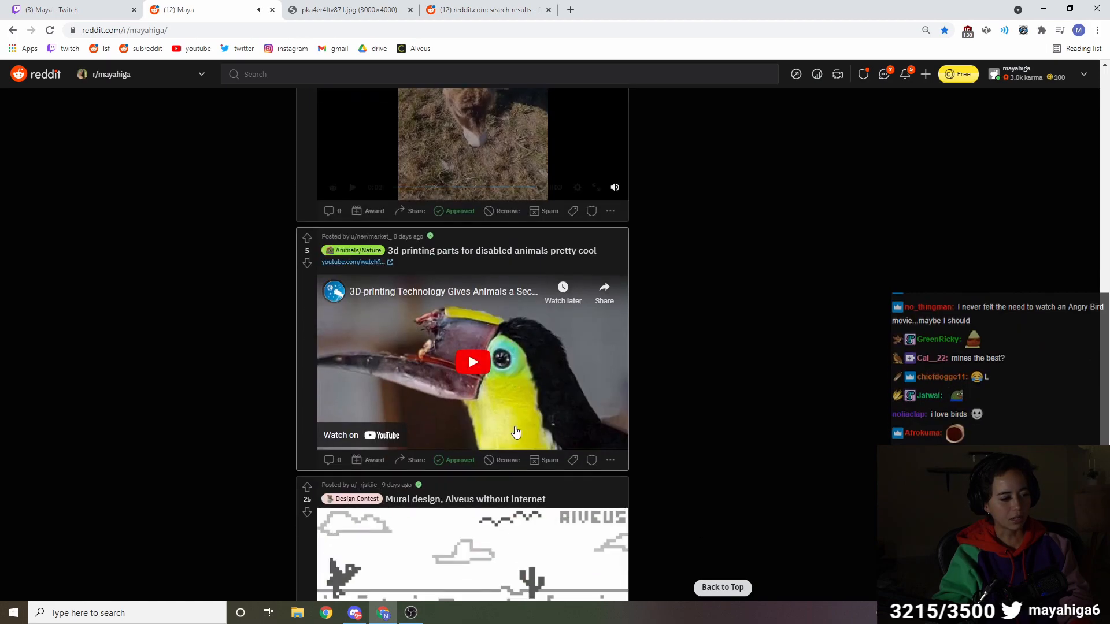
Play the toucan 3D-printing YouTube embed partway, pause it, and scroll to the Alveus mural design posts
{"action": "left_click", "coordinate": [472, 362]}
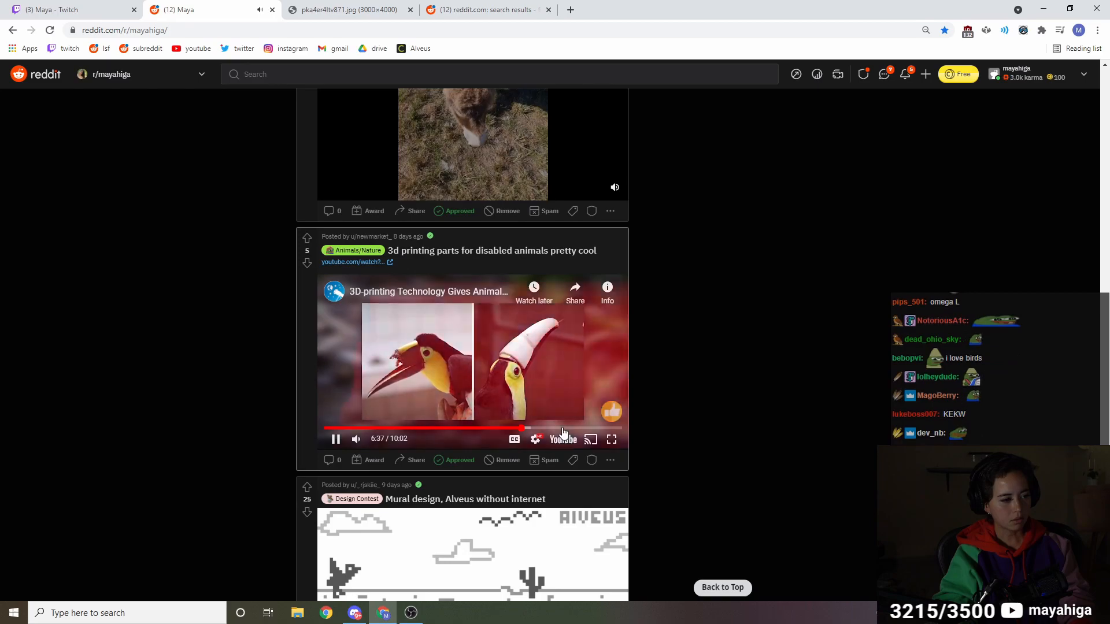
{"action": "left_click", "coordinate": [610, 439]}
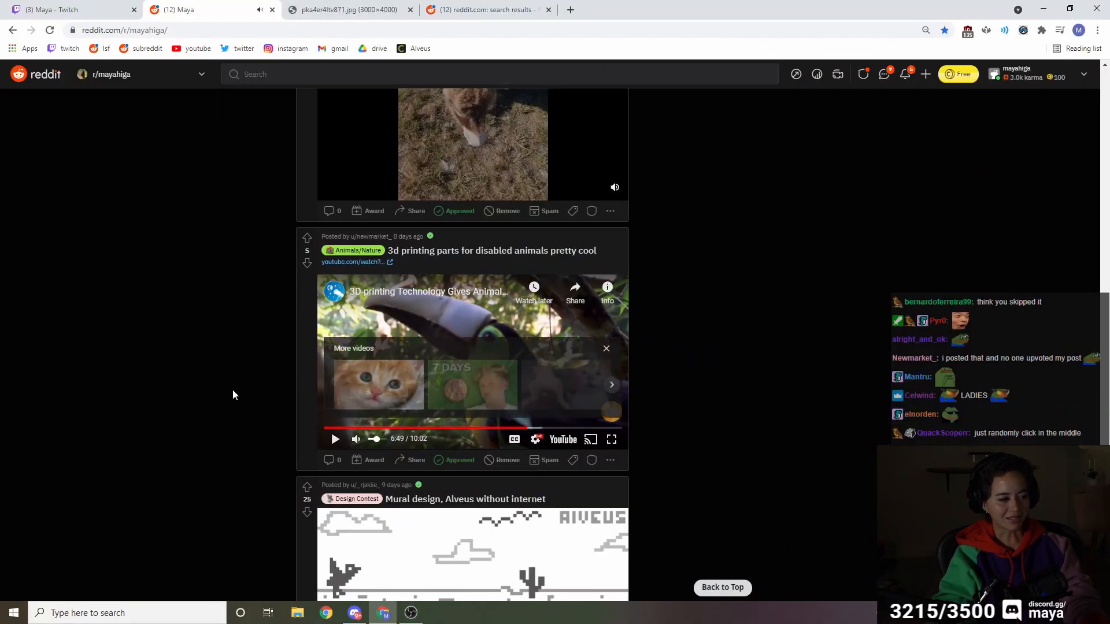
{"action": "scroll", "scroll_direction": "down", "scroll_amount": 3}
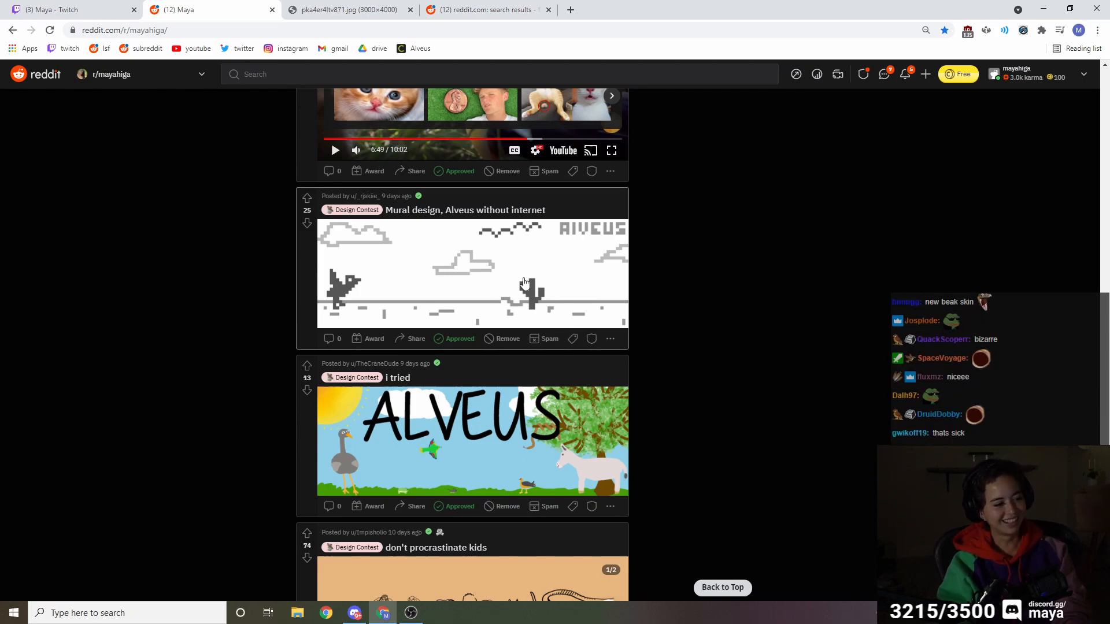
View the second don't procrastinate kids image and the next pet portrait, then scroll to the Peepopogwow post
{"action": "scroll", "scroll_direction": "down", "scroll_amount": 3}
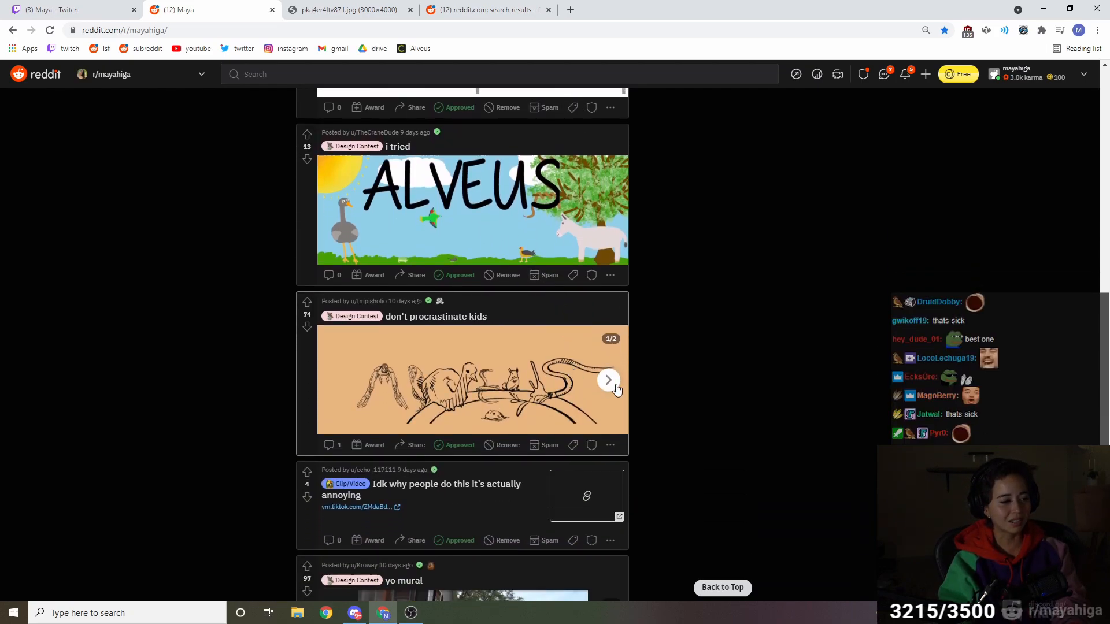
{"action": "left_click", "coordinate": [609, 381]}
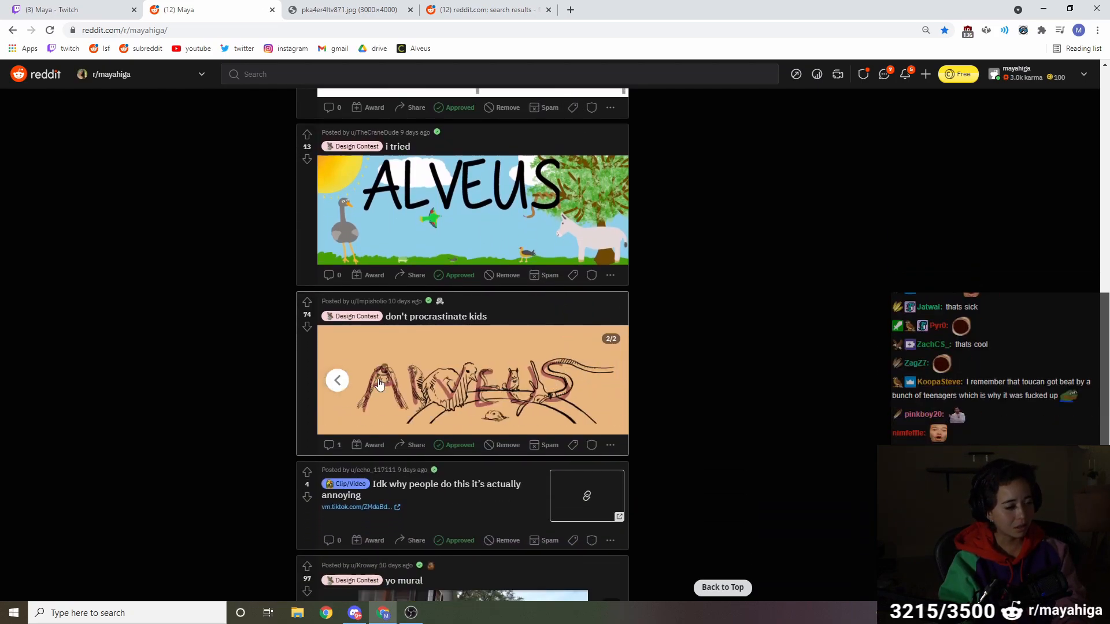
{"action": "scroll", "scroll_direction": "down", "scroll_amount": 3}
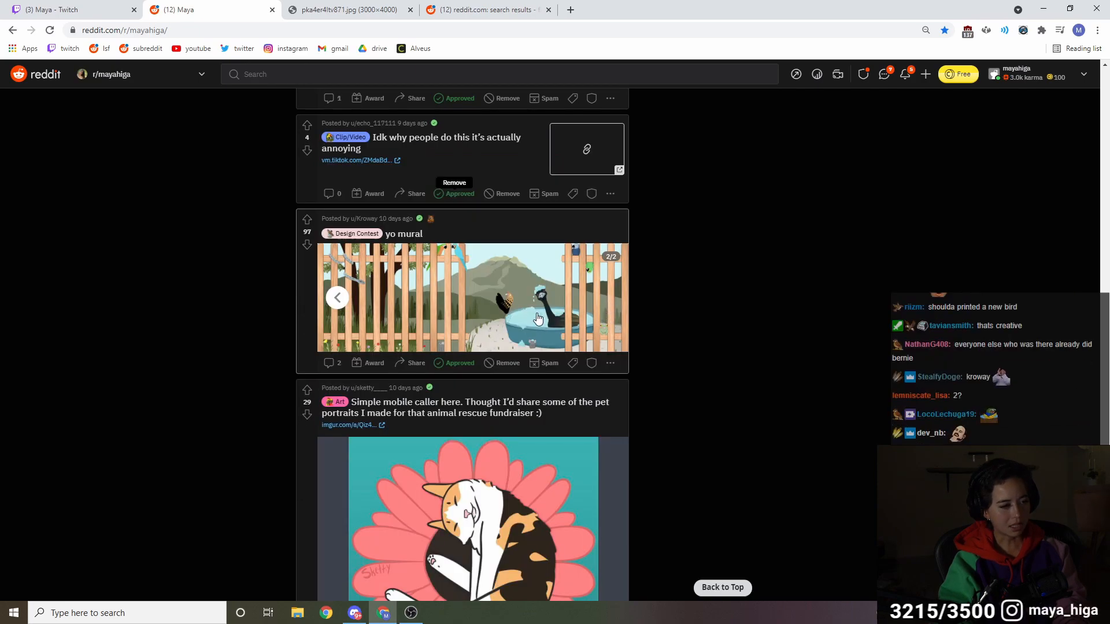
{"action": "scroll", "scroll_direction": "down", "scroll_amount": 3}
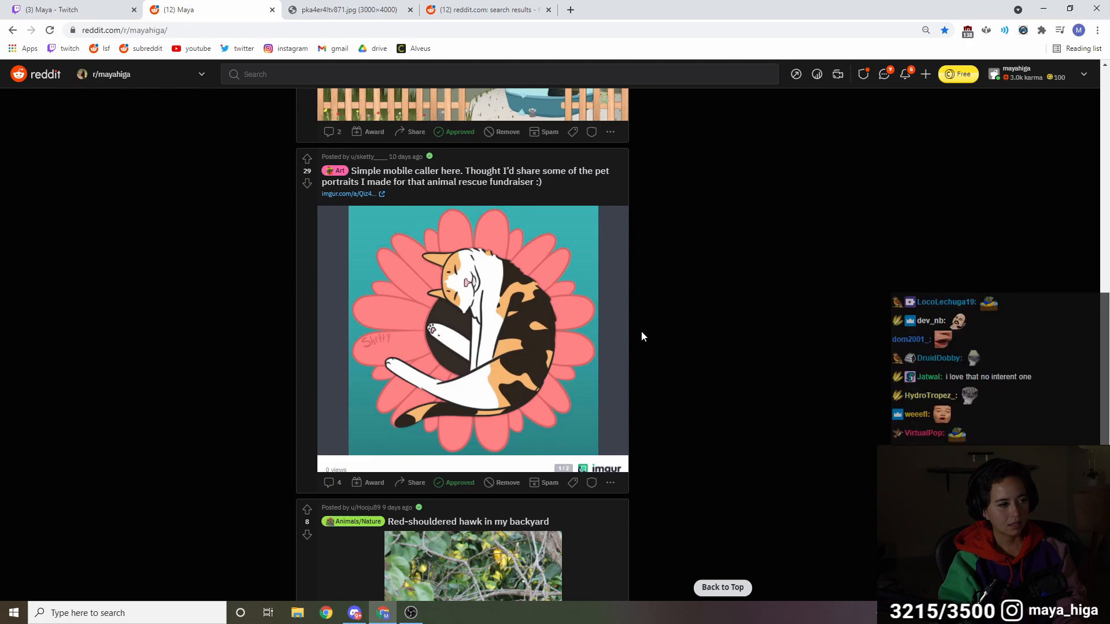
{"action": "left_click", "coordinate": [622, 340]}
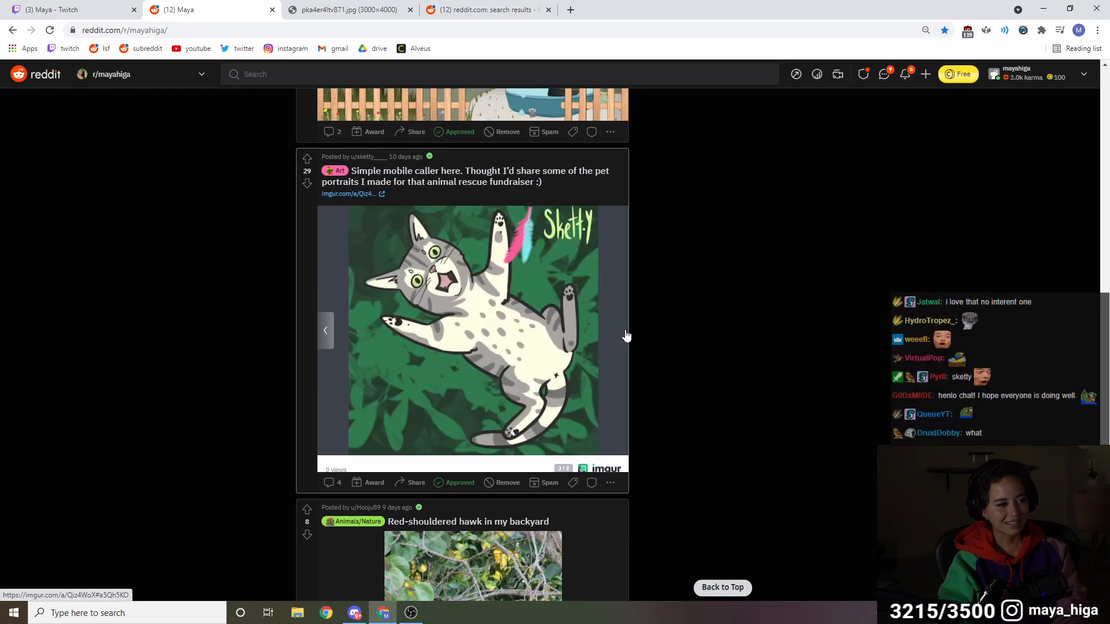
{"action": "scroll", "scroll_direction": "down", "scroll_amount": 3}
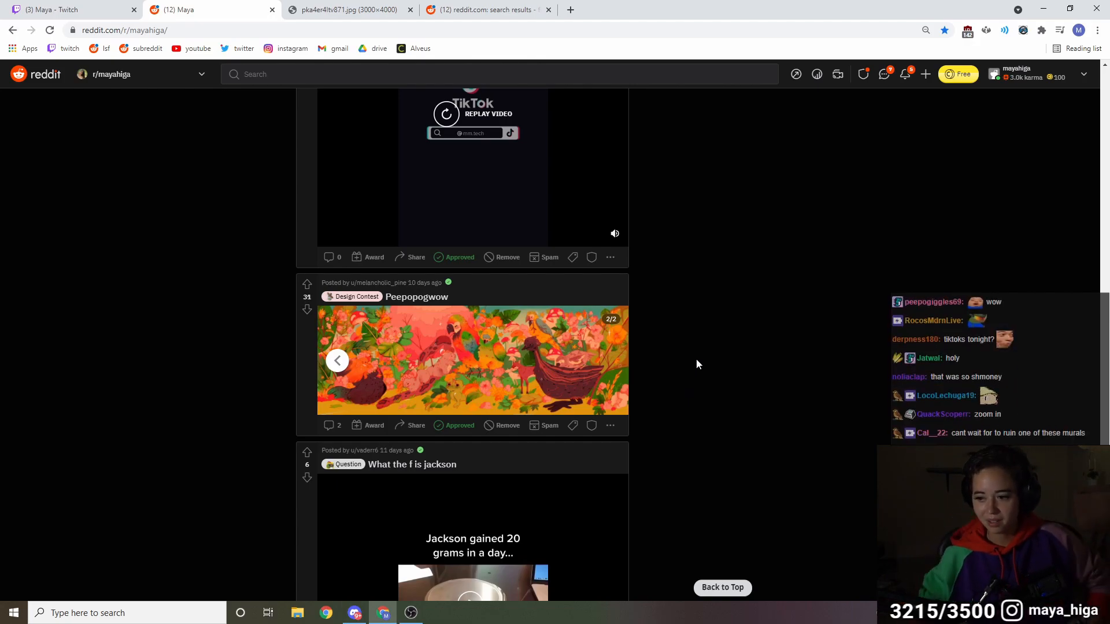
Replay the What the f is jackson video, pause it early, and scroll down to the Baby goat post
{"action": "scroll", "scroll_direction": "down", "scroll_amount": 3}
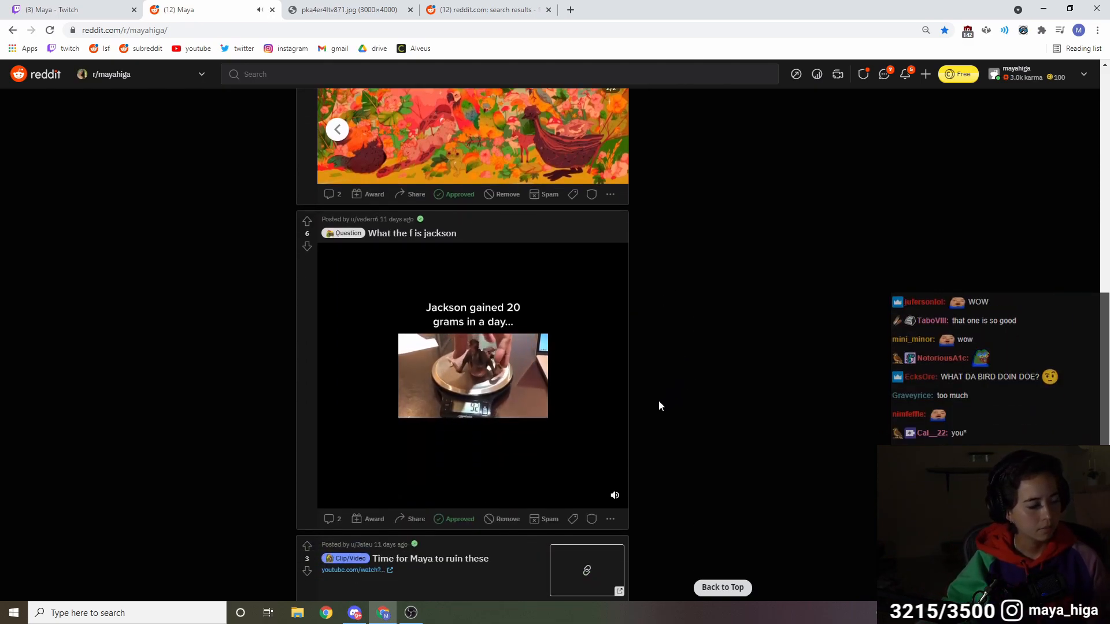
{"action": "mouse_move", "coordinate": [726, 426]}
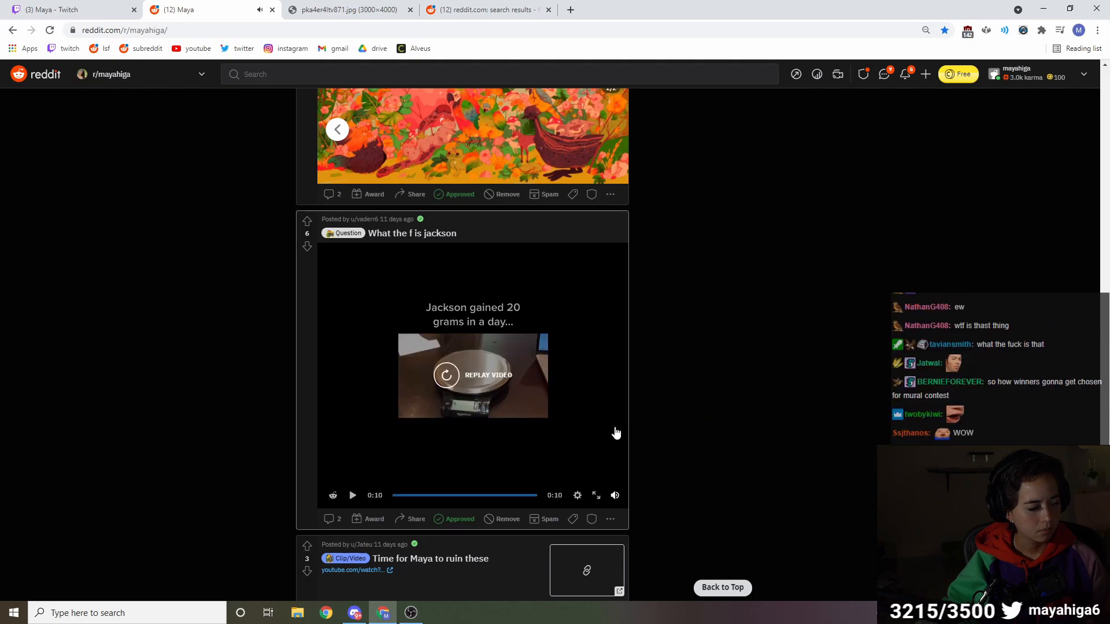
{"action": "scroll", "scroll_direction": "down", "scroll_amount": 3}
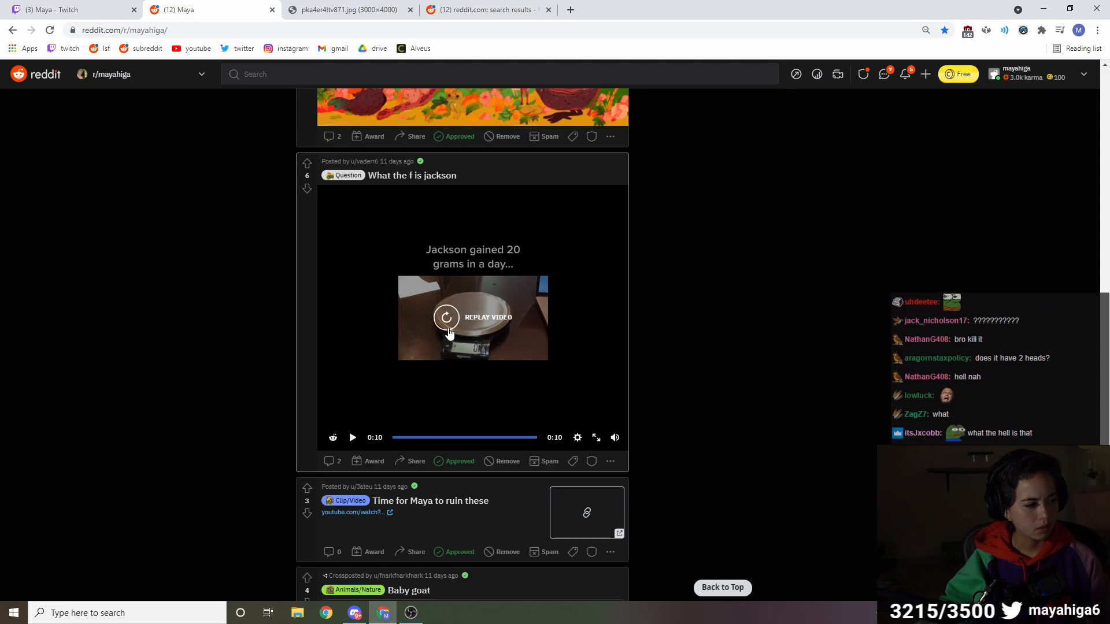
{"action": "left_click", "coordinate": [447, 317]}
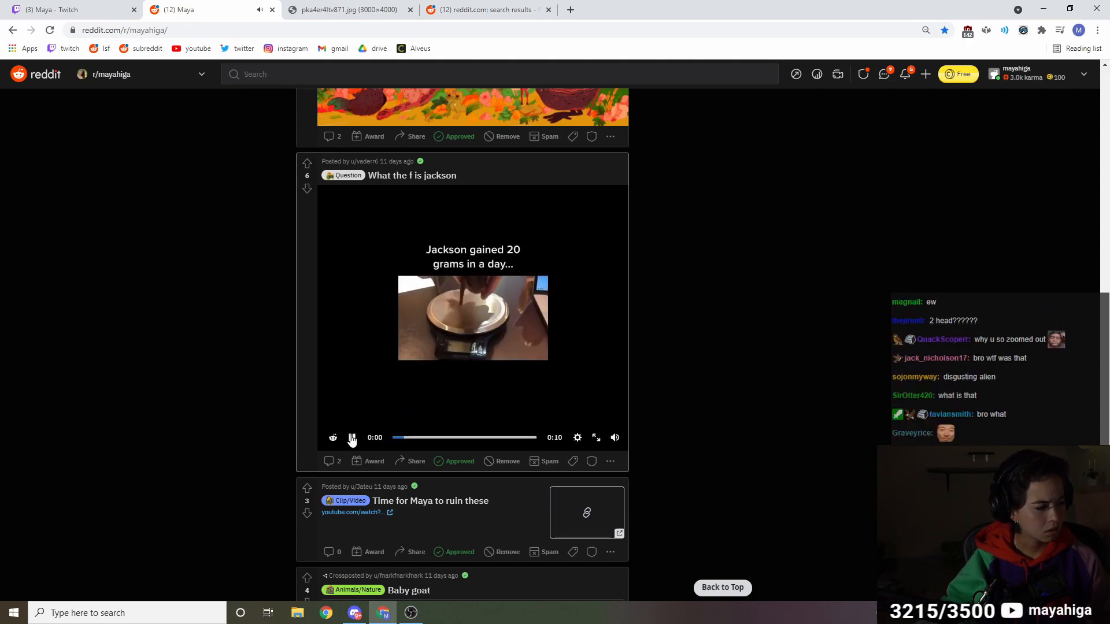
{"action": "left_click", "coordinate": [351, 437]}
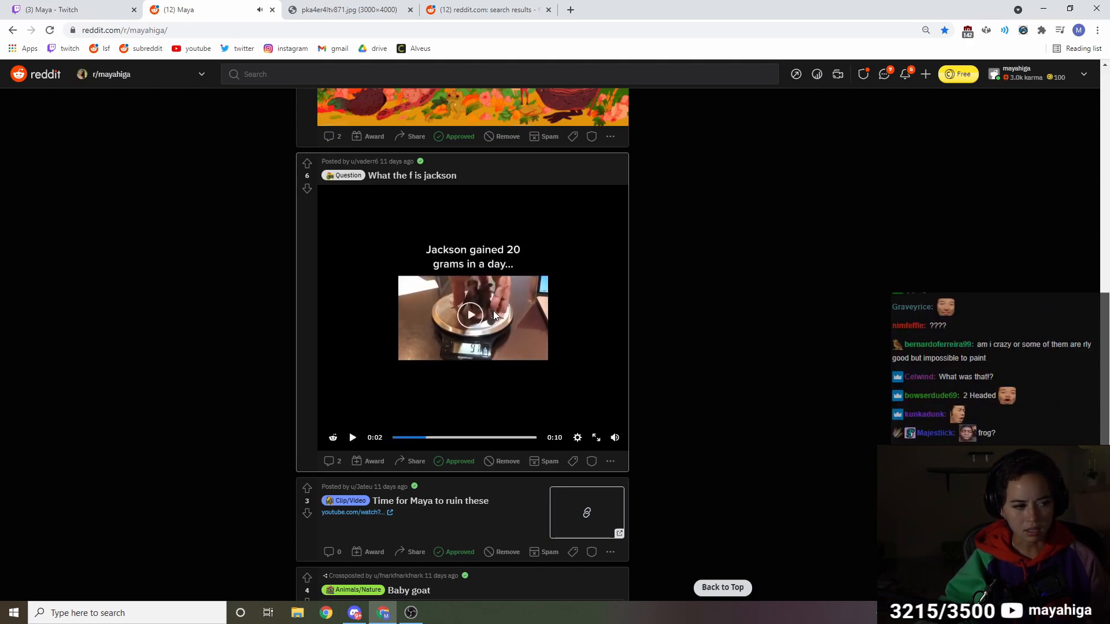
{"action": "scroll", "scroll_direction": "down", "scroll_amount": 3}
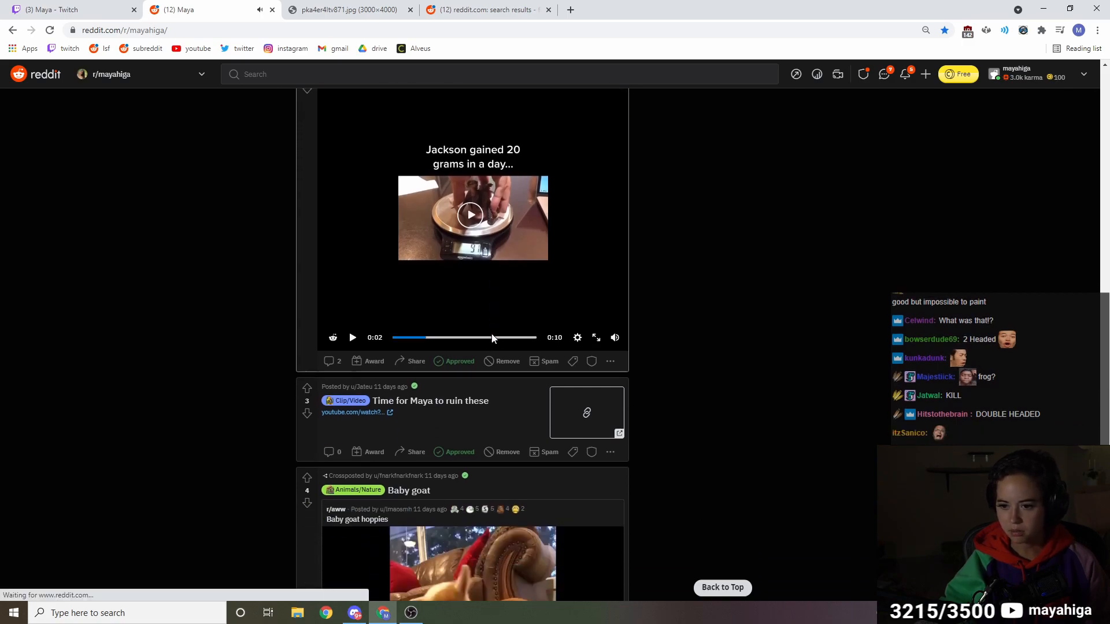
{"action": "scroll", "scroll_direction": "down", "scroll_amount": 3}
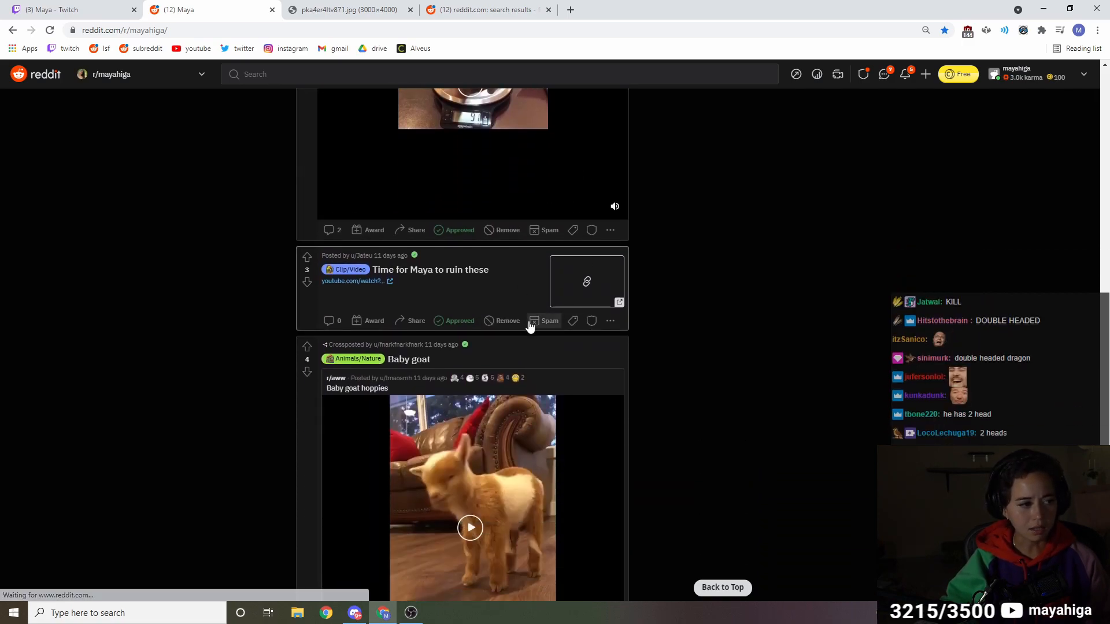